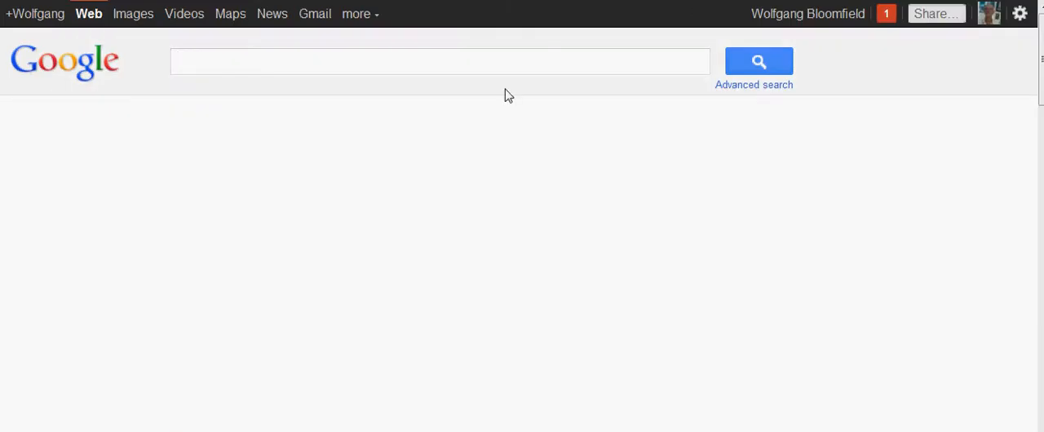
mouse_move(468, 64)
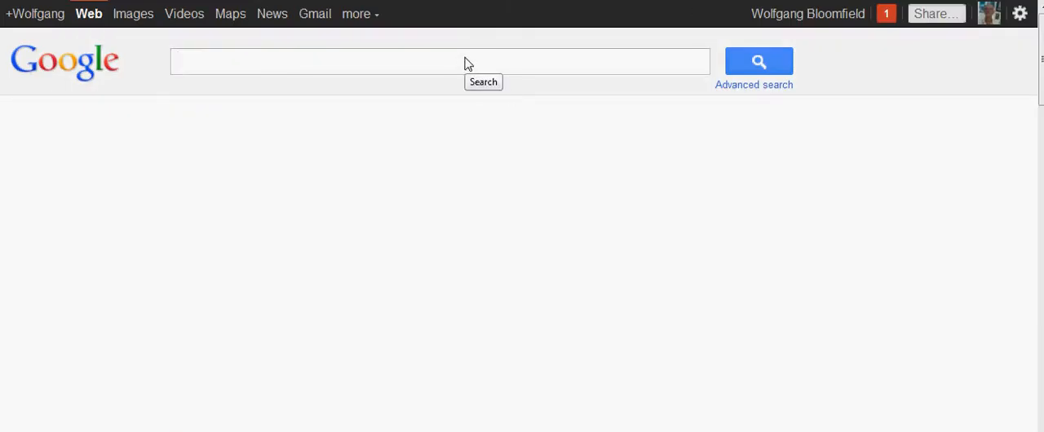
Search Google for 'online help for local business' via the 'Online help' autocomplete suggestion
left_click(440, 62)
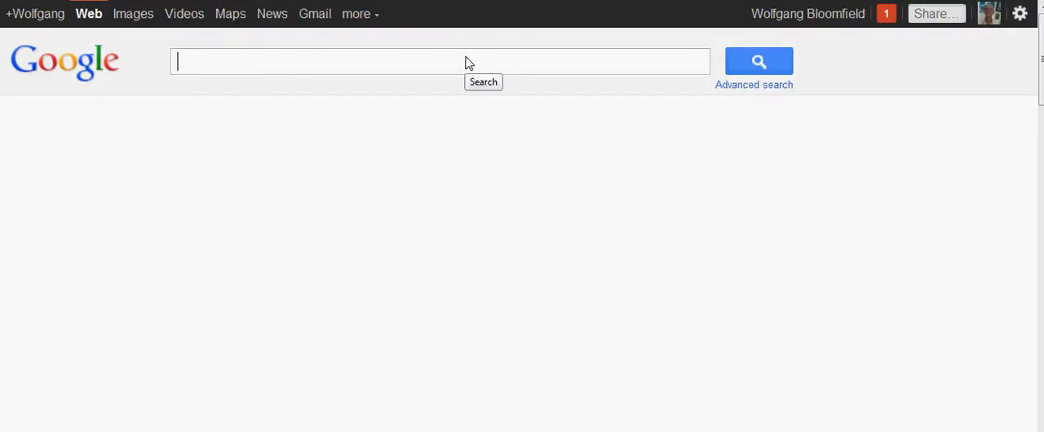
mouse_move(463, 127)
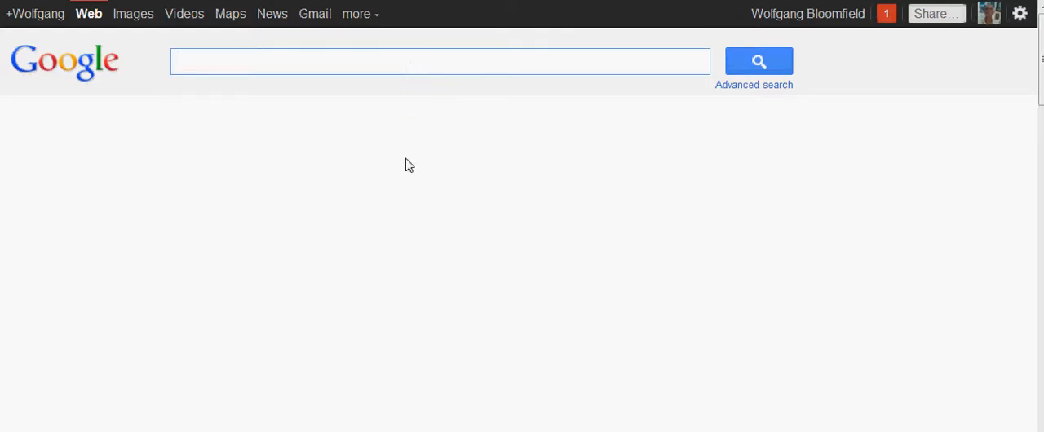
mouse_move(424, 178)
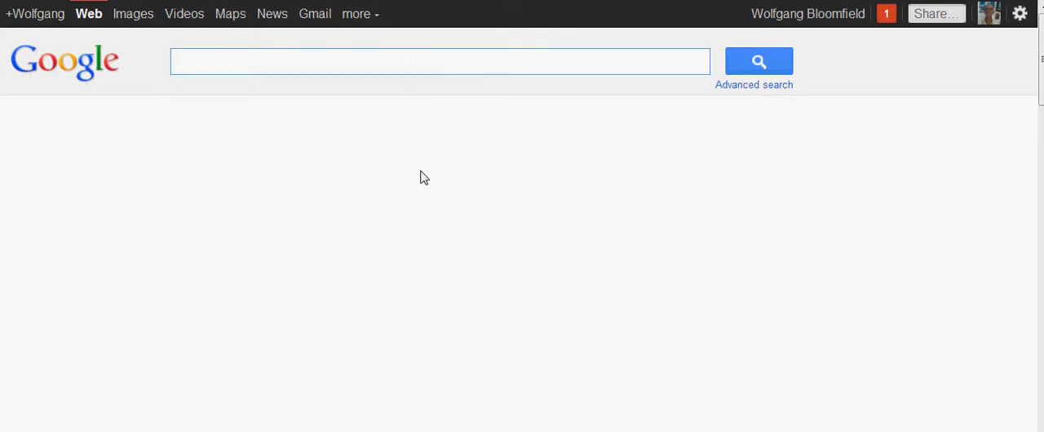
left_click(440, 62)
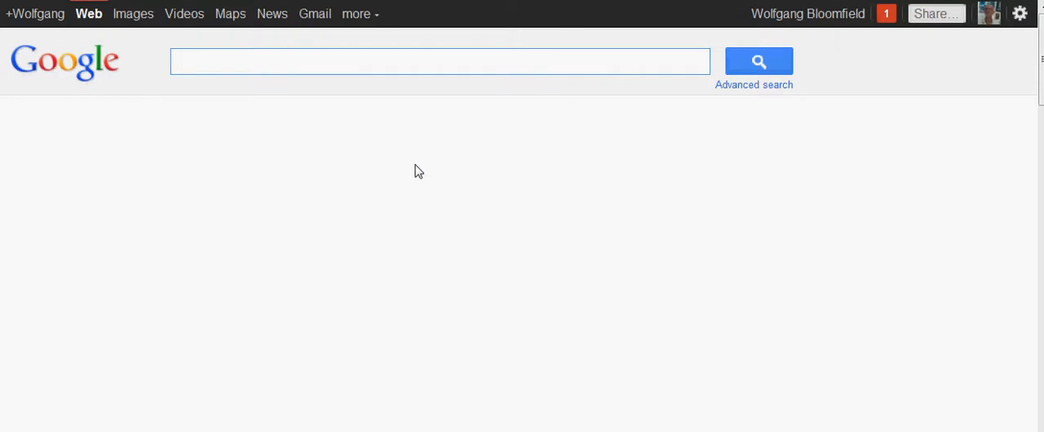
left_click(440, 62)
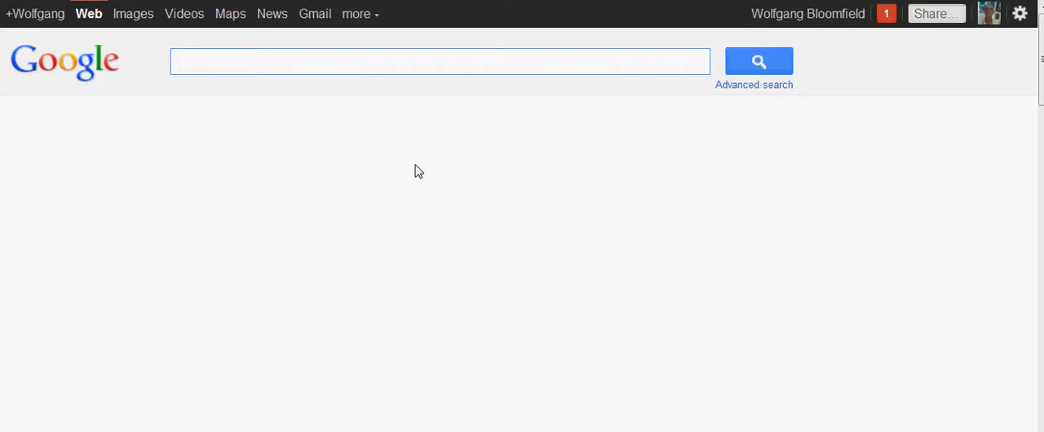
type("Onl")
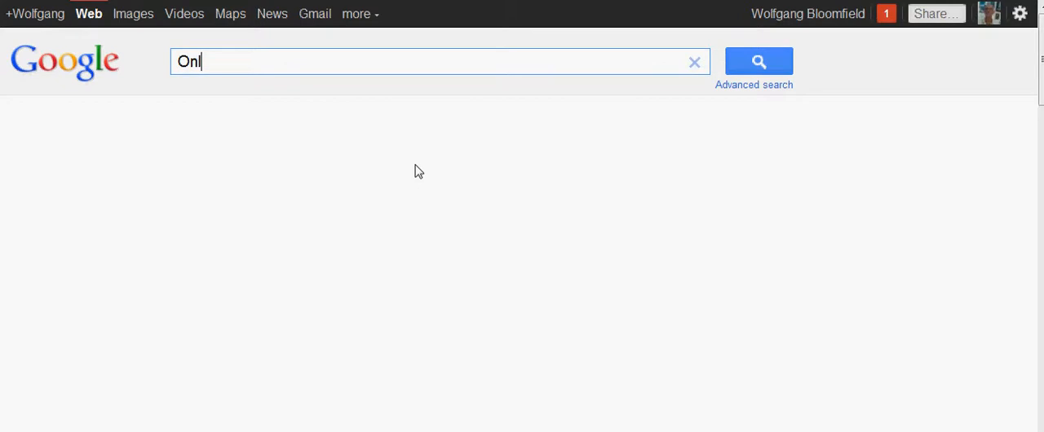
type("ine")
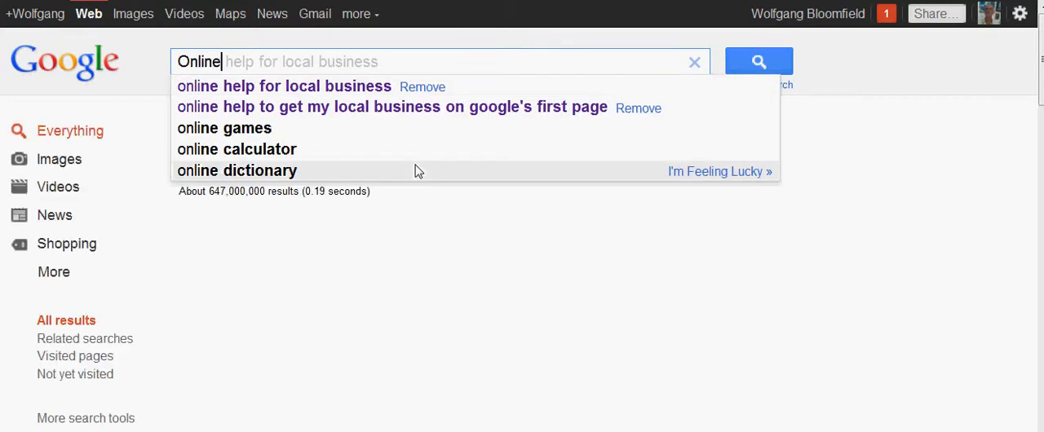
type("help")
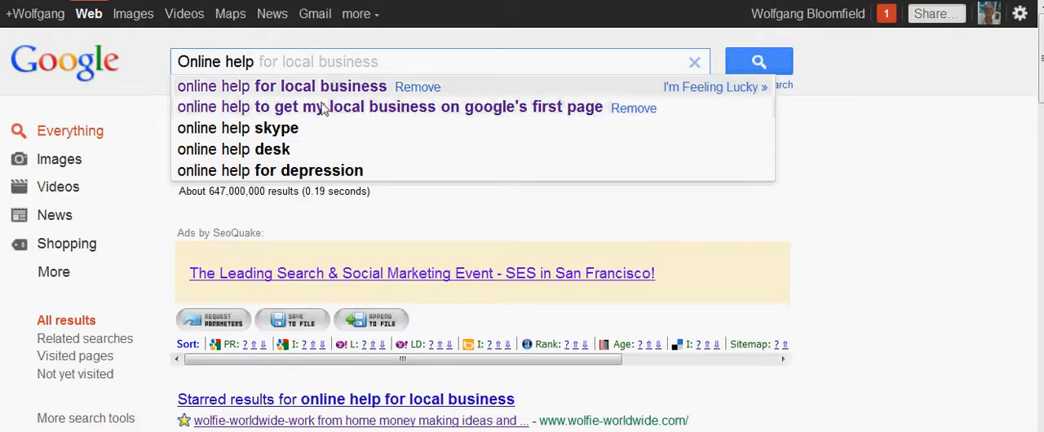
left_click(282, 85)
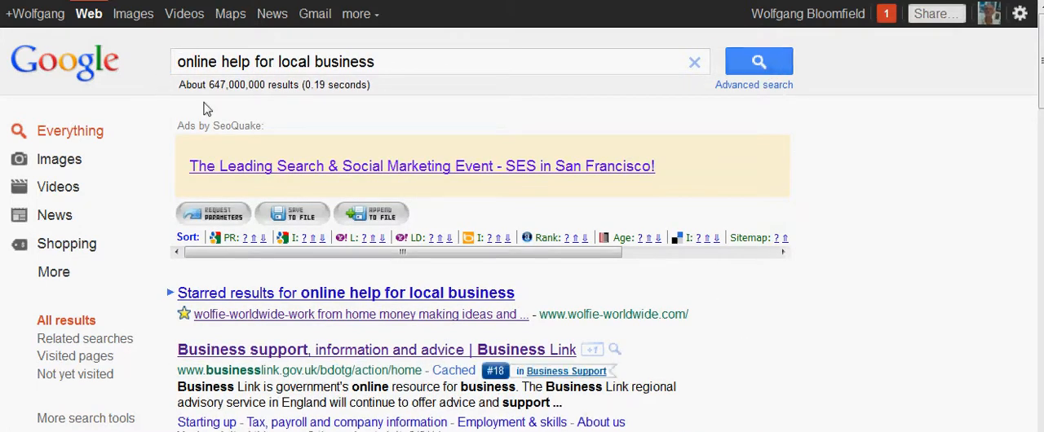
mouse_move(218, 101)
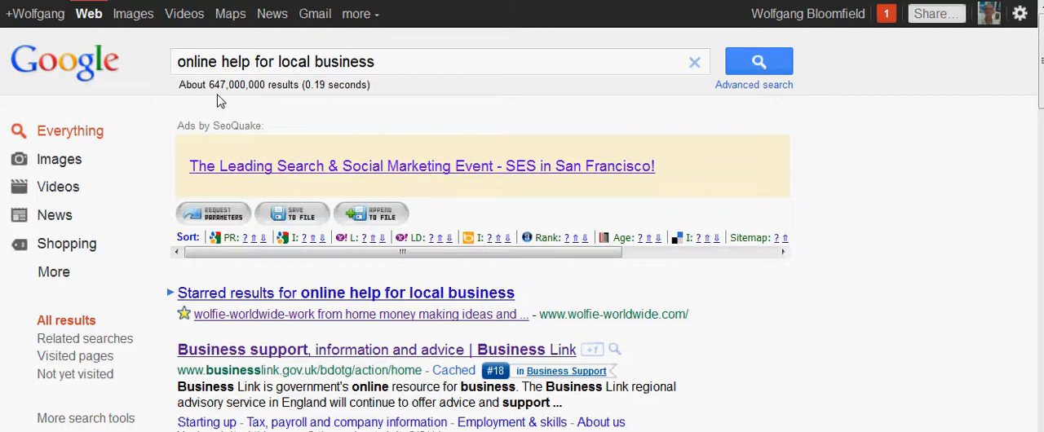
mouse_move(238, 98)
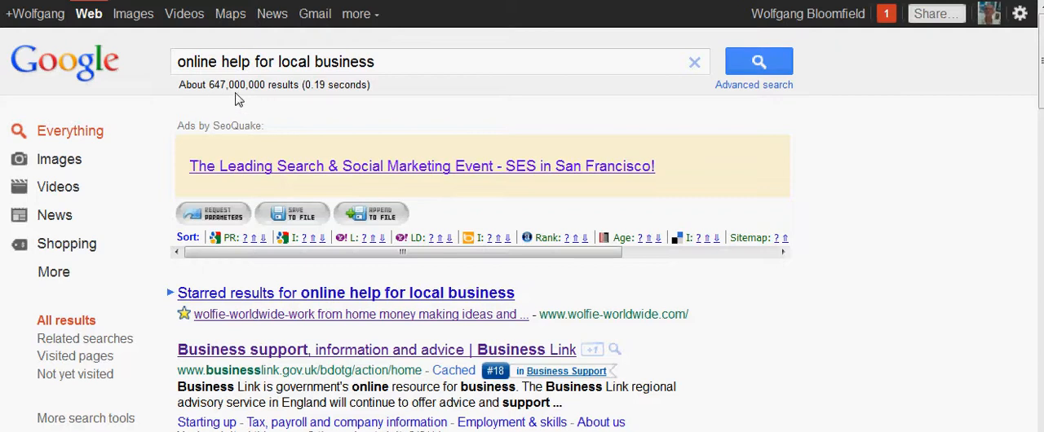
mouse_move(268, 98)
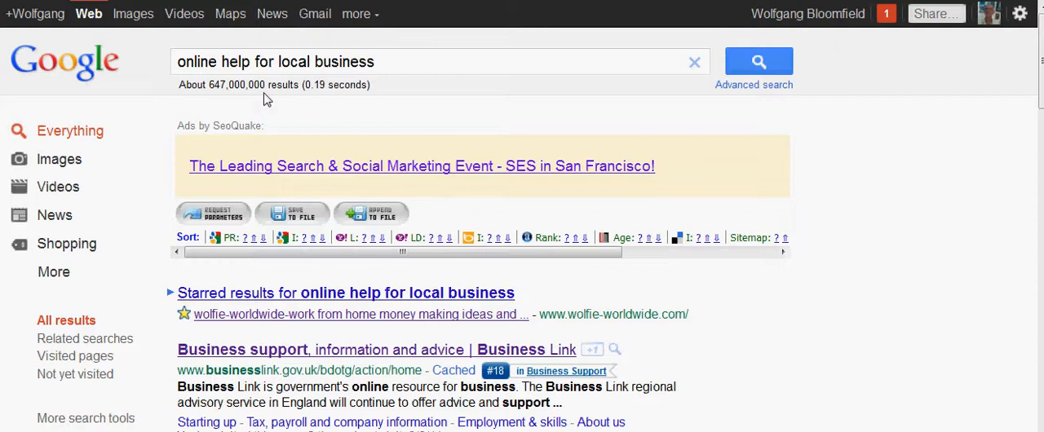
mouse_move(211, 98)
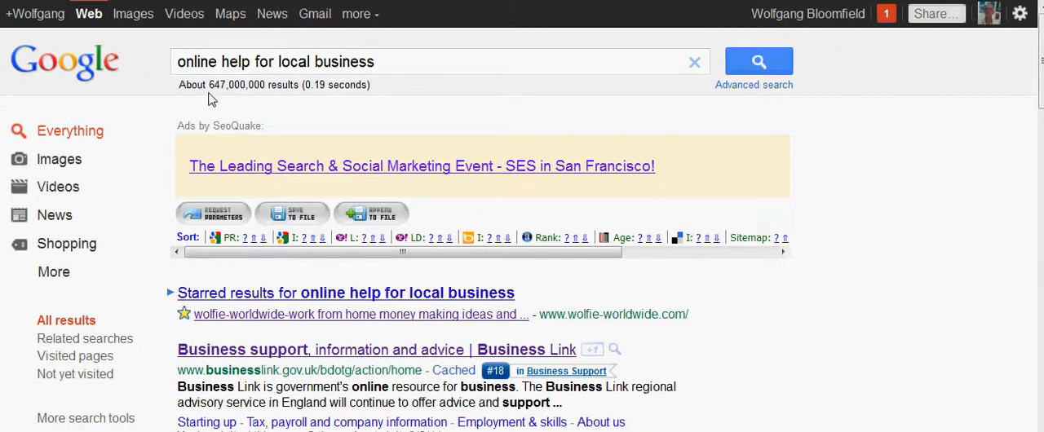
mouse_move(264, 100)
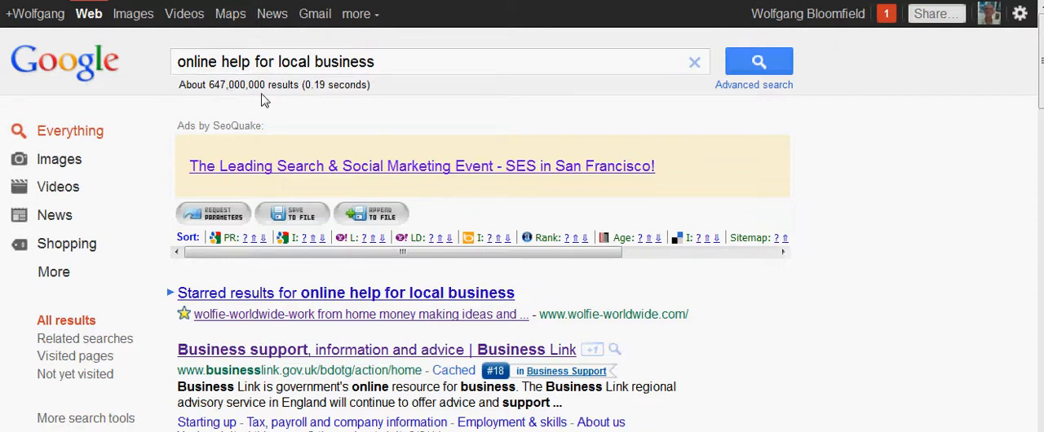
mouse_move(729, 183)
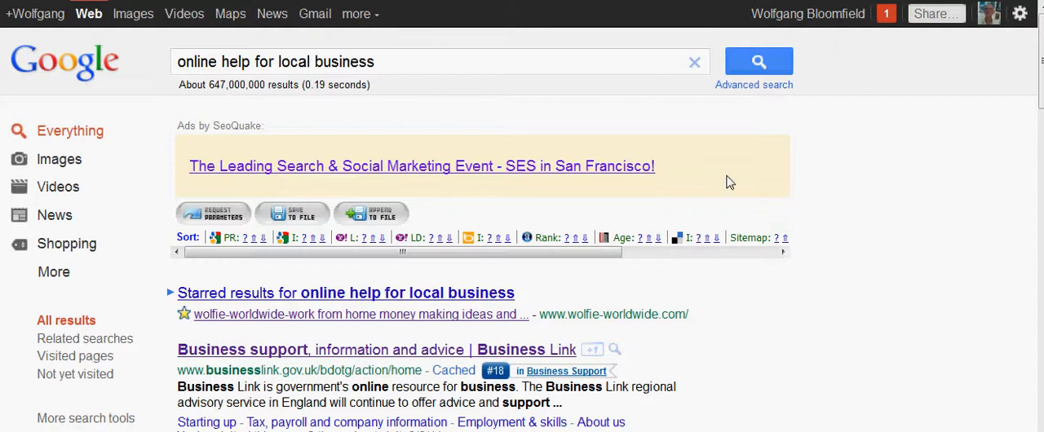
scroll("down", 3)
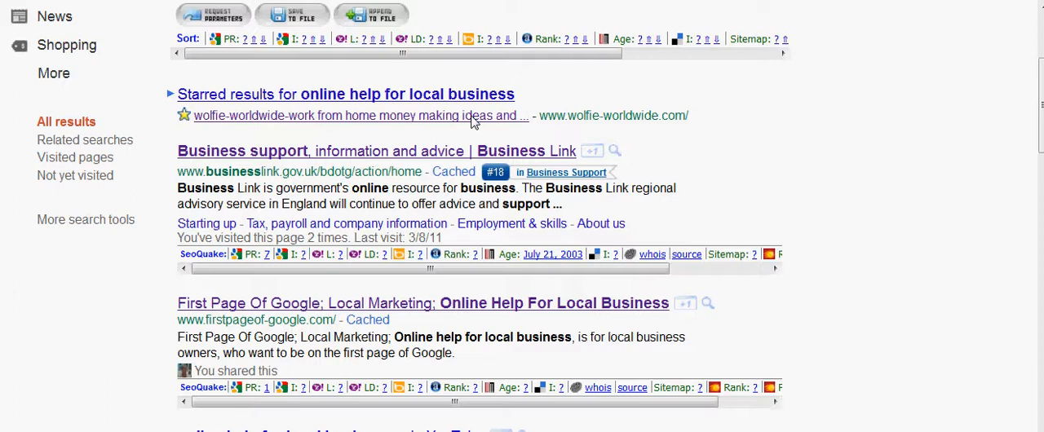
mouse_move(372, 128)
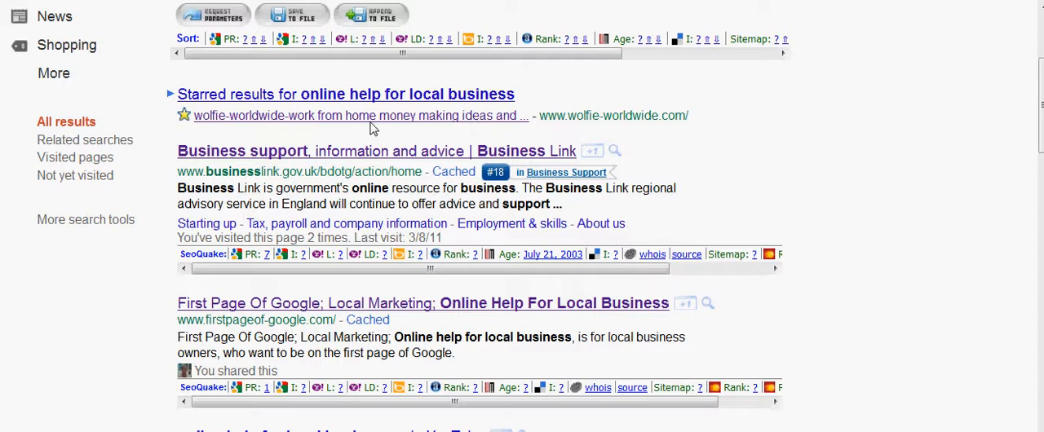
mouse_move(290, 124)
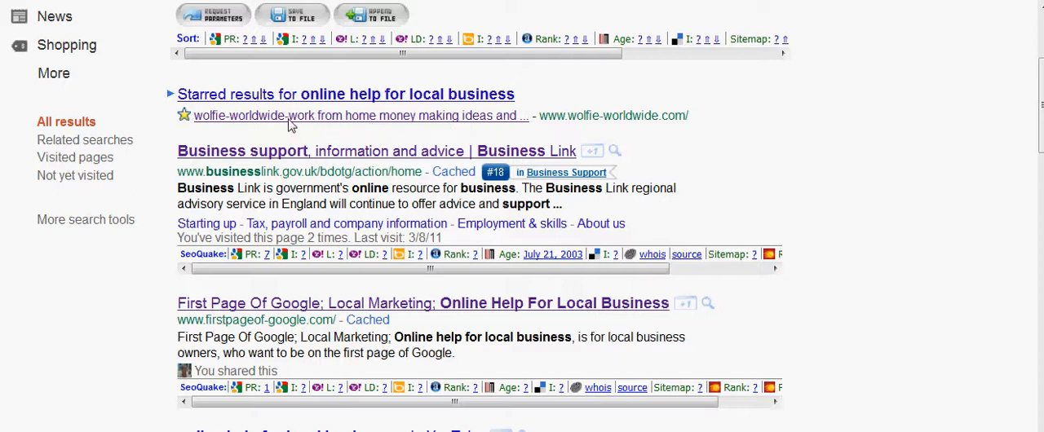
mouse_move(521, 130)
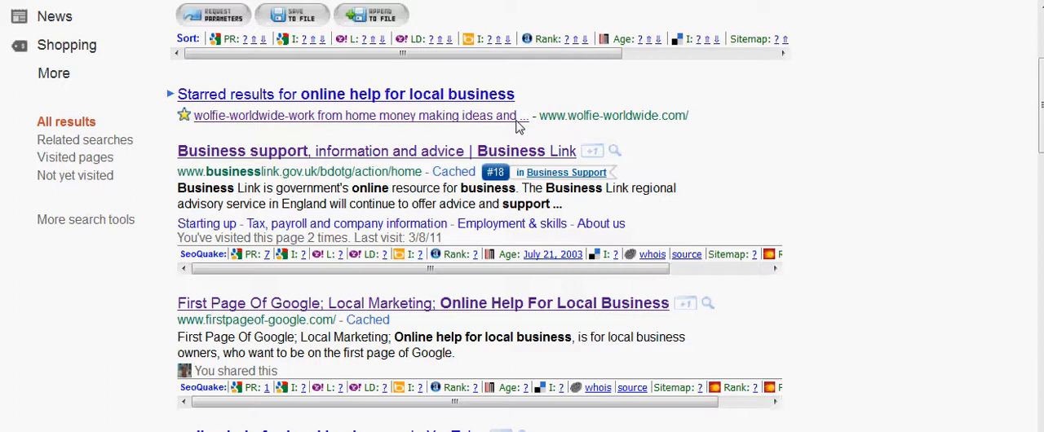
mouse_move(506, 124)
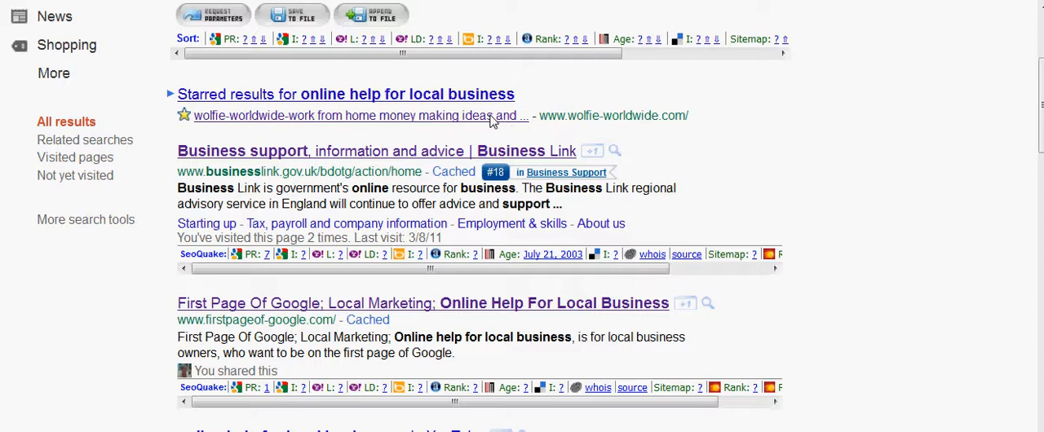
Read the starred wolfie-worldwide.com Small Local Business article, then return to the Google results
left_click(359, 114)
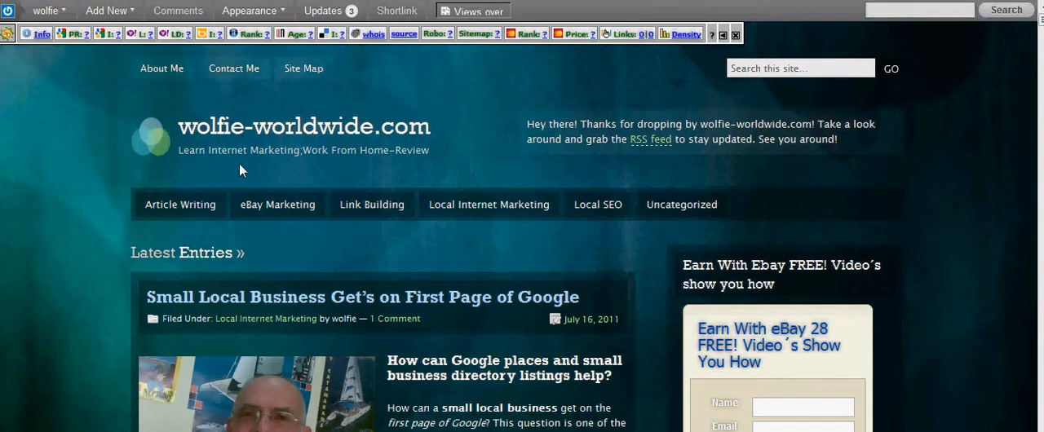
mouse_move(440, 166)
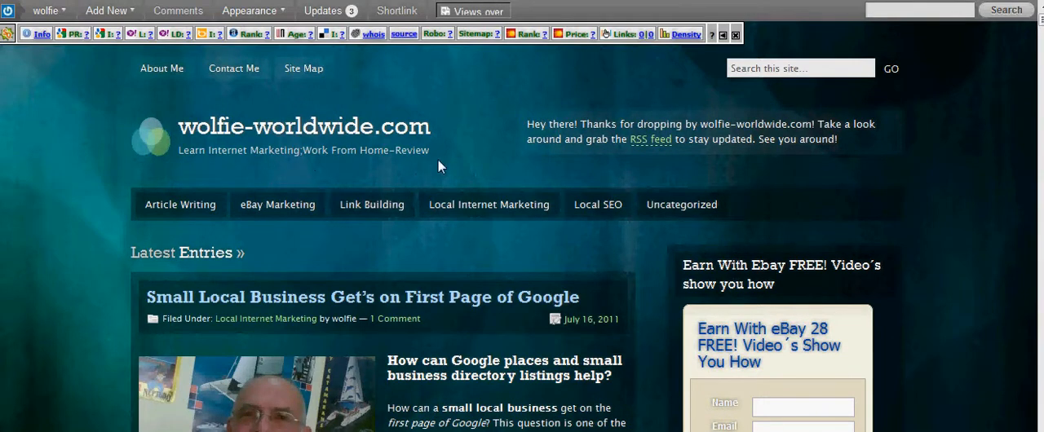
scroll("down", 3)
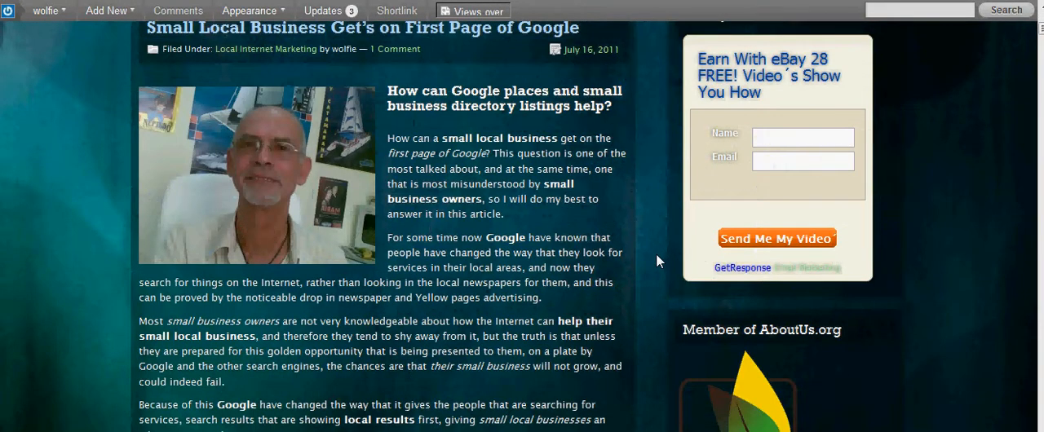
scroll("down", 3)
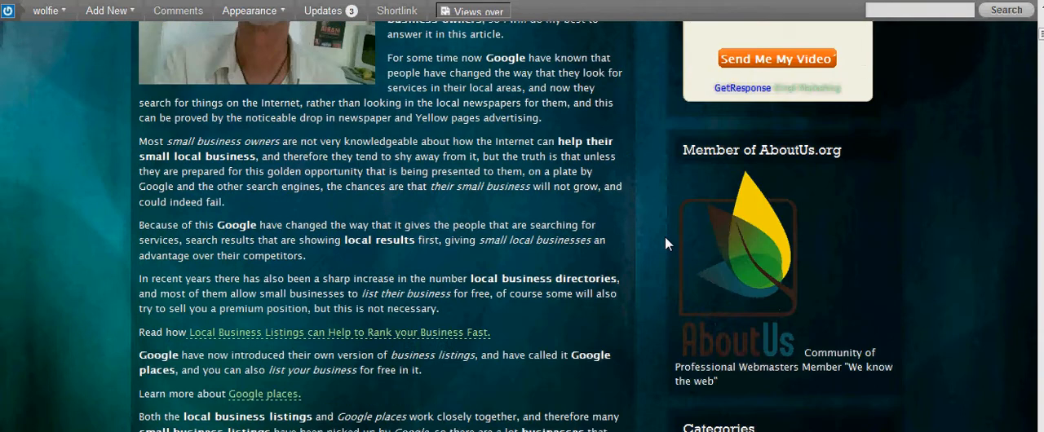
scroll("up", 3)
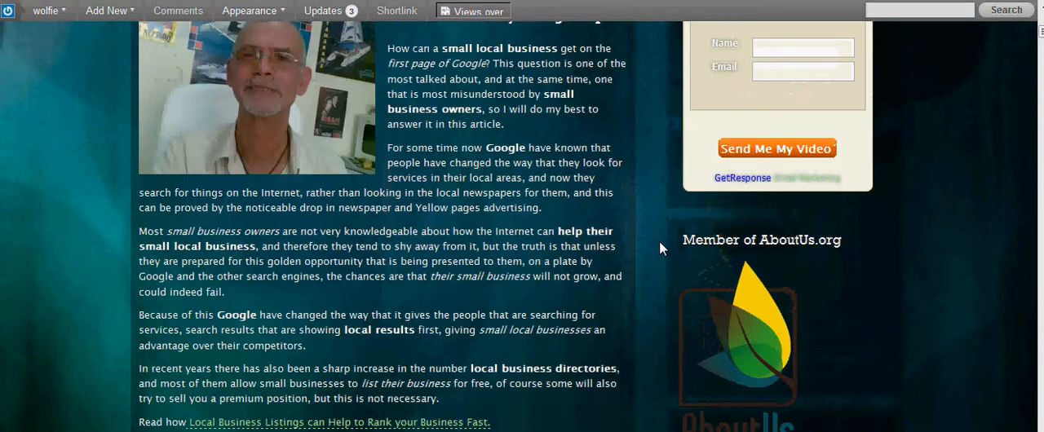
scroll("up", 3)
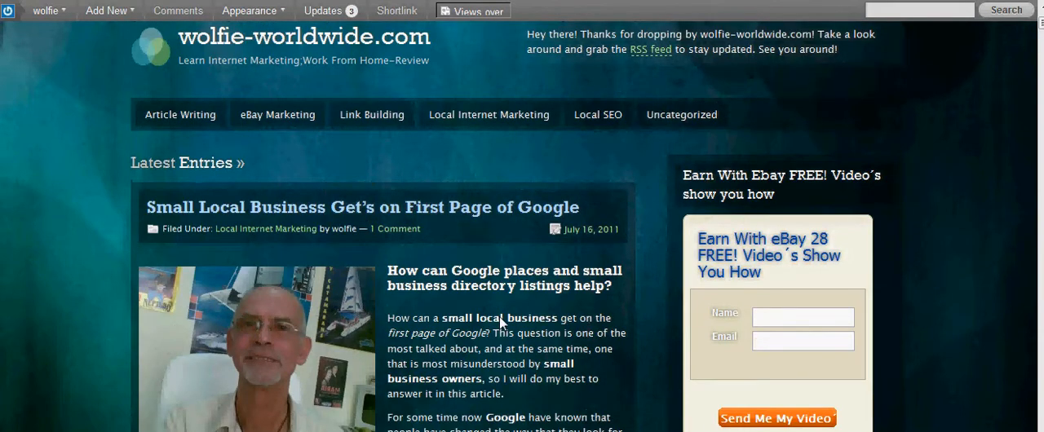
left_click(105, 10)
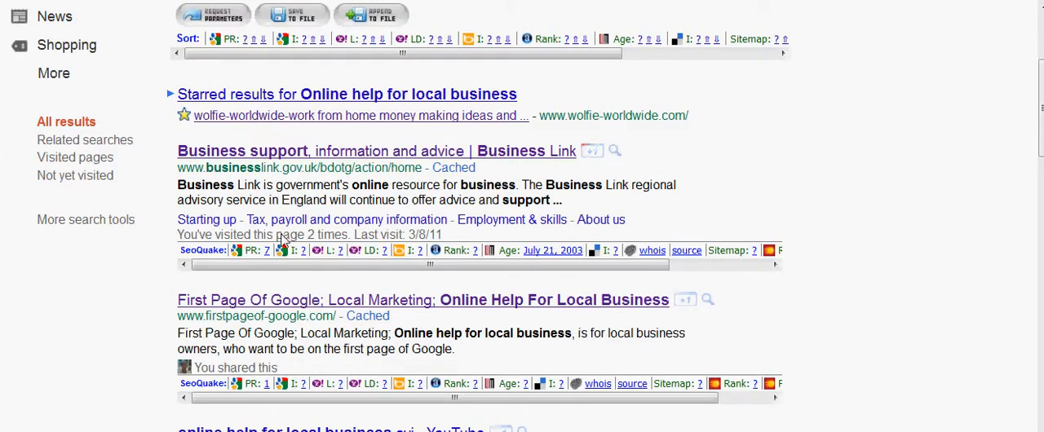
mouse_move(300, 157)
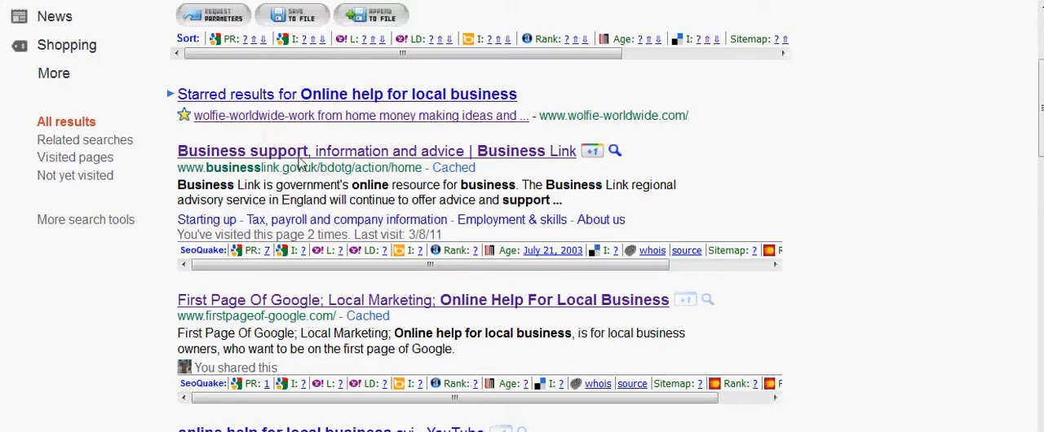
mouse_move(287, 181)
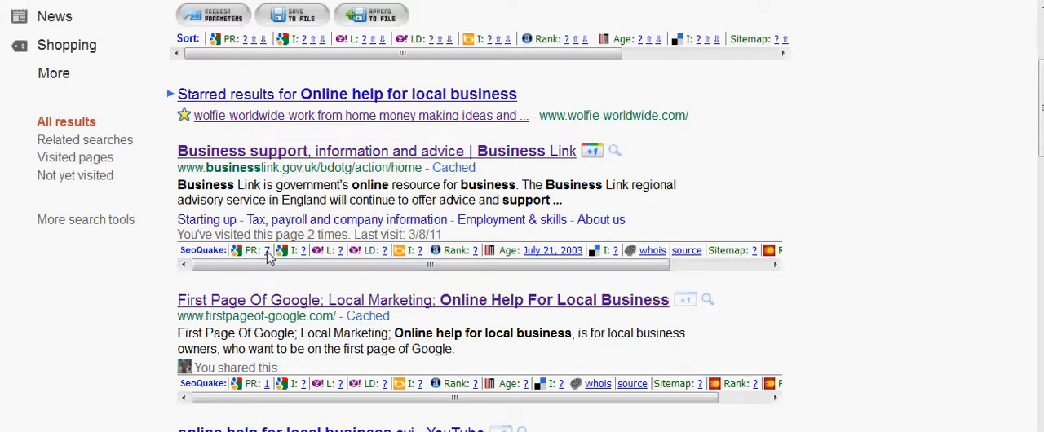
mouse_move(568, 258)
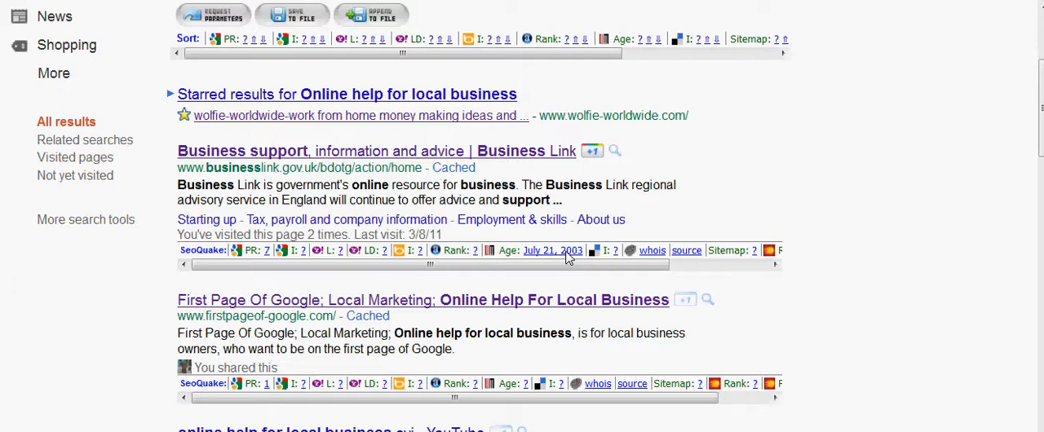
mouse_move(349, 308)
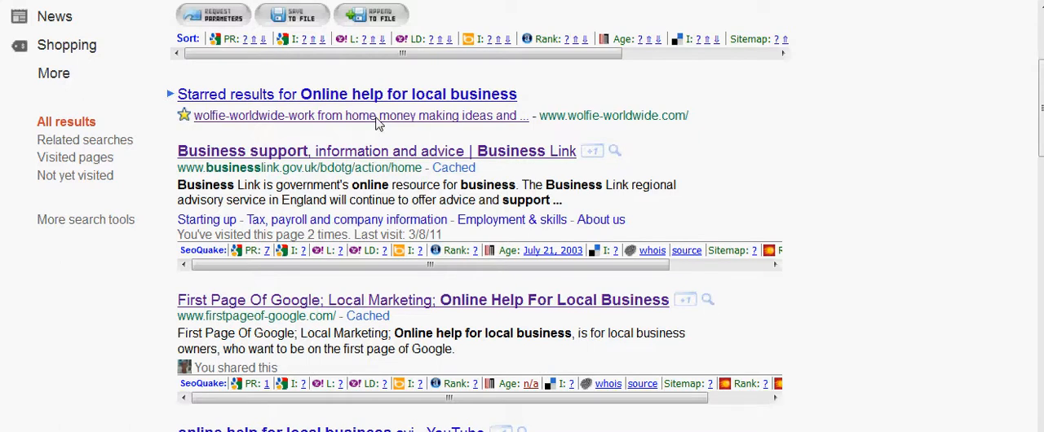
mouse_move(367, 317)
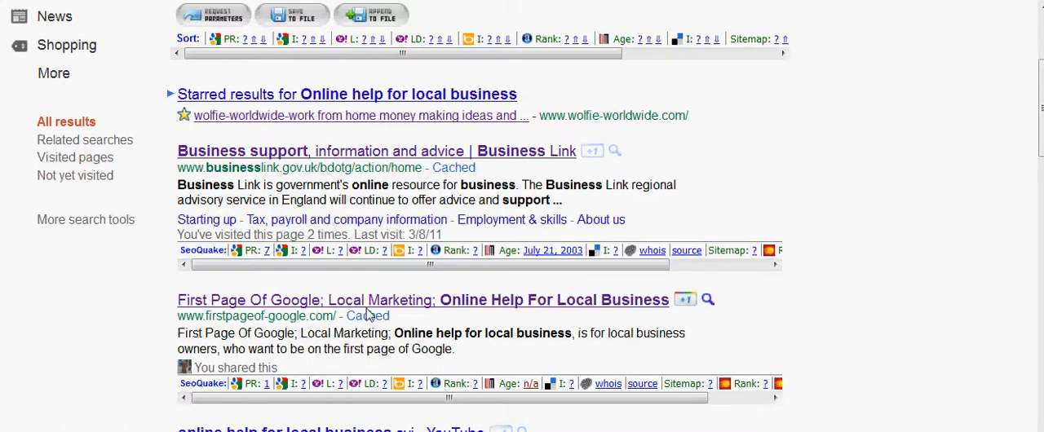
scroll("down", 3)
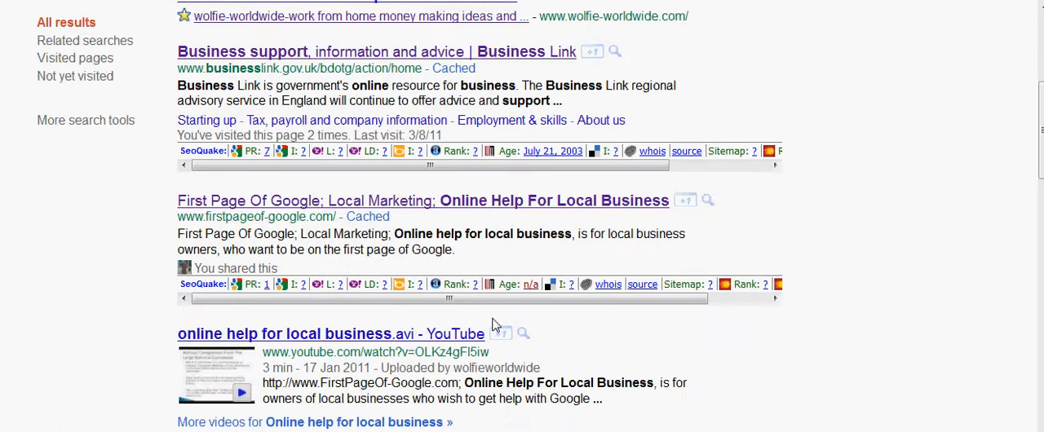
scroll("down", 3)
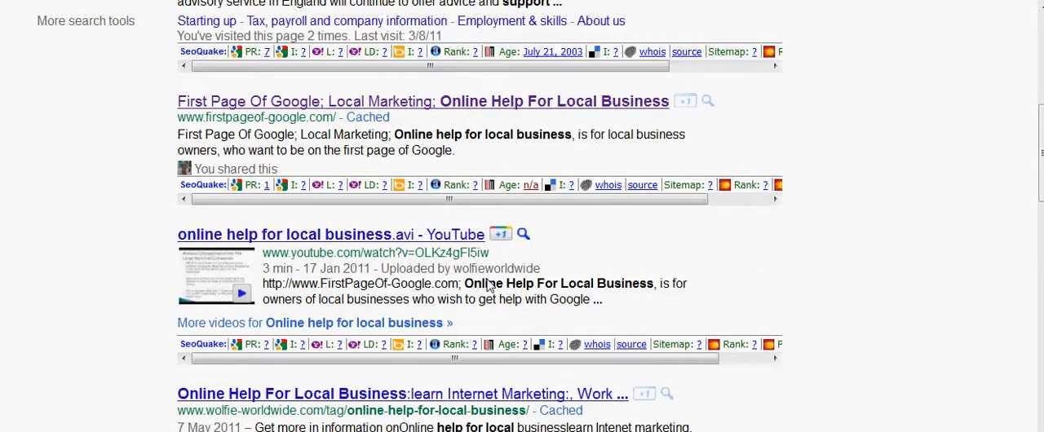
mouse_move(437, 284)
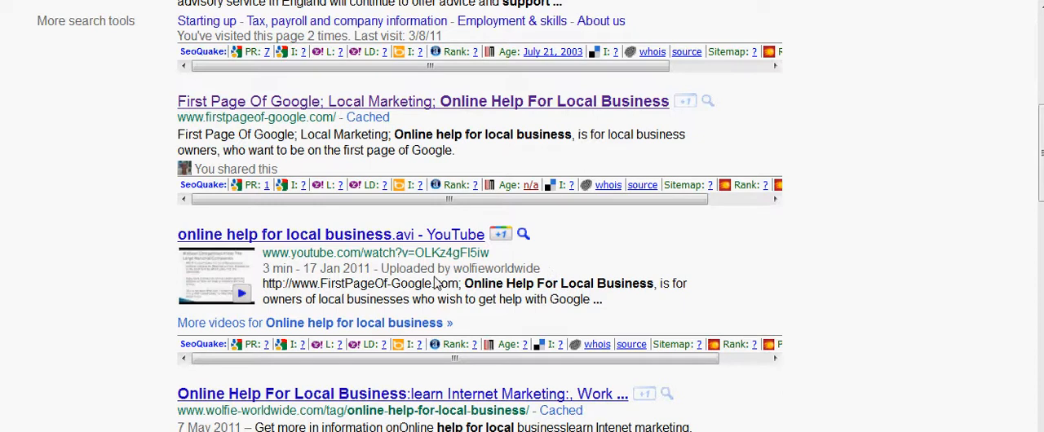
scroll("down", 3)
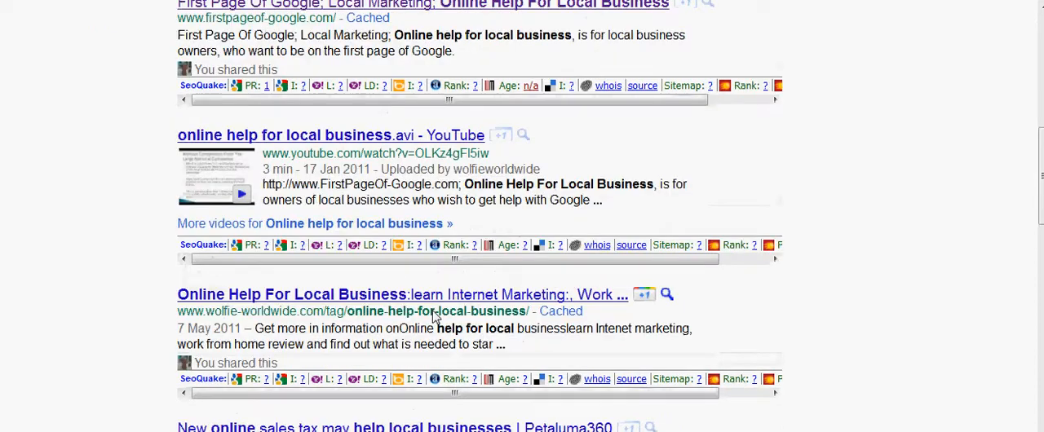
scroll("down", 3)
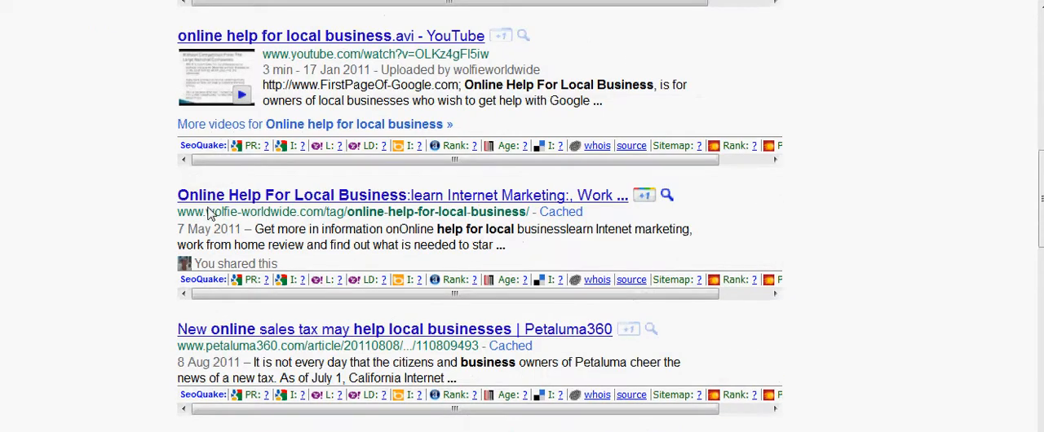
mouse_move(317, 209)
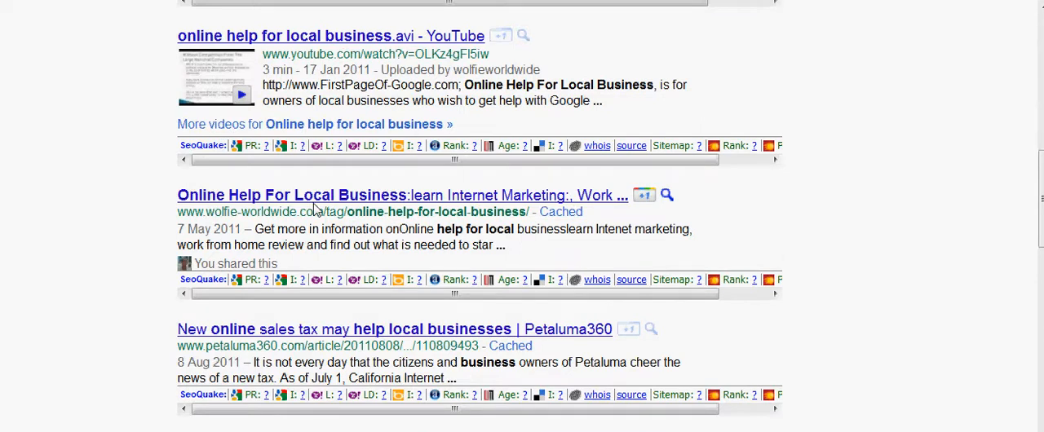
scroll("down", 3)
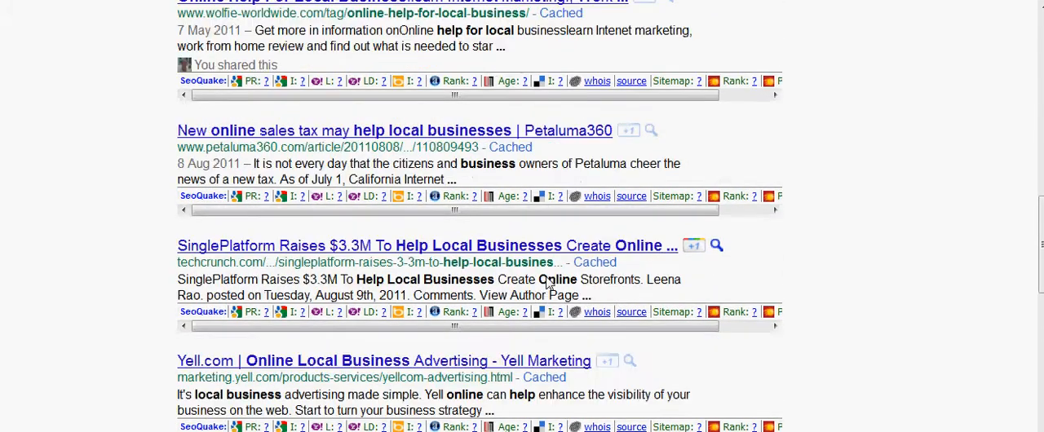
scroll("down", 3)
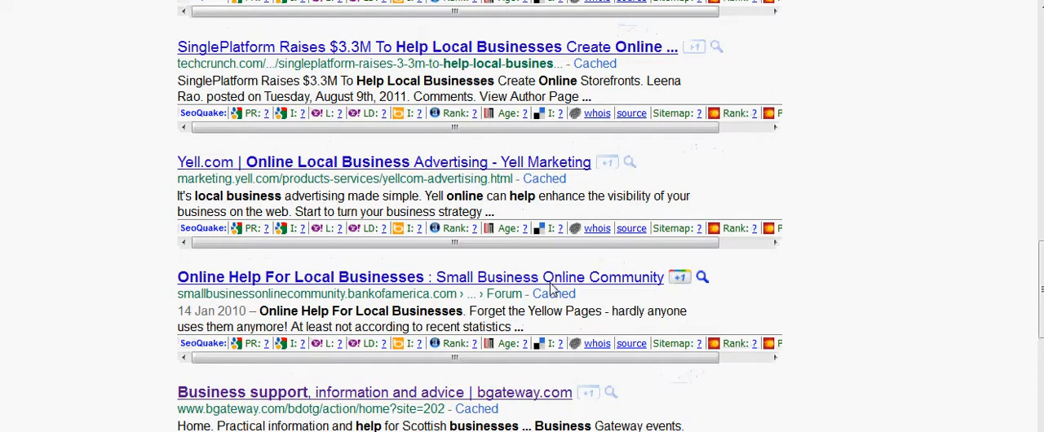
scroll("down", 3)
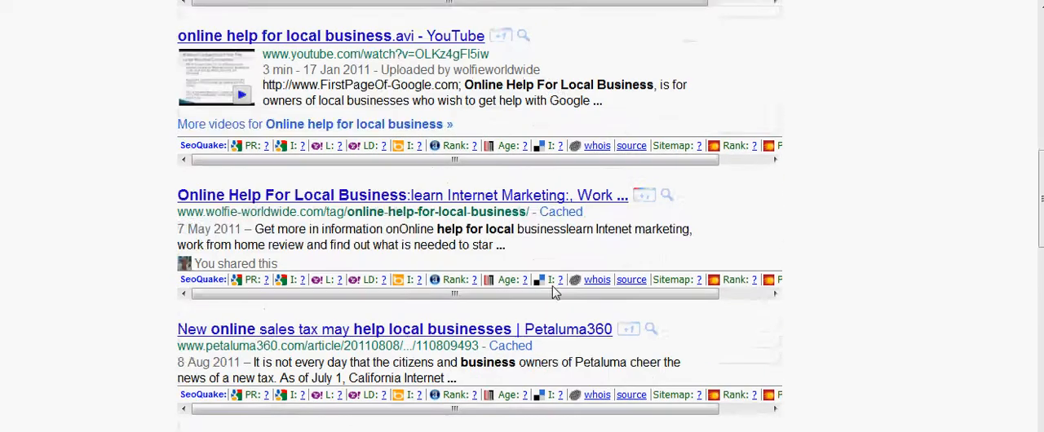
scroll("up", 3)
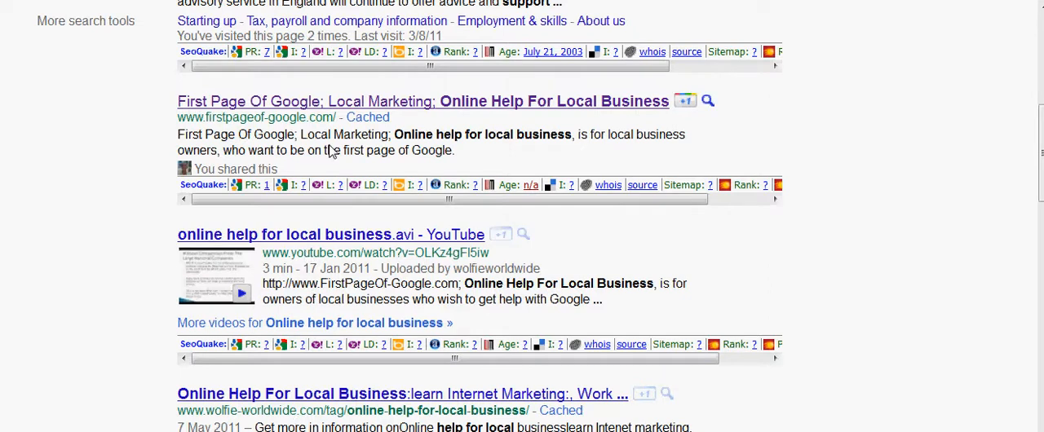
scroll("up", 3)
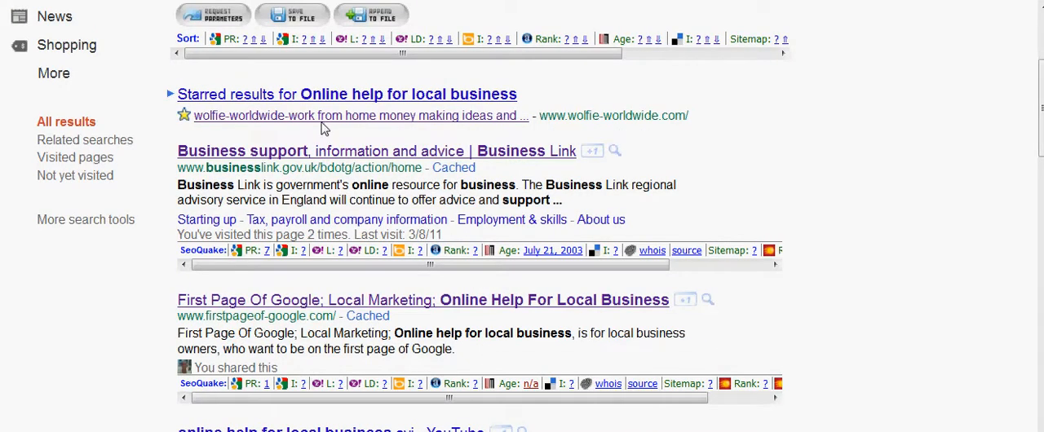
scroll("up", 3)
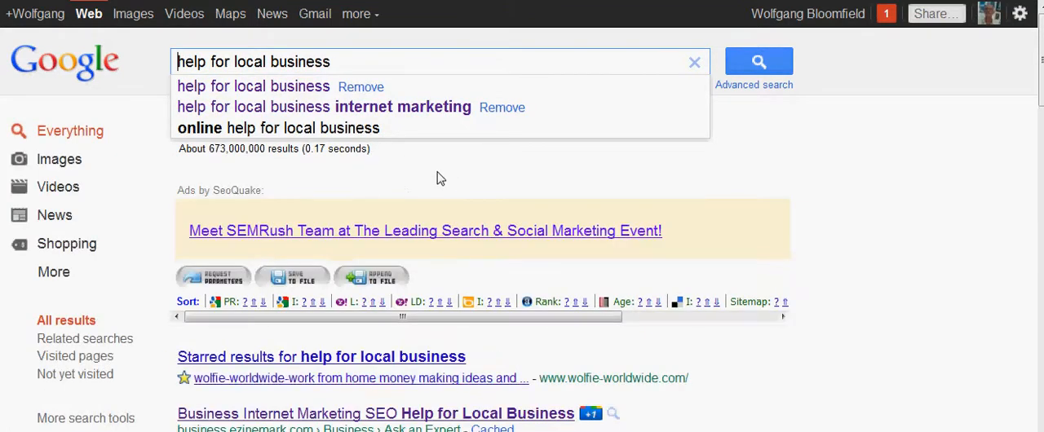
mouse_move(229, 157)
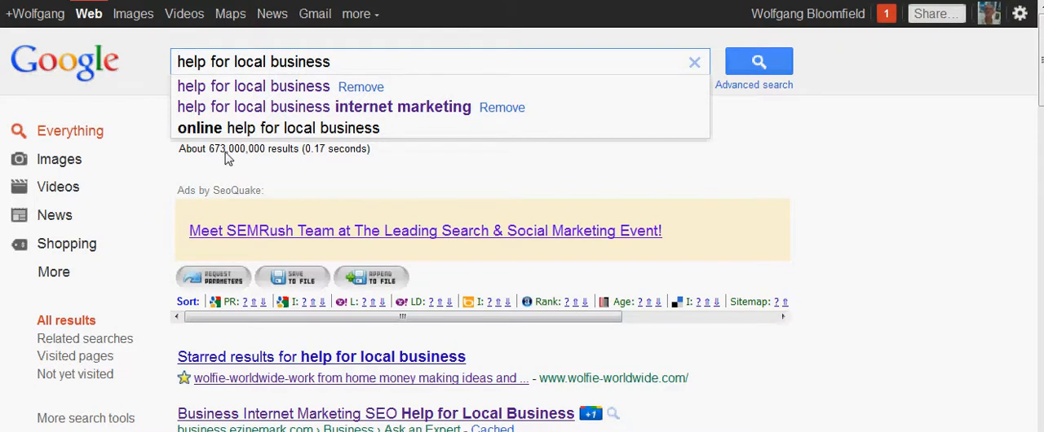
Scroll the 'help for local business' results down to the EzineMark Business Internet Marketing SEO listing
scroll("down", 3)
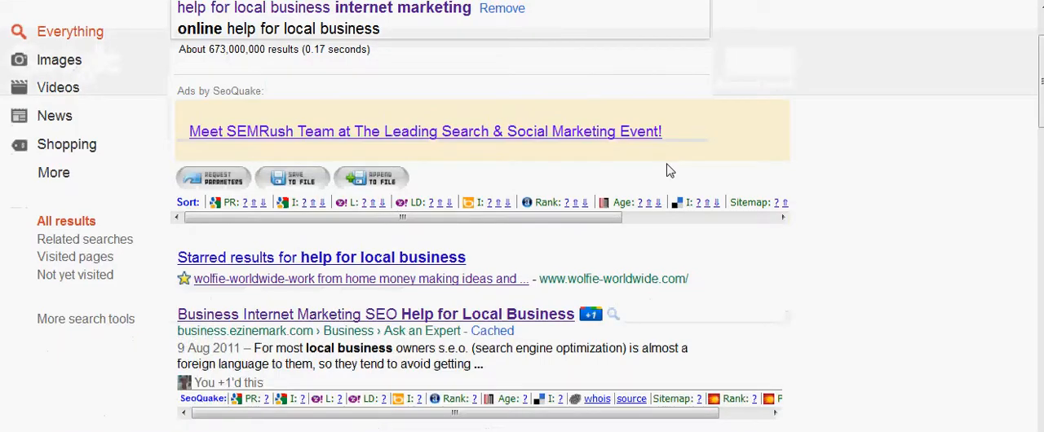
scroll("down", 3)
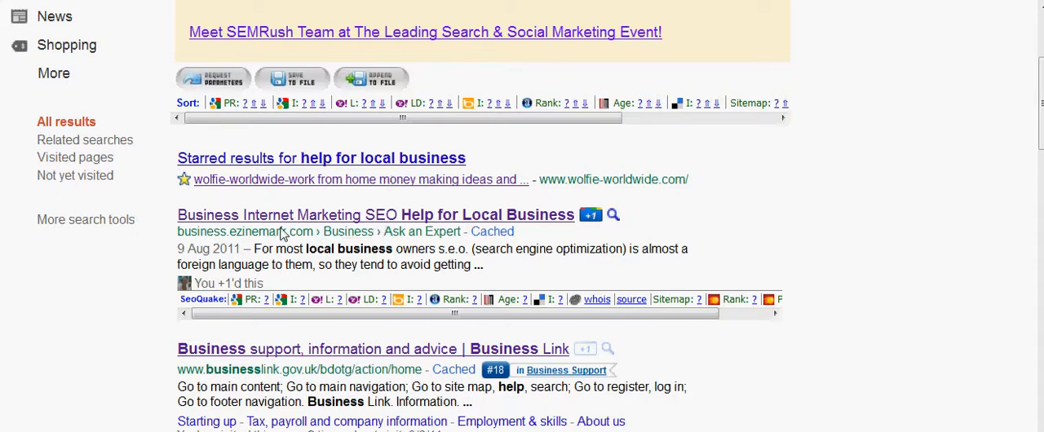
mouse_move(302, 222)
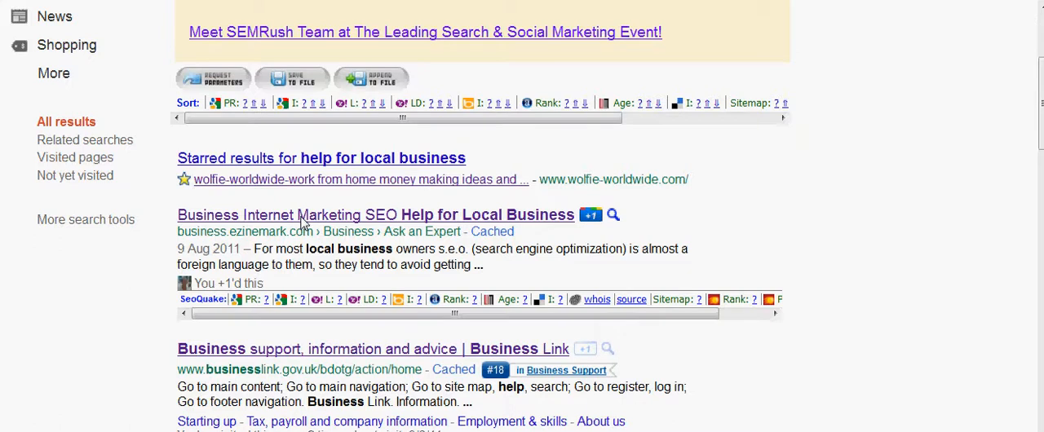
Read the EzineMark Business Internet Marketing SEO article down to its author box and back to the top
left_click(376, 215)
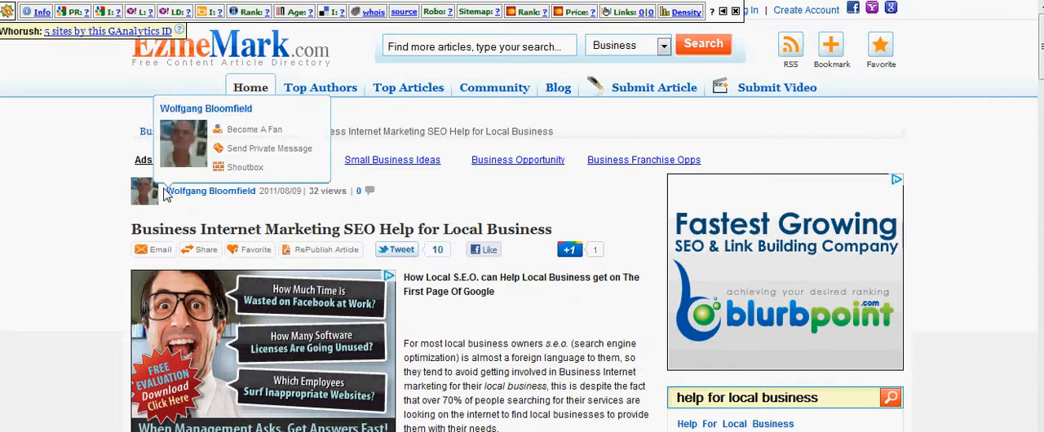
scroll("down", 3)
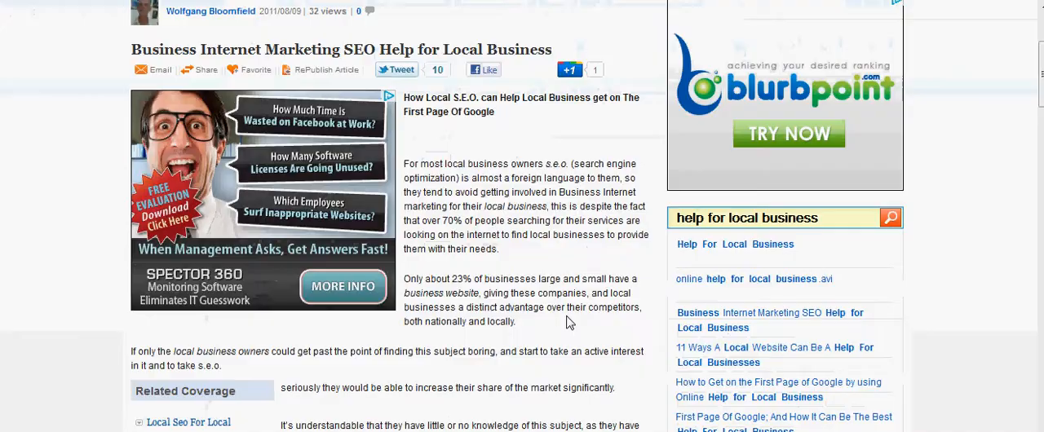
scroll("down", 3)
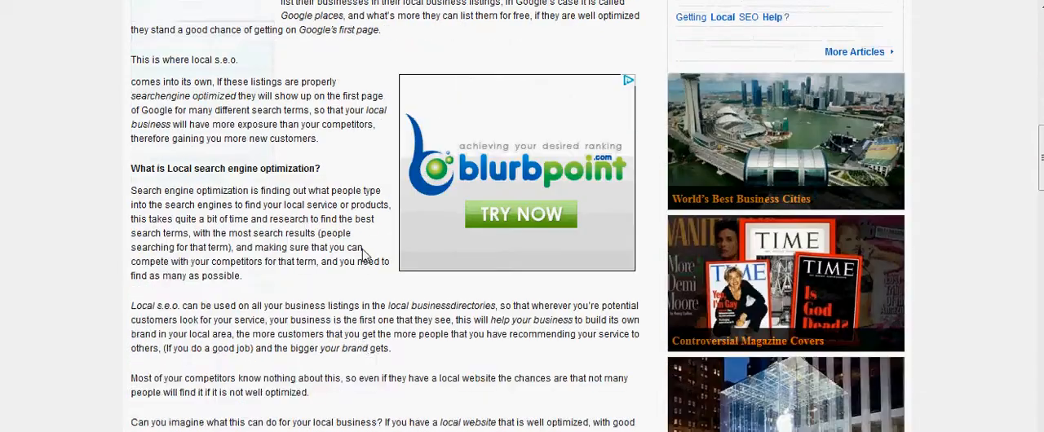
scroll("down", 3)
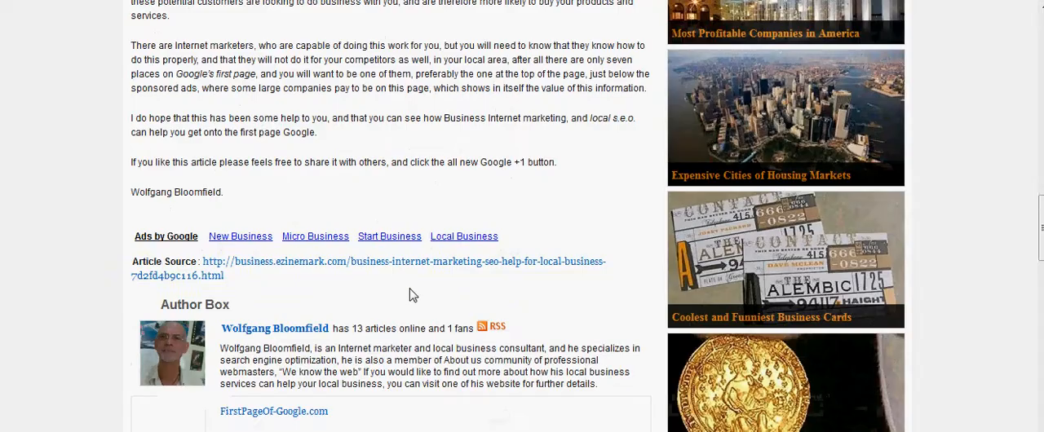
scroll("down", 3)
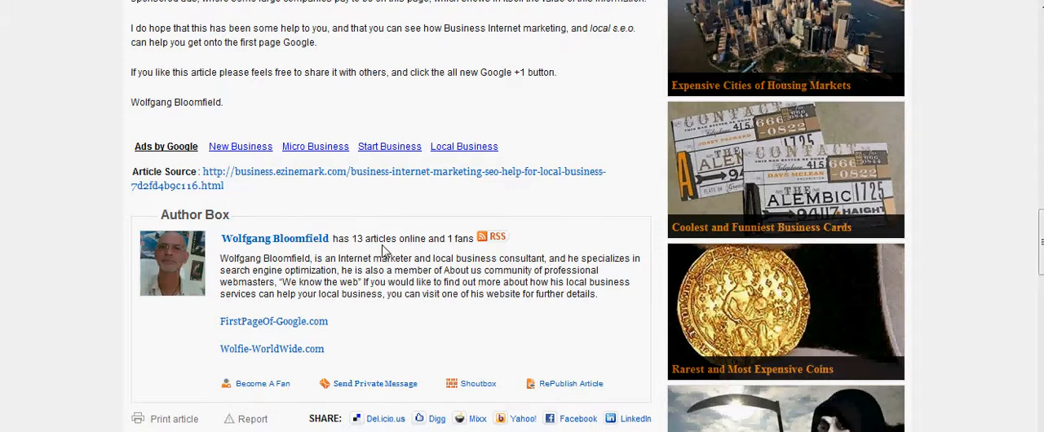
mouse_move(559, 122)
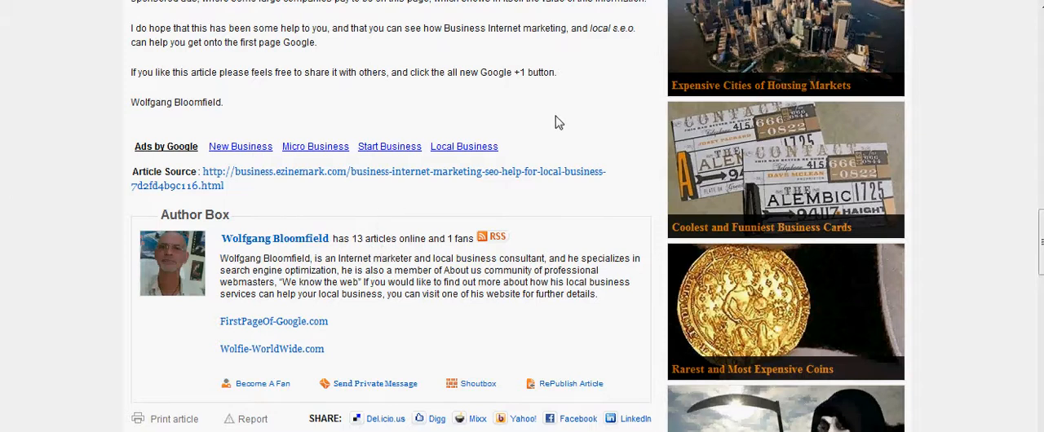
mouse_move(273, 321)
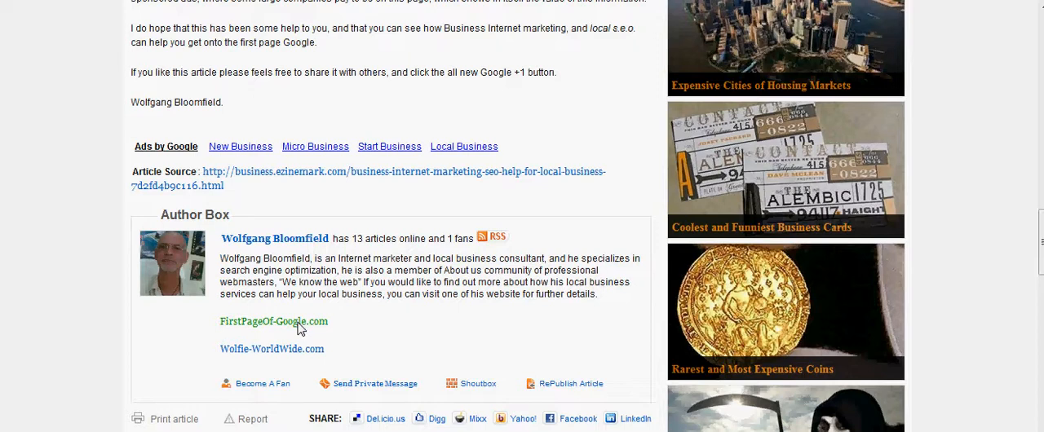
mouse_move(273, 349)
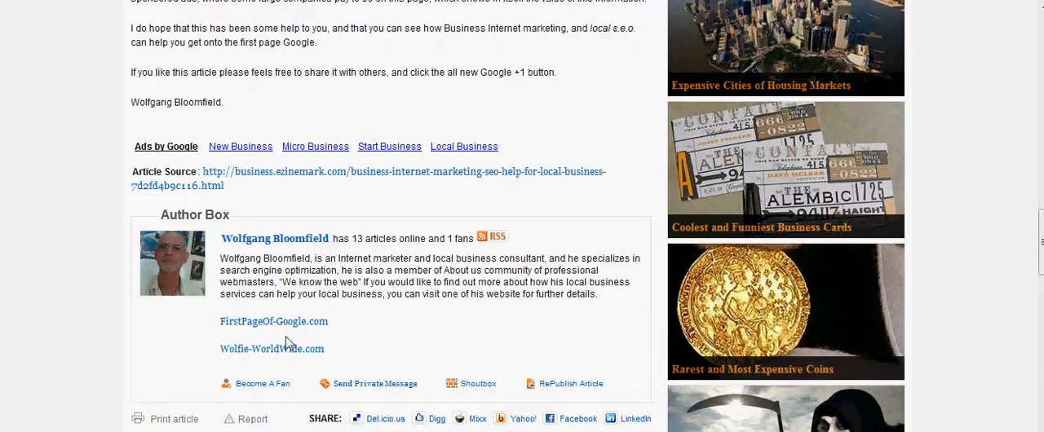
scroll("up", 3)
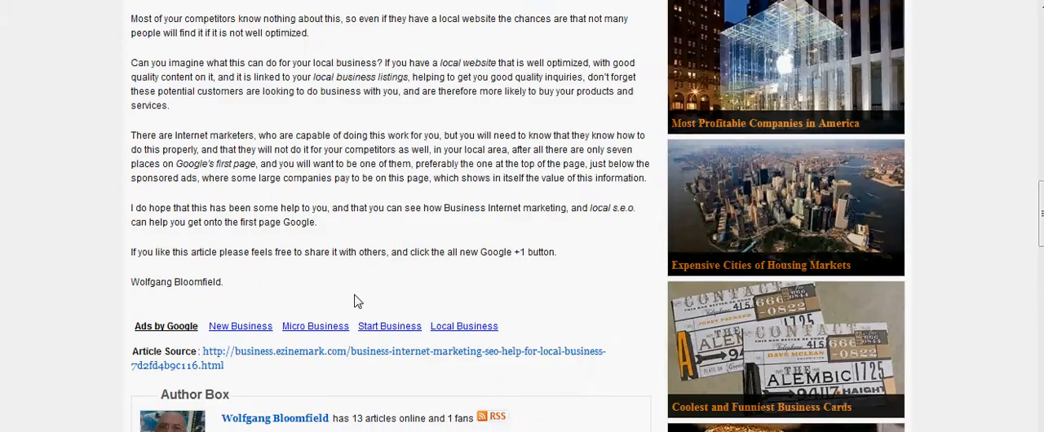
scroll("up", 3)
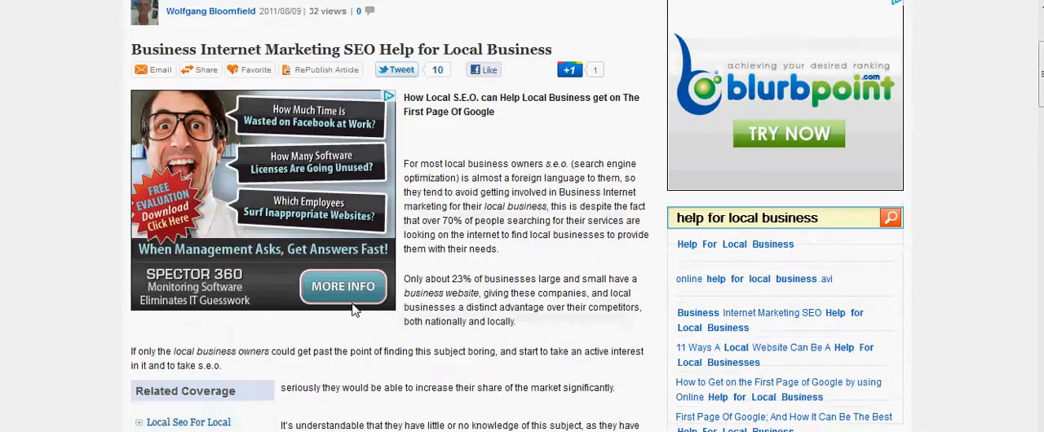
scroll("up", 3)
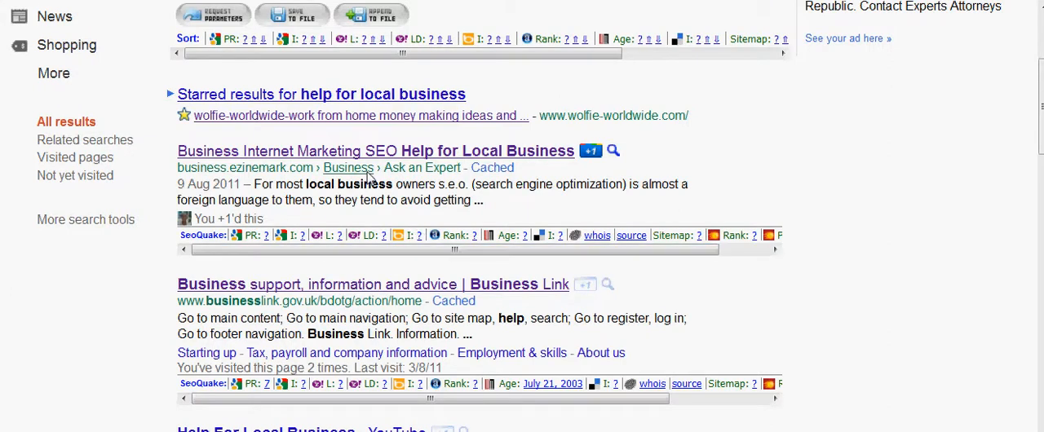
mouse_move(505, 277)
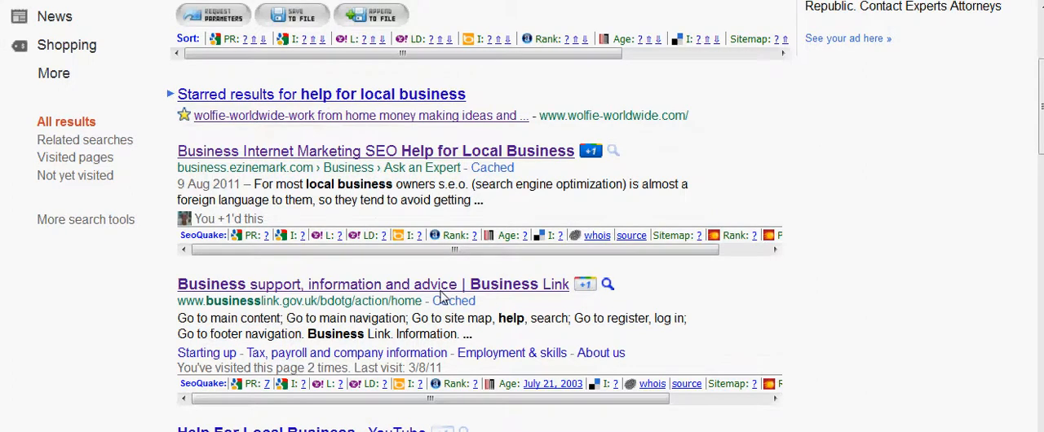
Scroll page one of the results past the Google Places and KPBS listings, then back toward the top
scroll("down", 3)
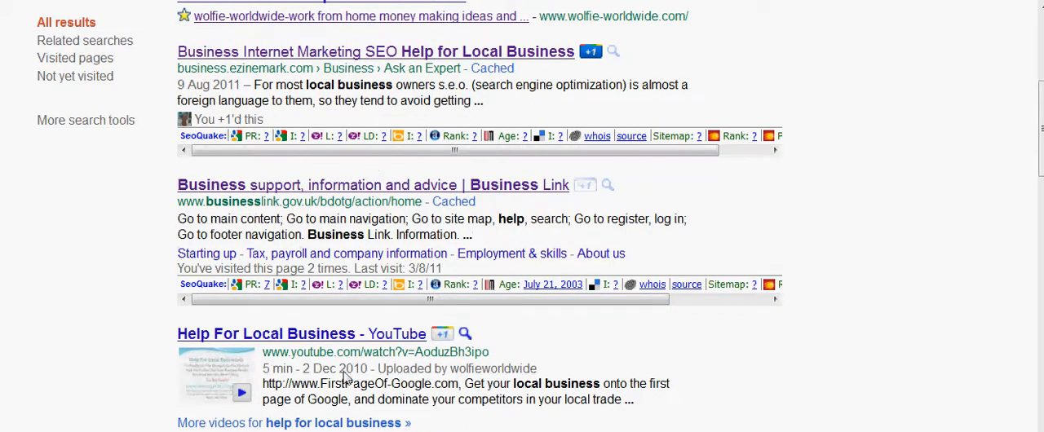
mouse_move(253, 387)
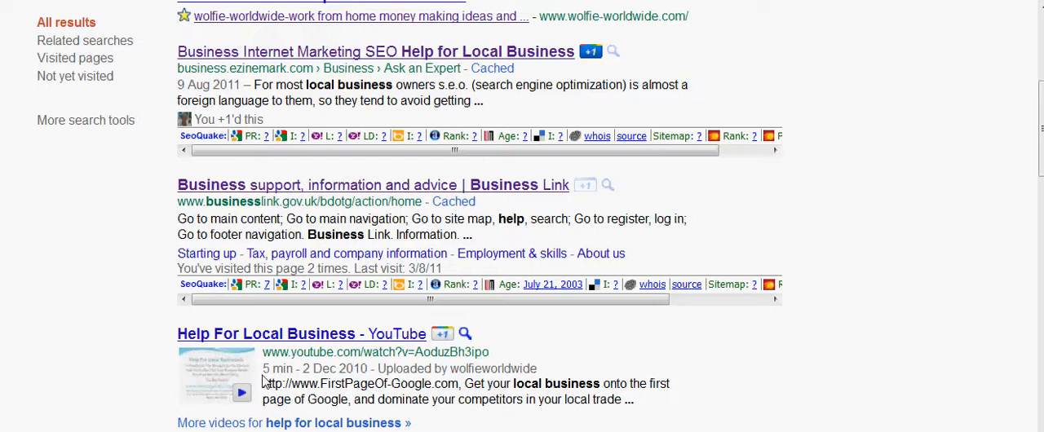
scroll("down", 3)
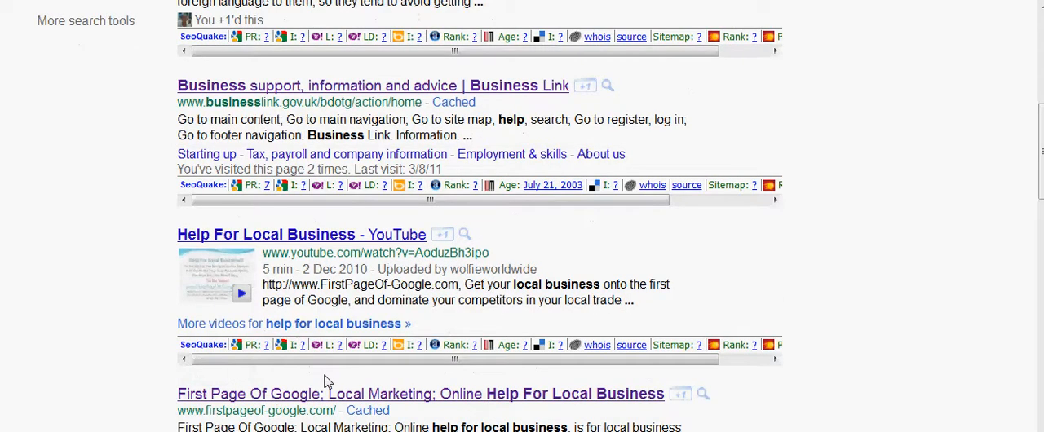
scroll("down", 3)
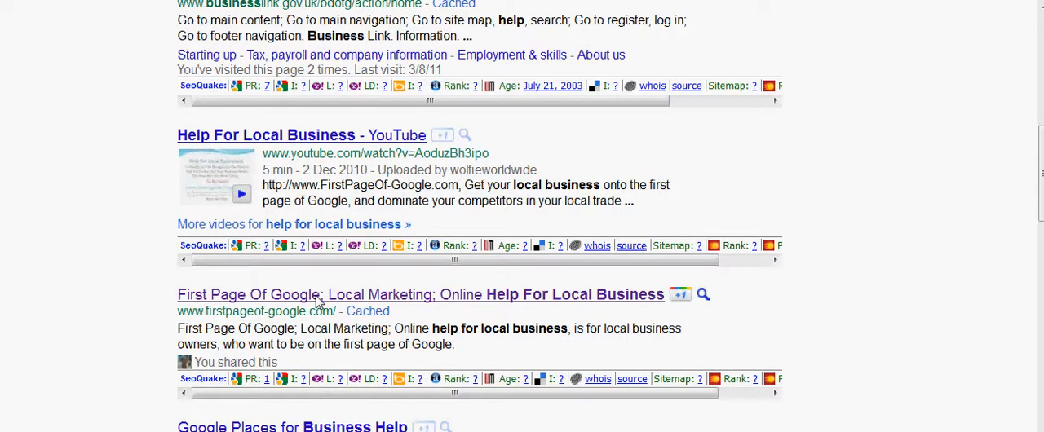
scroll("down", 3)
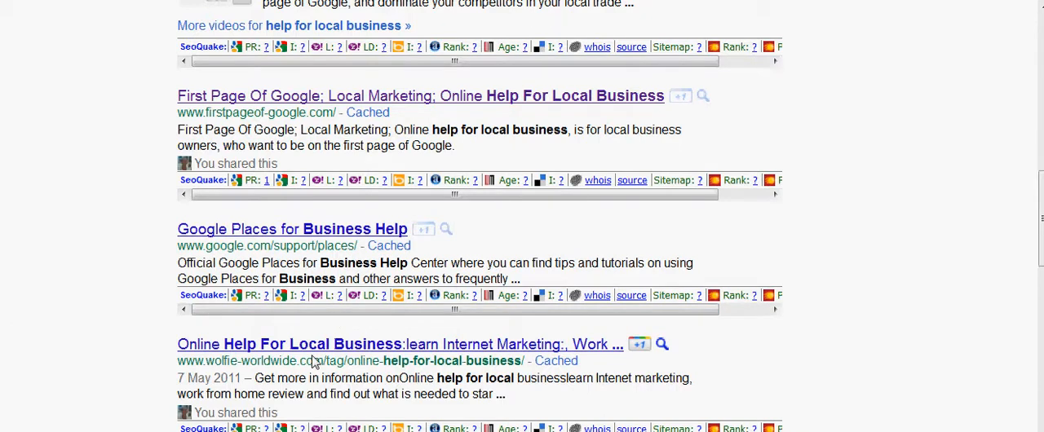
scroll("down", 3)
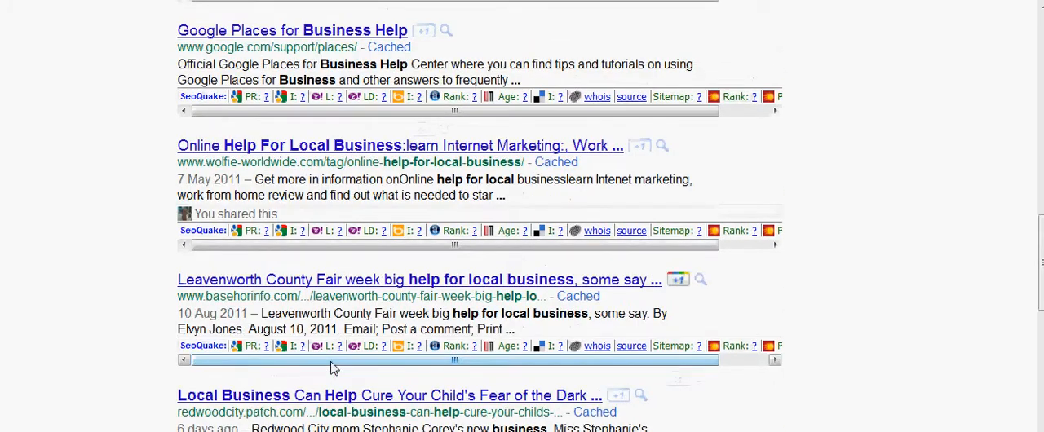
scroll("down", 3)
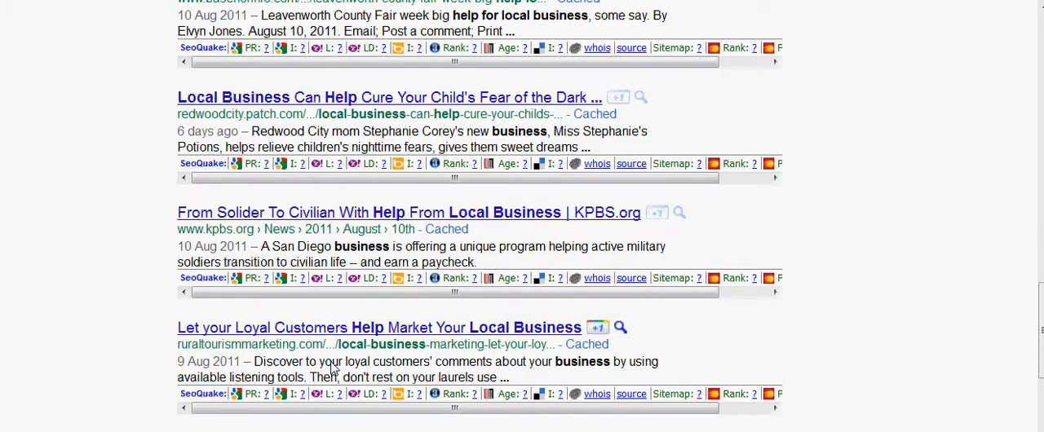
scroll("up", 3)
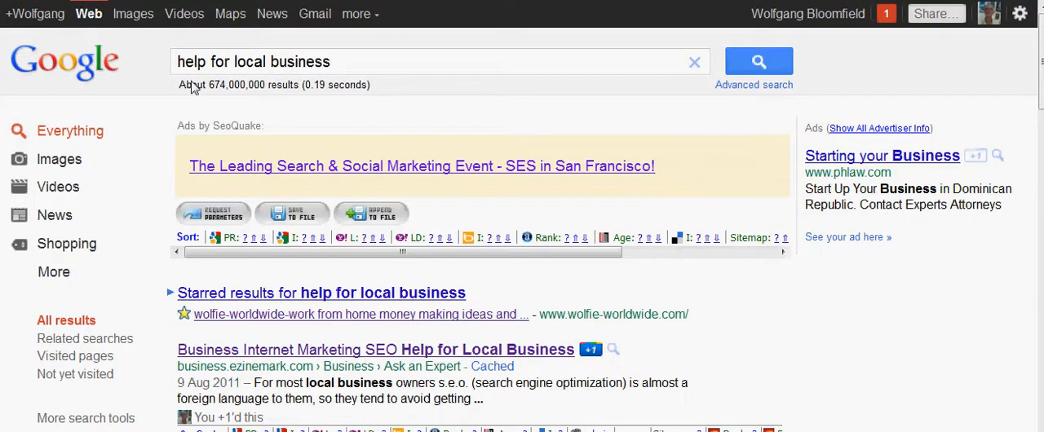
mouse_move(228, 96)
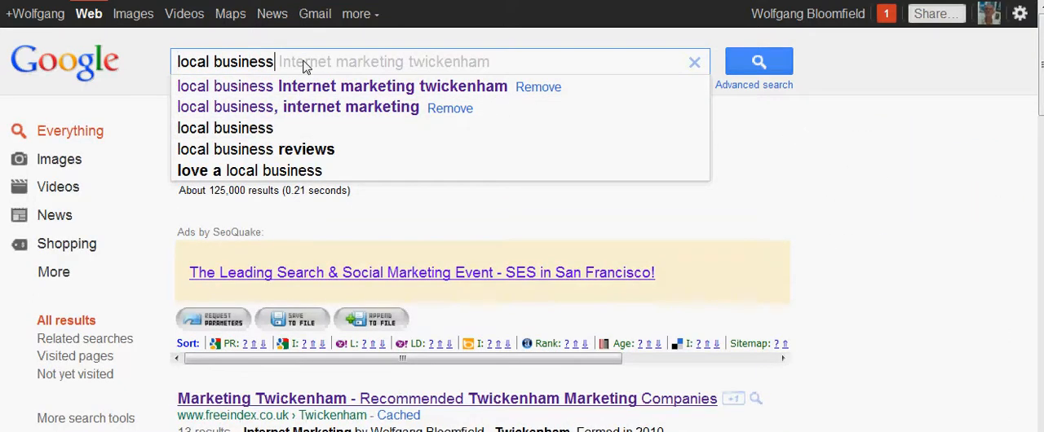
Add 'help' to make the query 'local business help' and scan the top results
type("h")
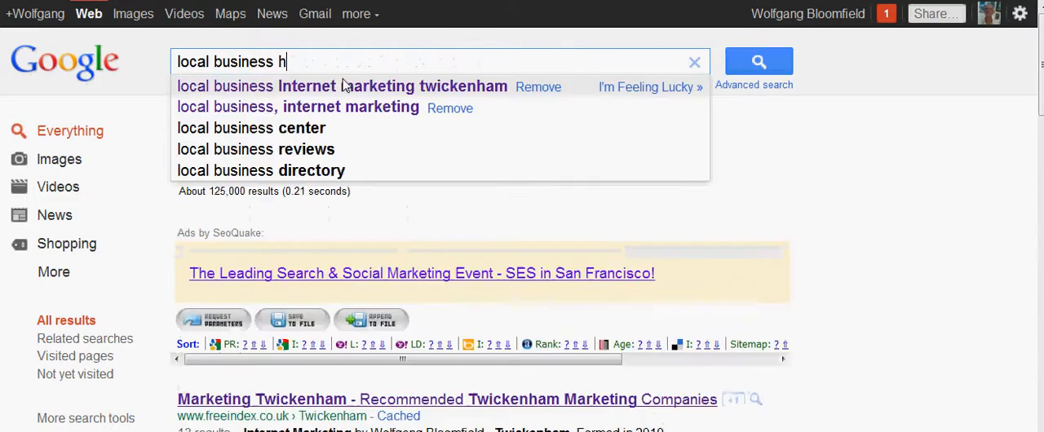
type("elp")
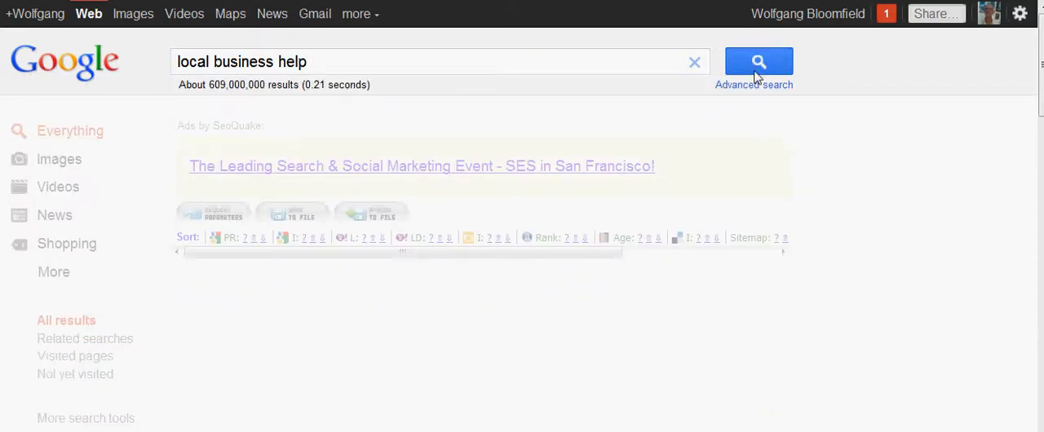
scroll("down", 3)
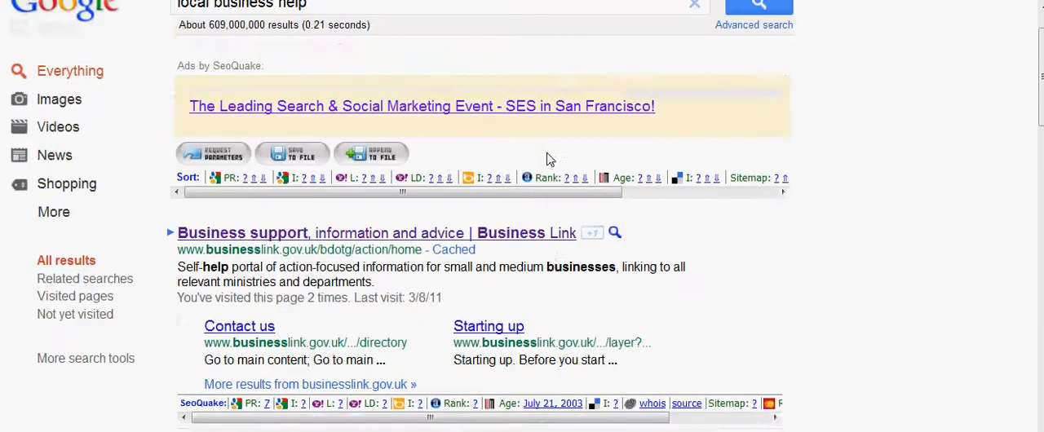
scroll("up", 3)
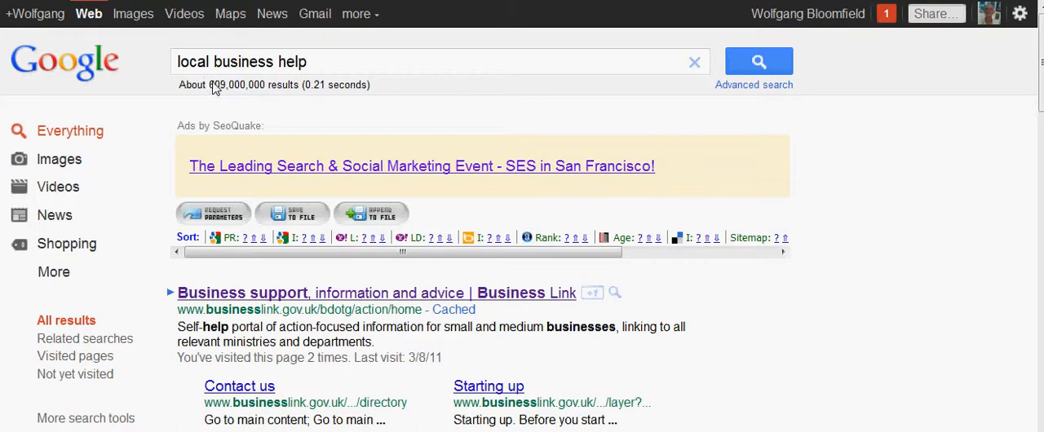
mouse_move(693, 293)
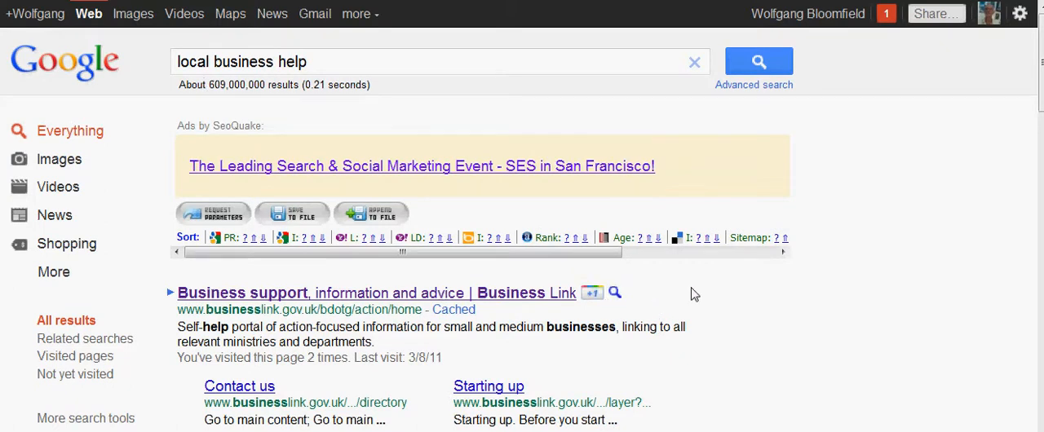
scroll("down", 3)
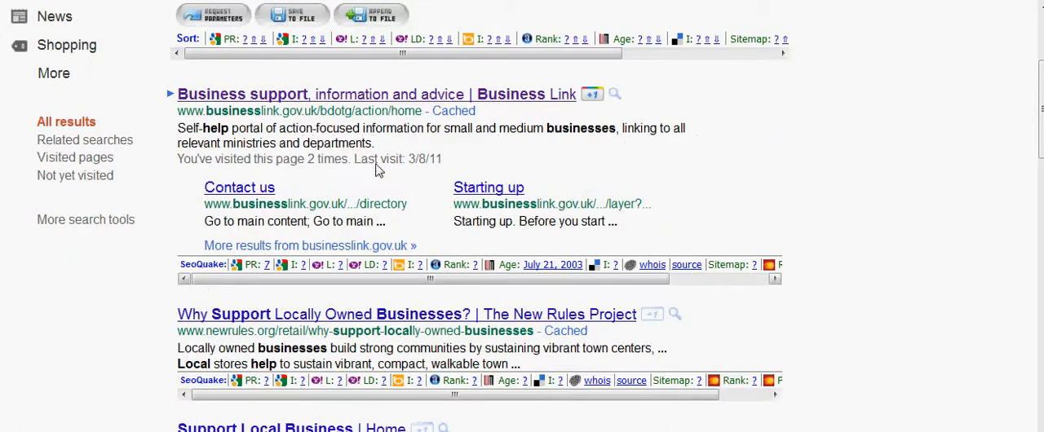
mouse_move(606, 204)
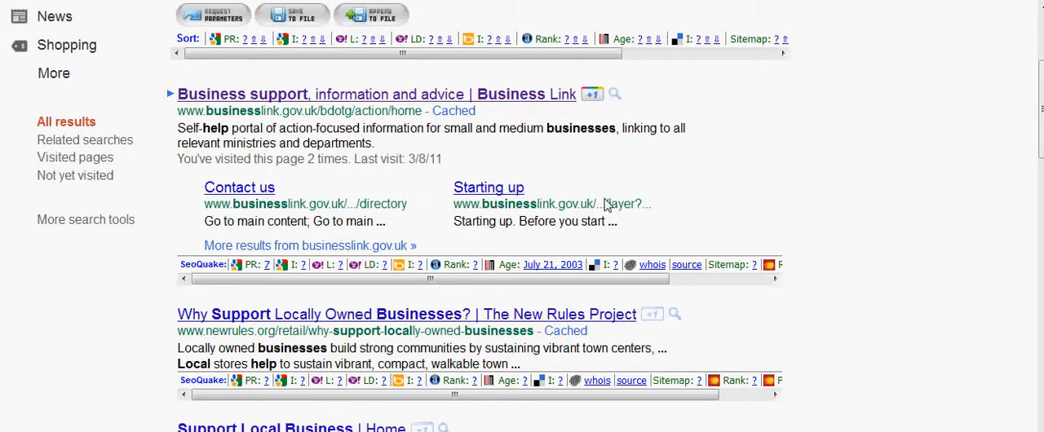
scroll("down", 3)
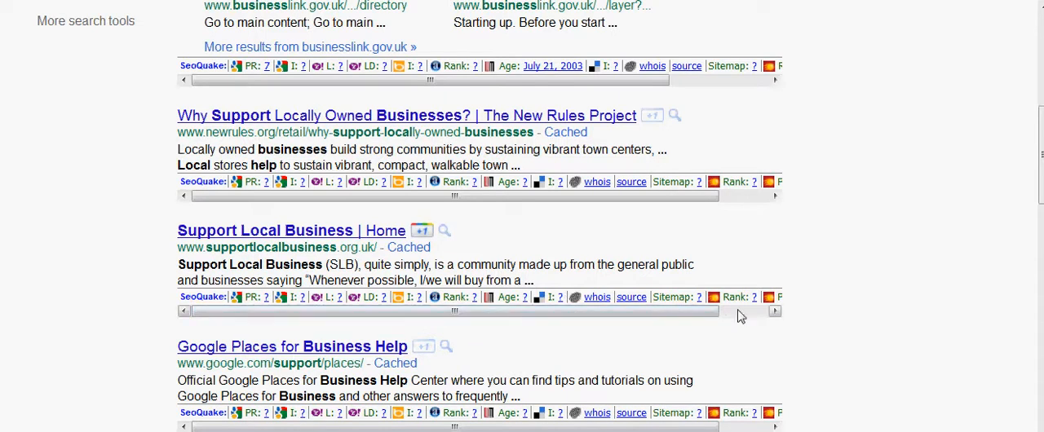
scroll("down", 3)
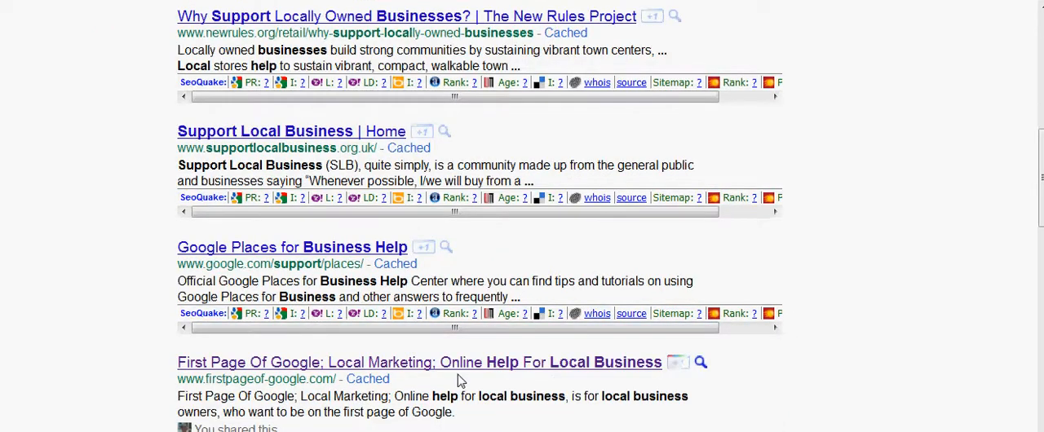
scroll("up", 3)
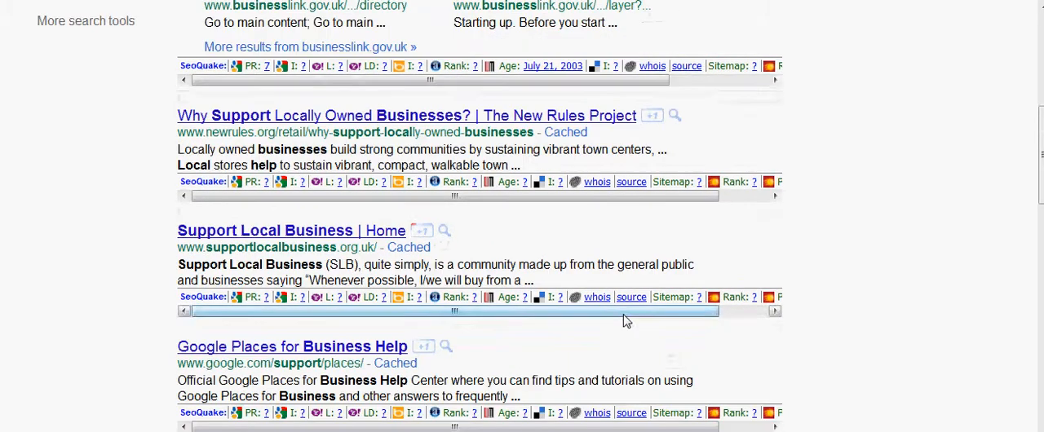
scroll("up", 3)
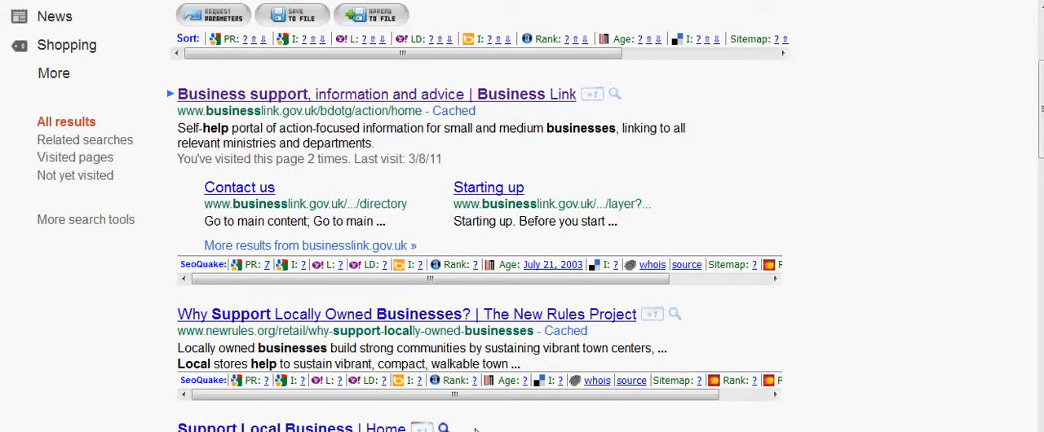
Scroll down past TreeHugger to the wolfie-worldwide.com and Reclaim Democracy listings
scroll("down", 3)
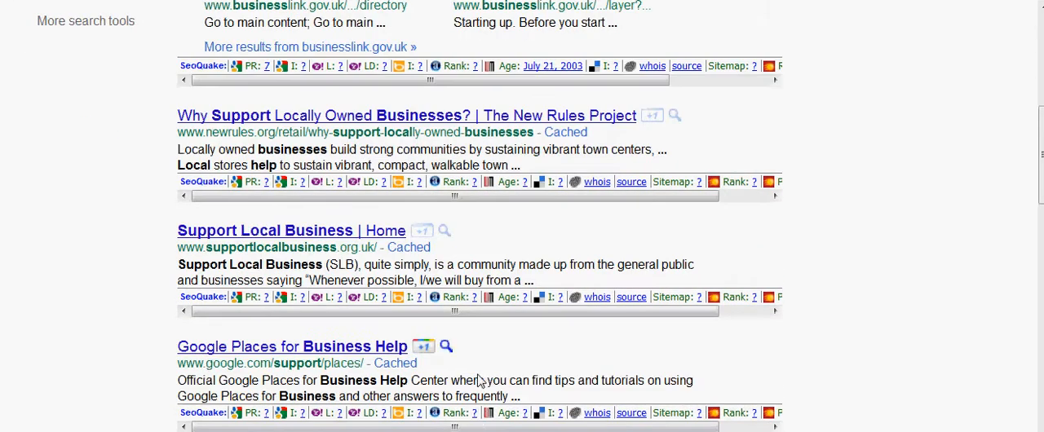
scroll("down", 3)
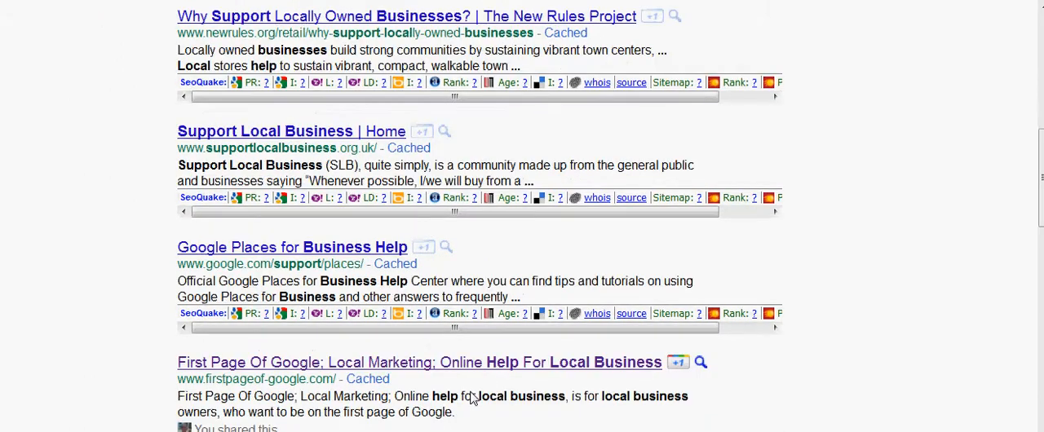
scroll("down", 3)
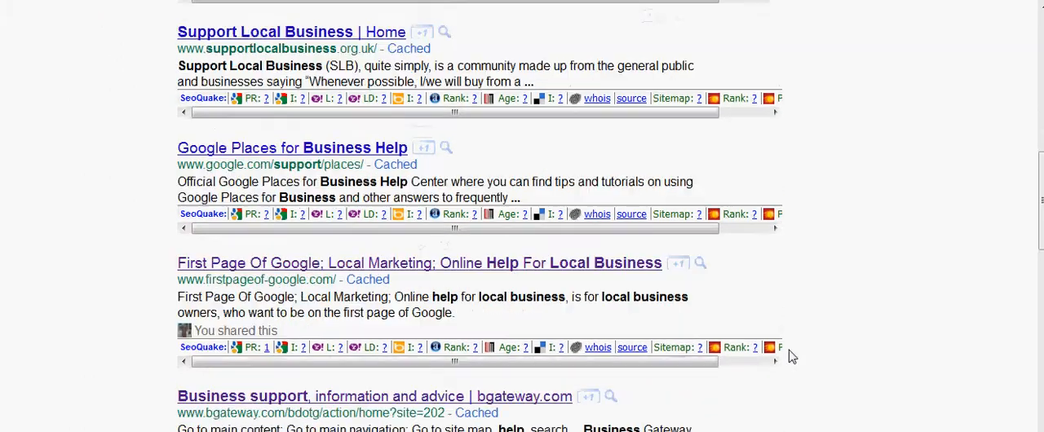
scroll("down", 3)
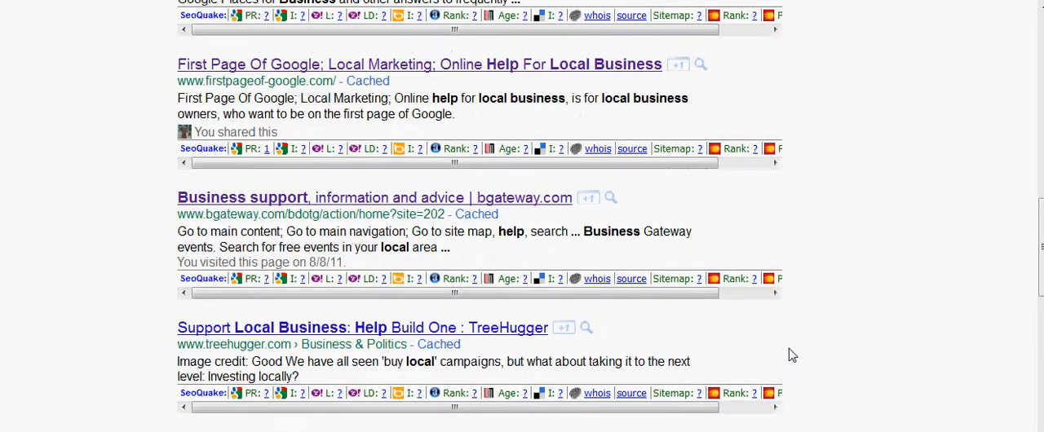
scroll("down", 3)
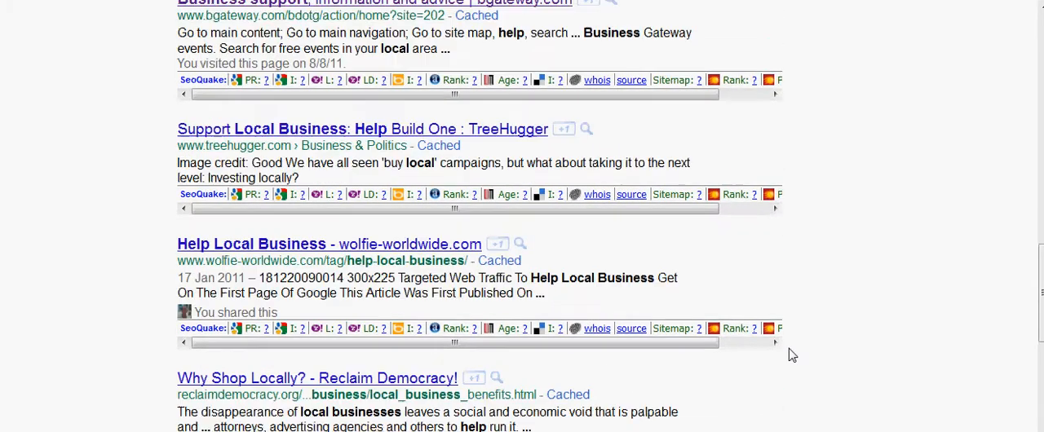
mouse_move(757, 306)
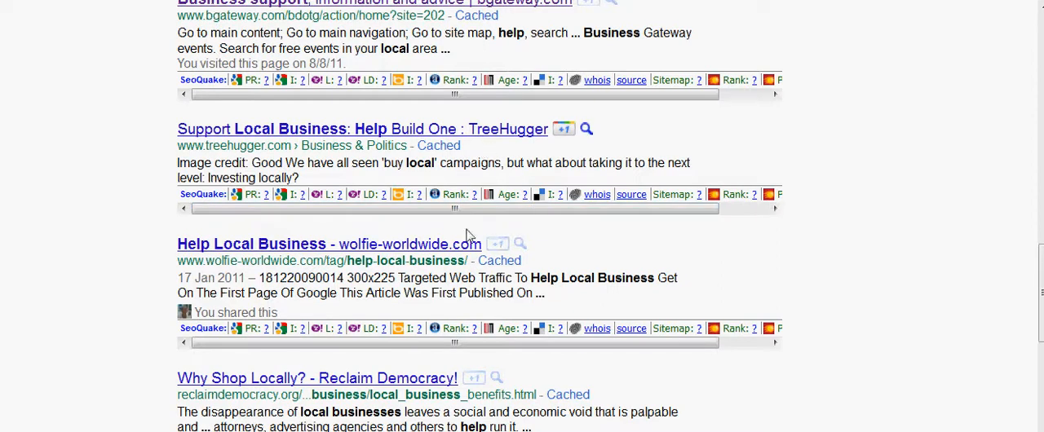
scroll("down", 3)
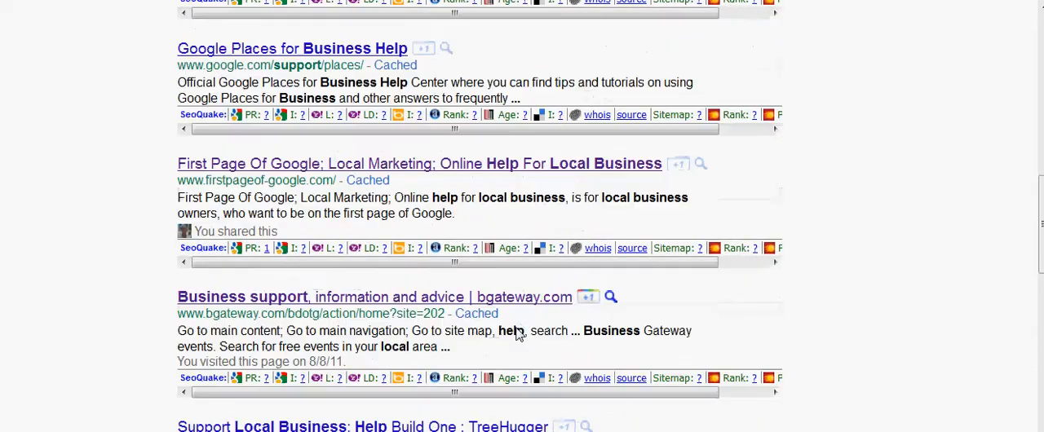
Trim the query back to just 'local business' by deleting 'help'
scroll("up", 3)
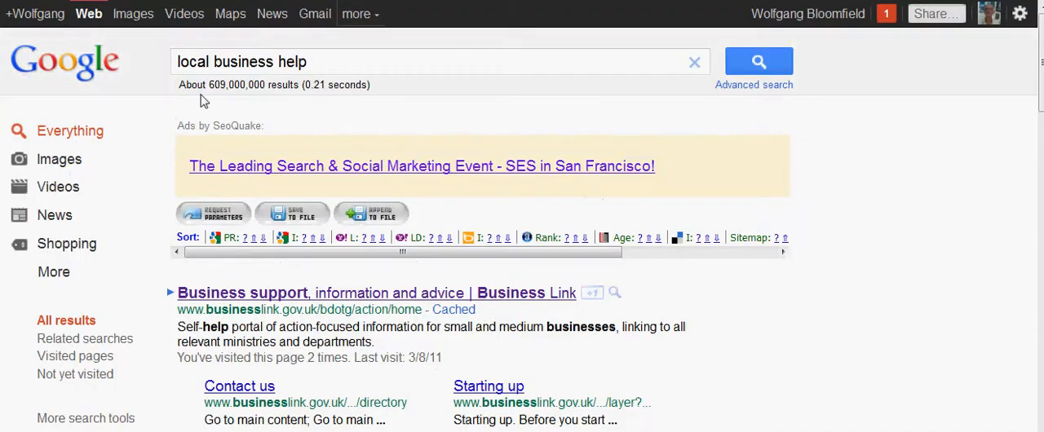
mouse_move(316, 67)
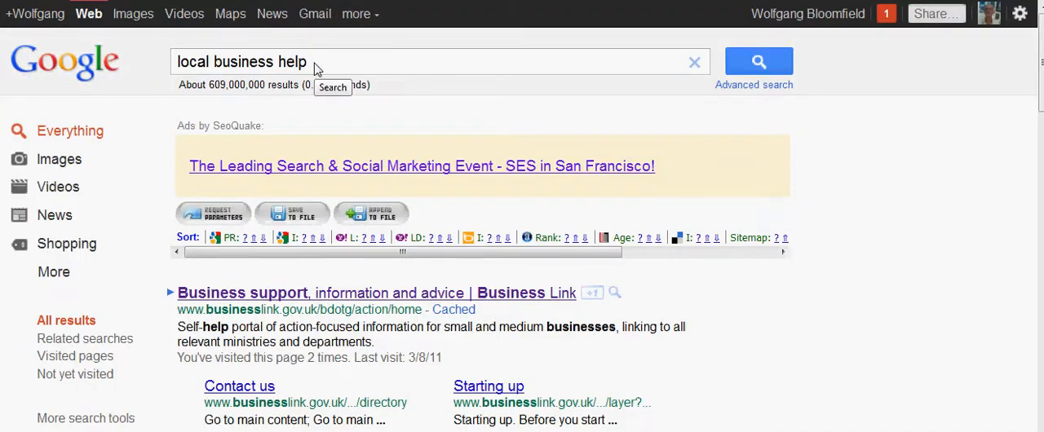
mouse_move(508, 181)
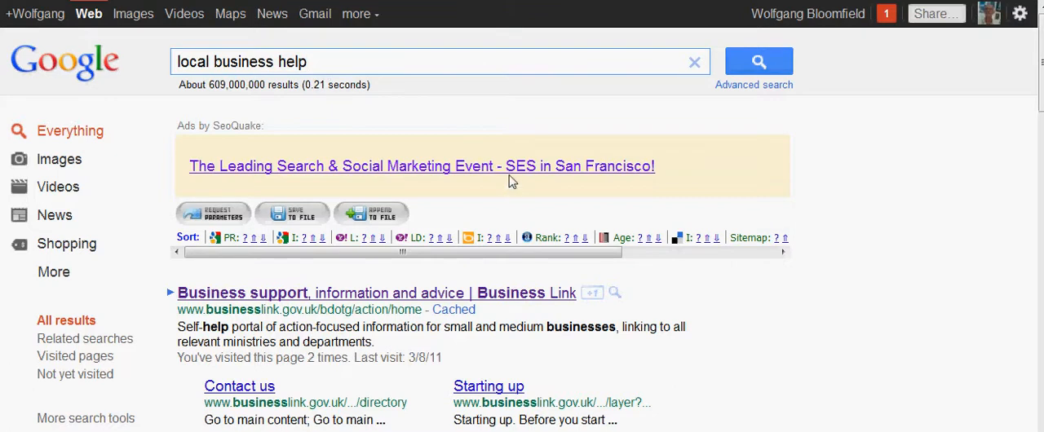
key("Backspace")
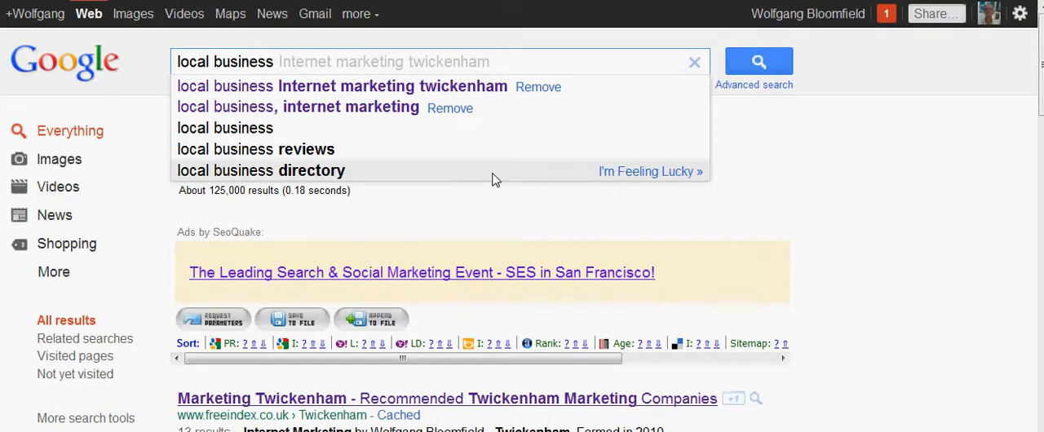
mouse_move(454, 128)
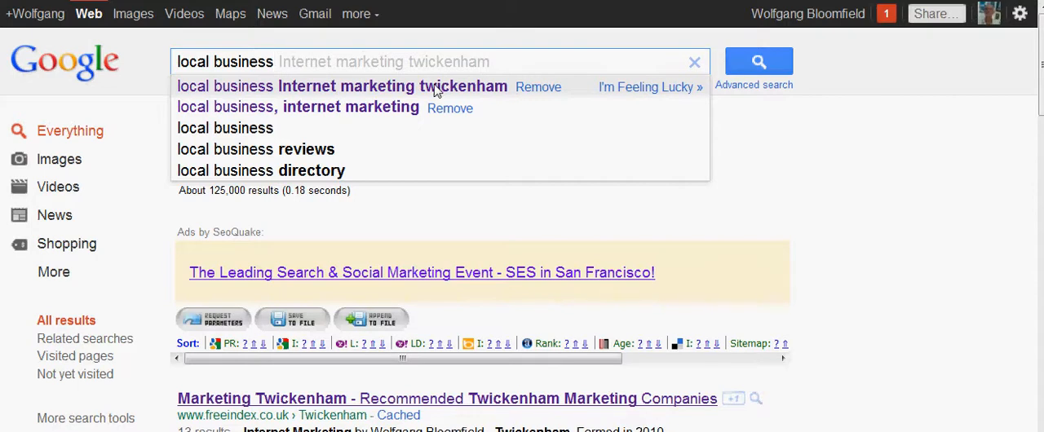
mouse_move(453, 143)
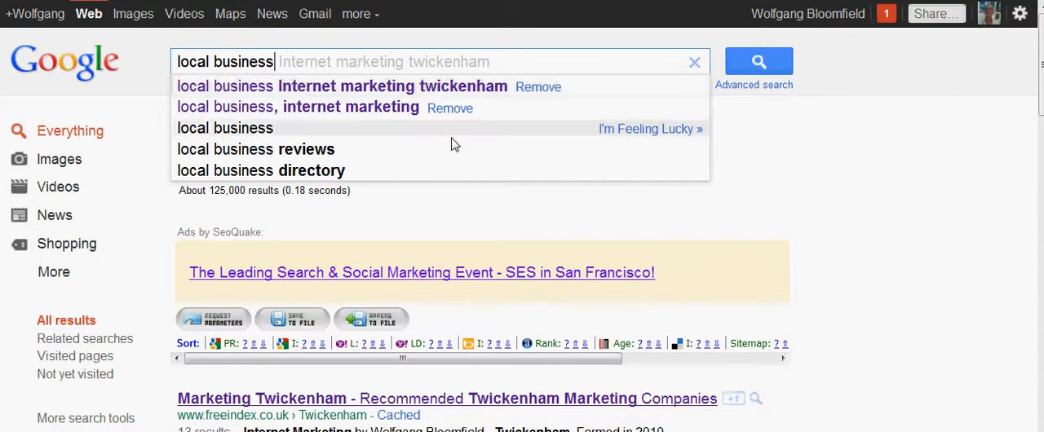
mouse_move(459, 194)
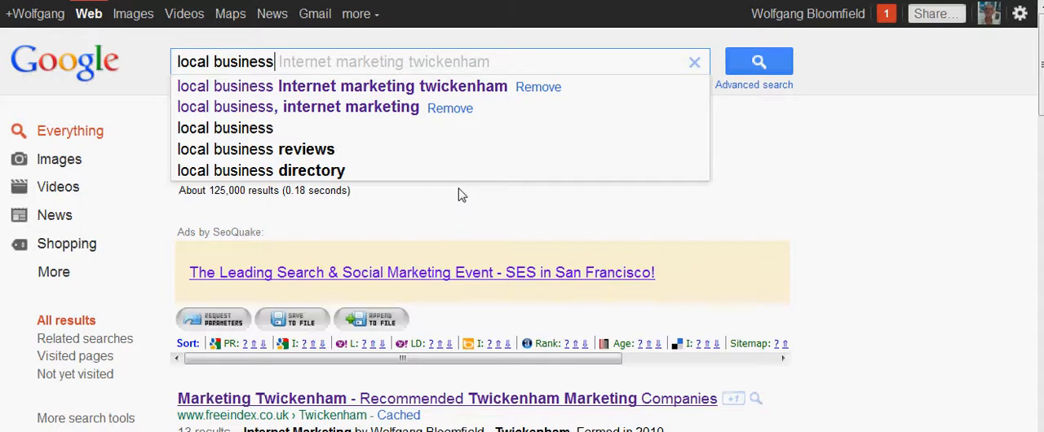
Extend the query to 'local business listings help' via autocomplete, fixing the missing space
type("listings")
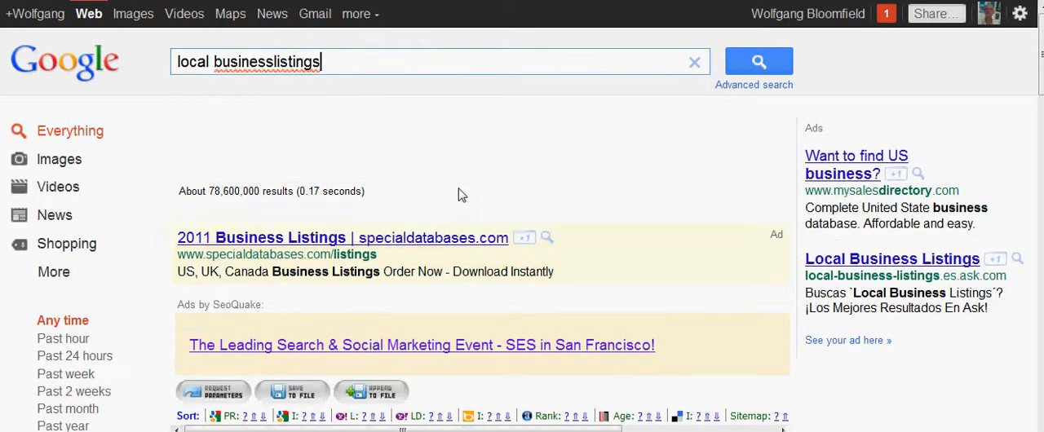
left_click(277, 62)
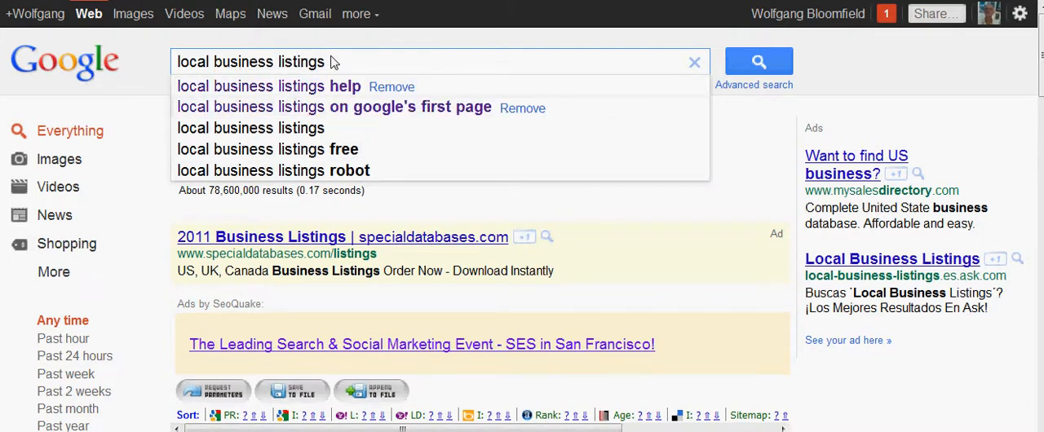
left_click(267, 85)
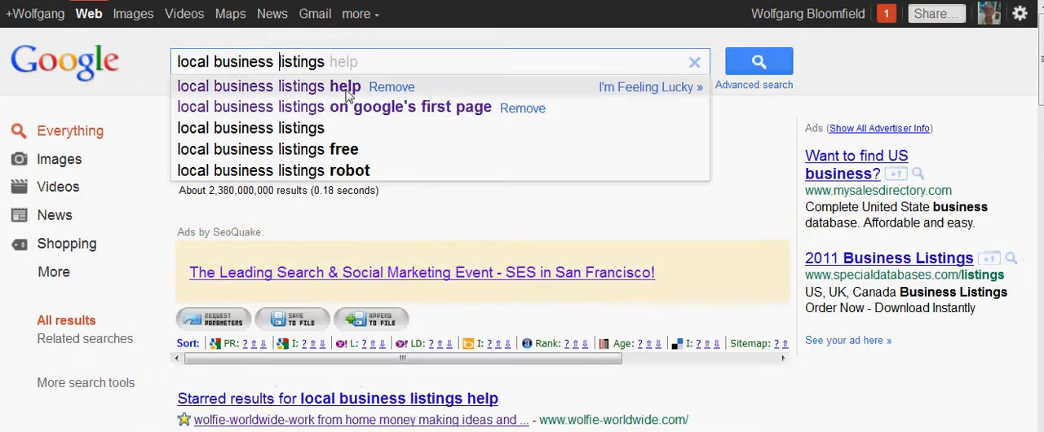
left_click(251, 84)
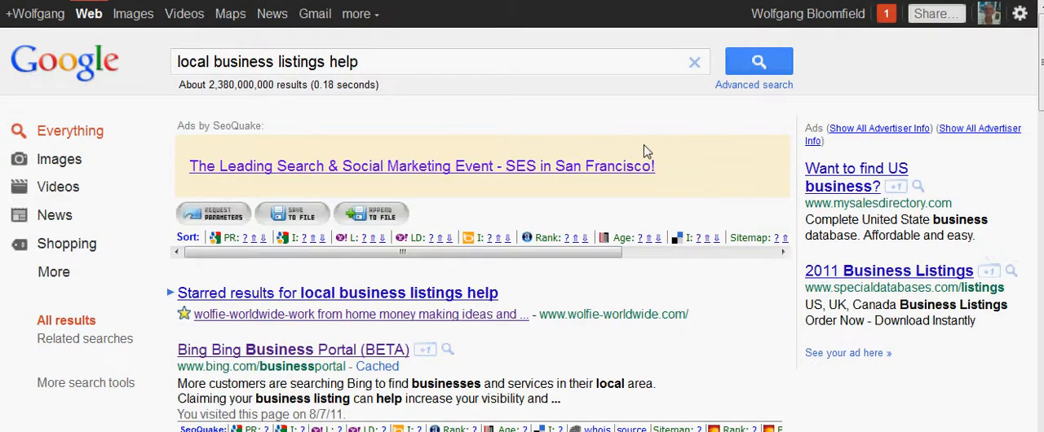
mouse_move(284, 124)
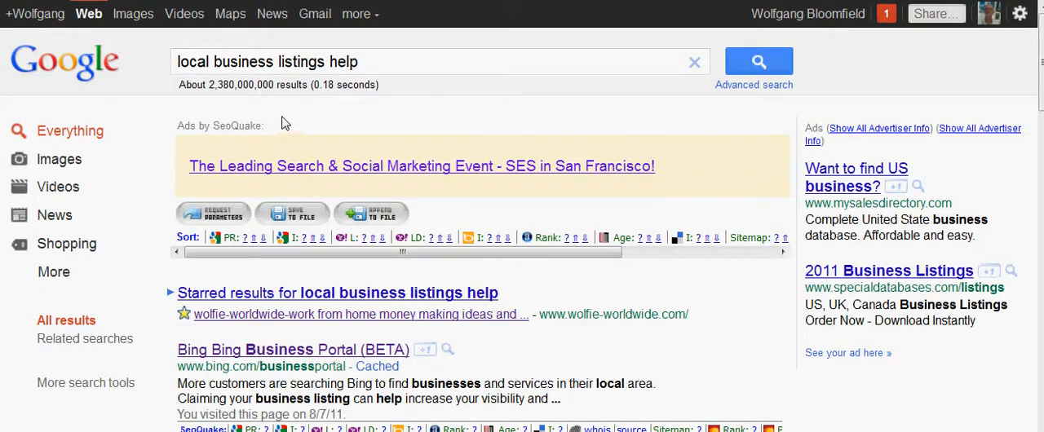
mouse_move(215, 89)
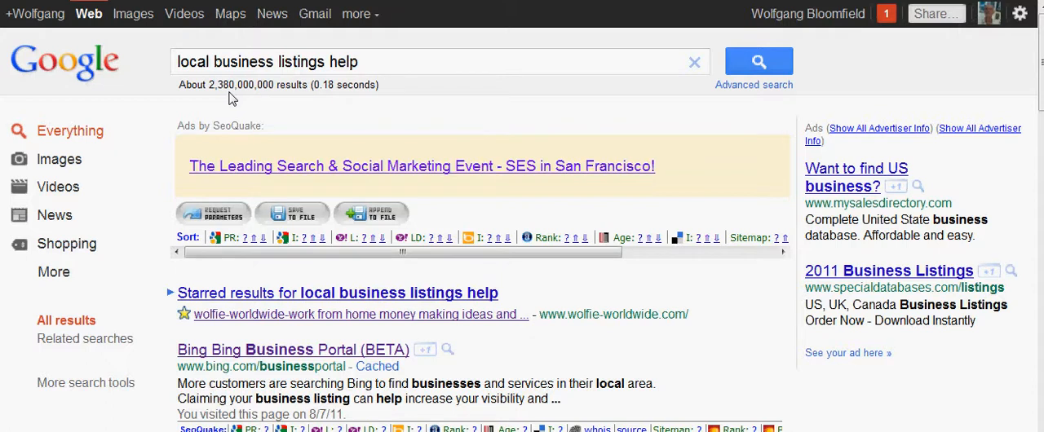
mouse_move(395, 141)
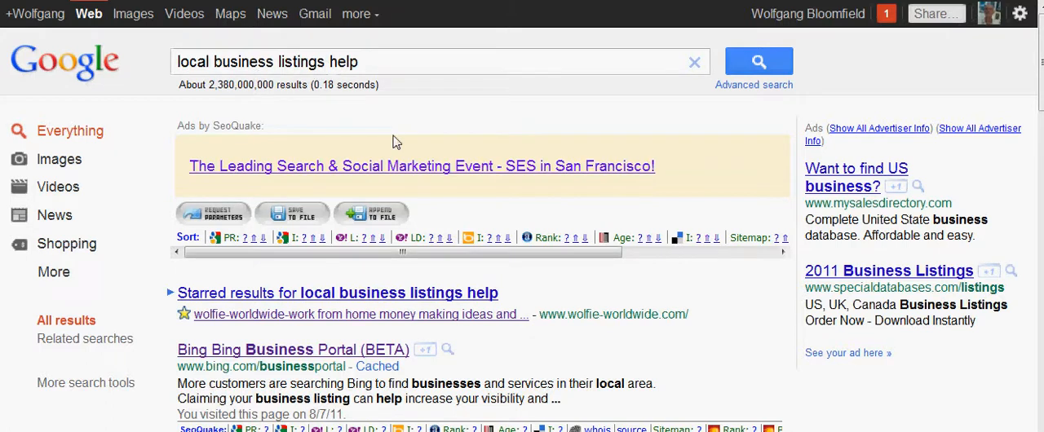
scroll("down", 3)
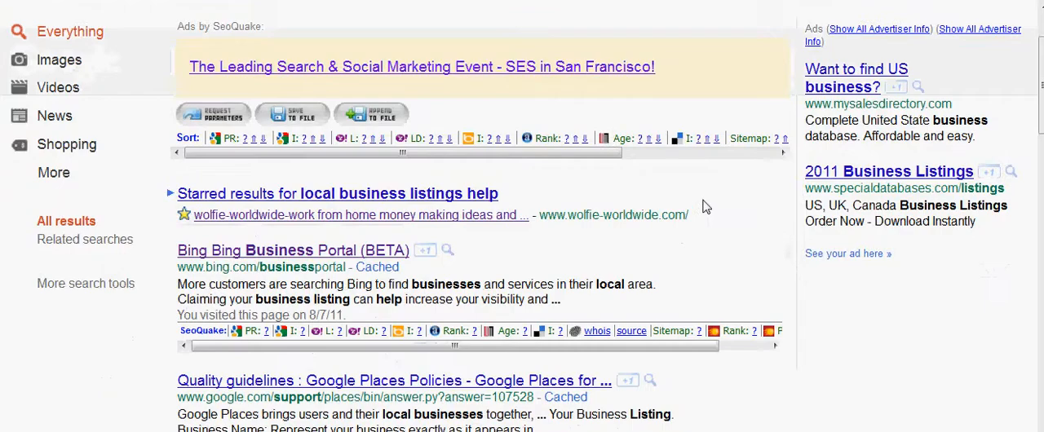
scroll("down", 3)
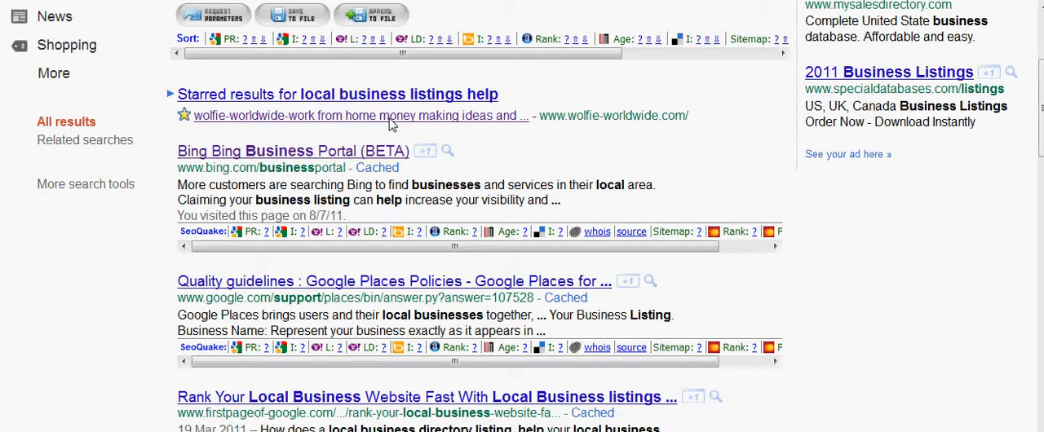
scroll("down", 3)
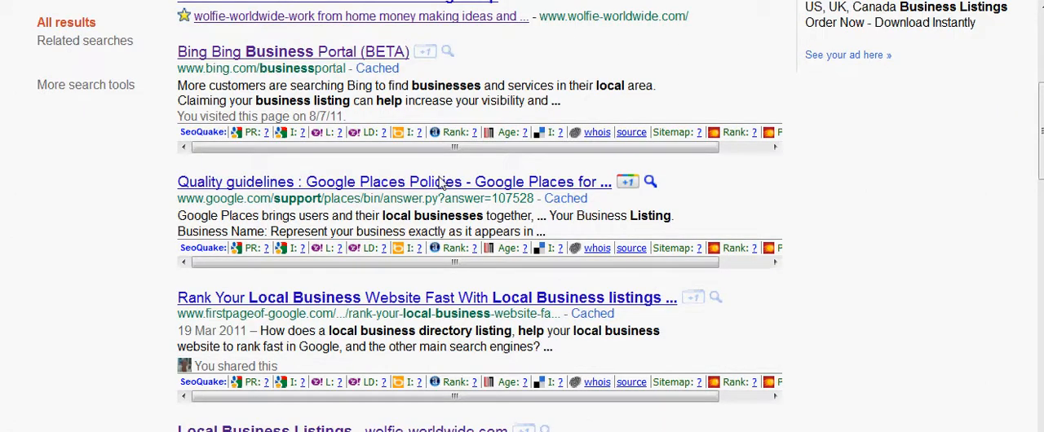
mouse_move(286, 332)
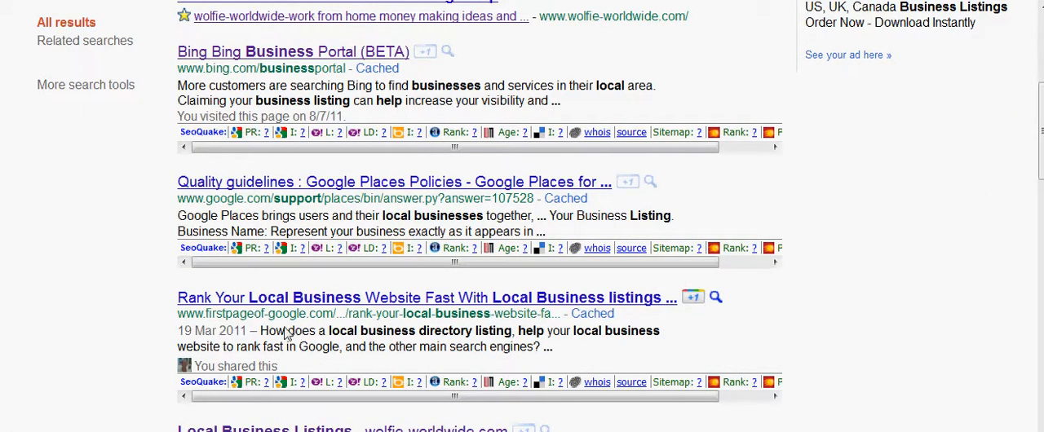
mouse_move(556, 319)
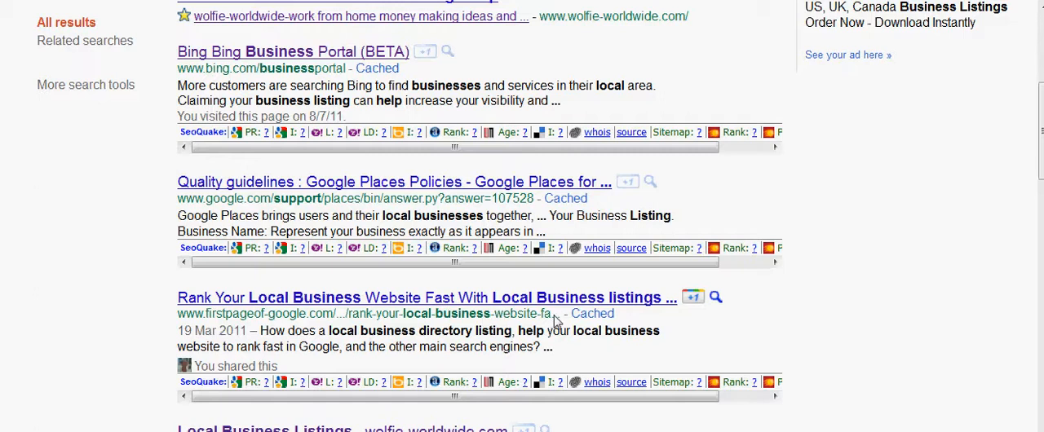
mouse_move(297, 349)
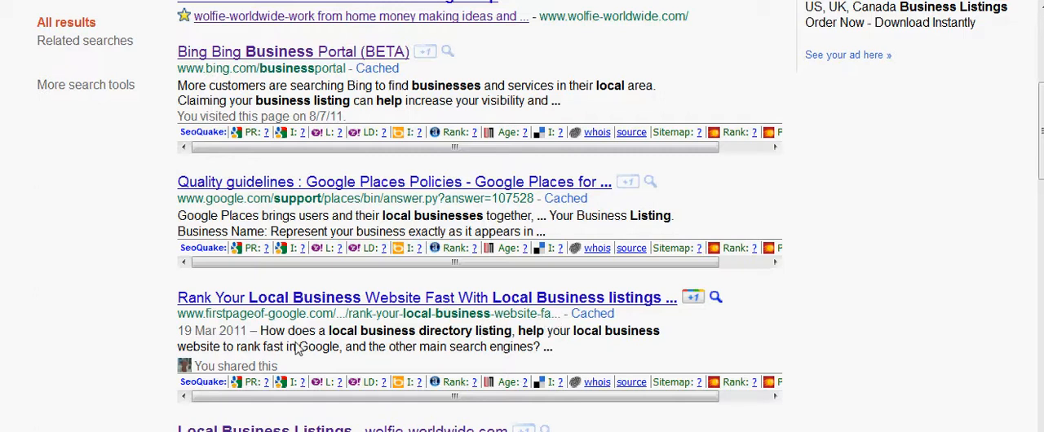
scroll("down", 3)
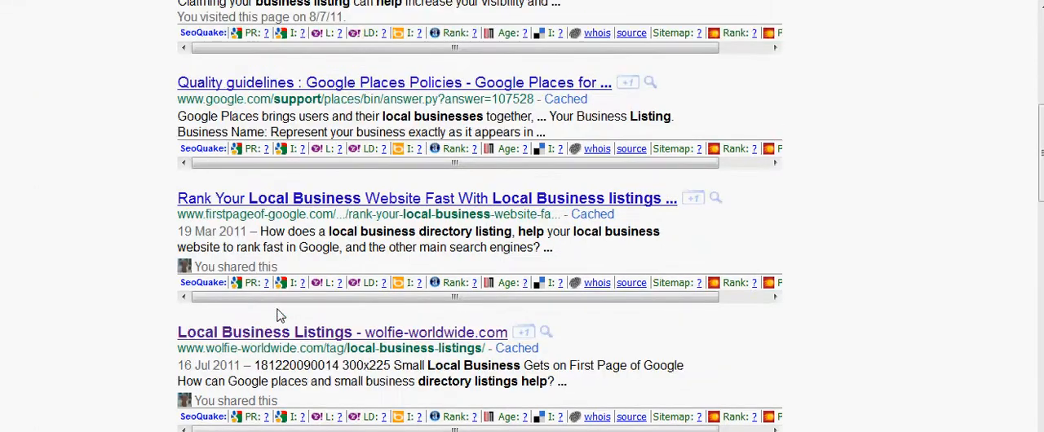
mouse_move(284, 345)
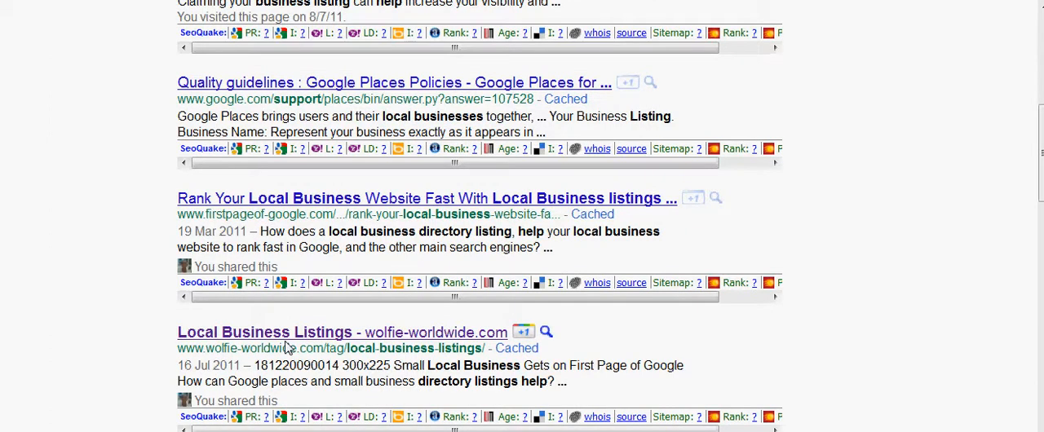
mouse_move(287, 336)
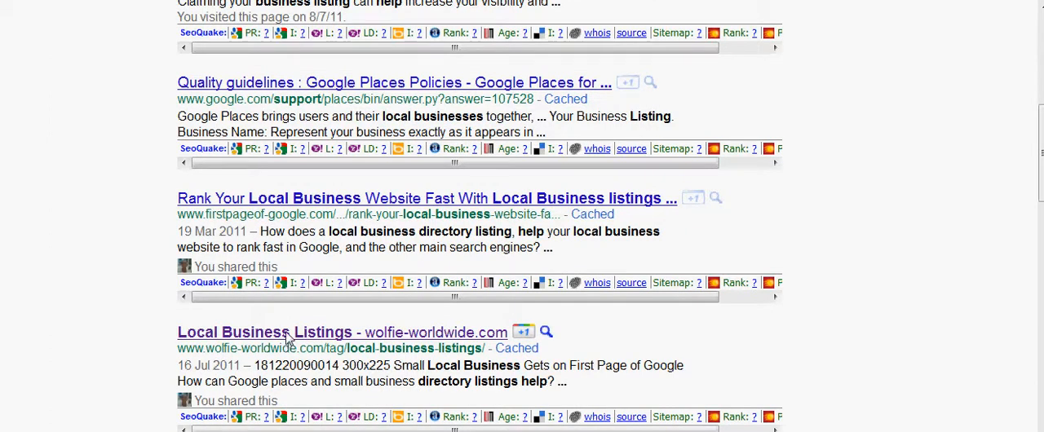
scroll("down", 3)
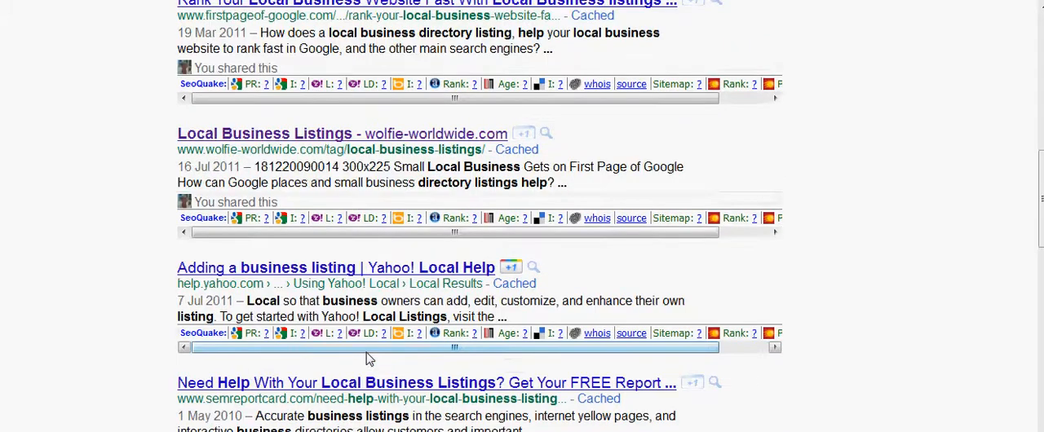
scroll("down", 3)
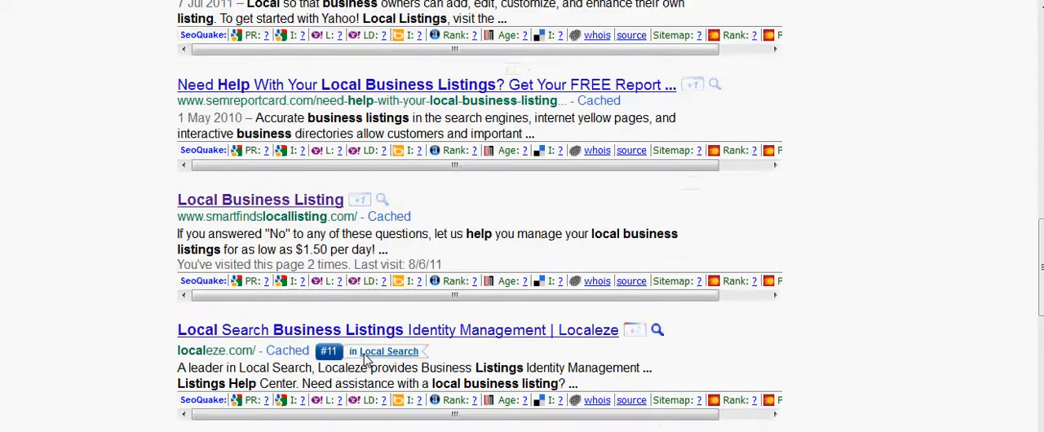
scroll("down", 3)
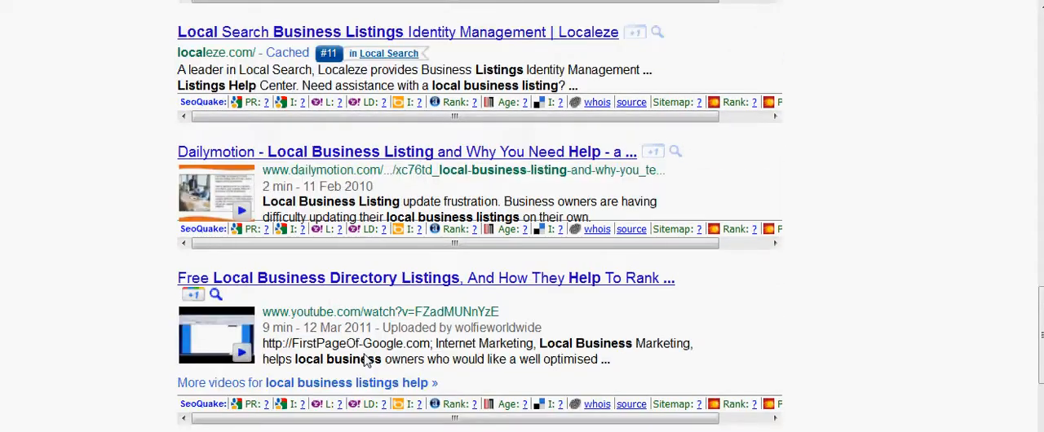
mouse_move(333, 284)
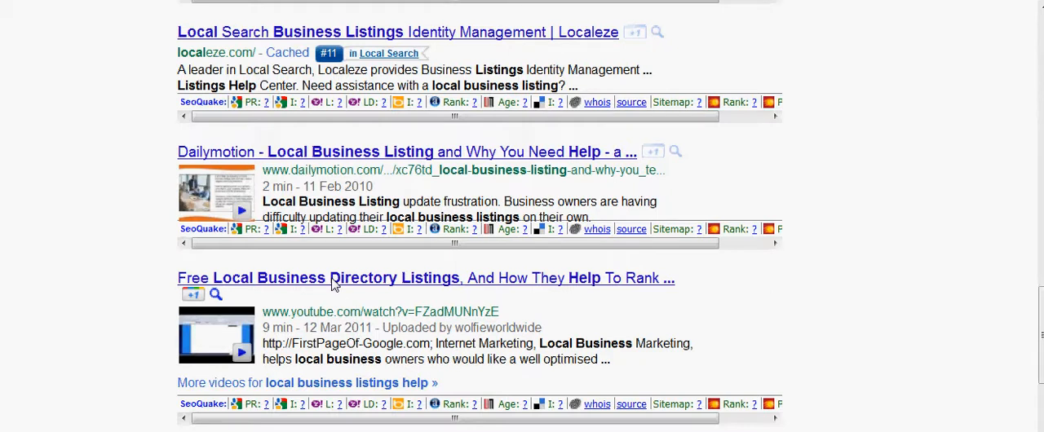
mouse_move(248, 349)
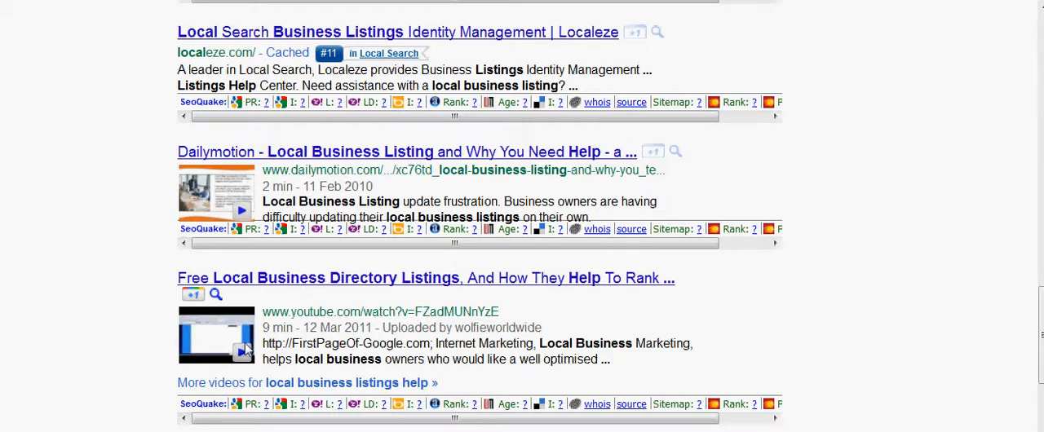
mouse_move(502, 339)
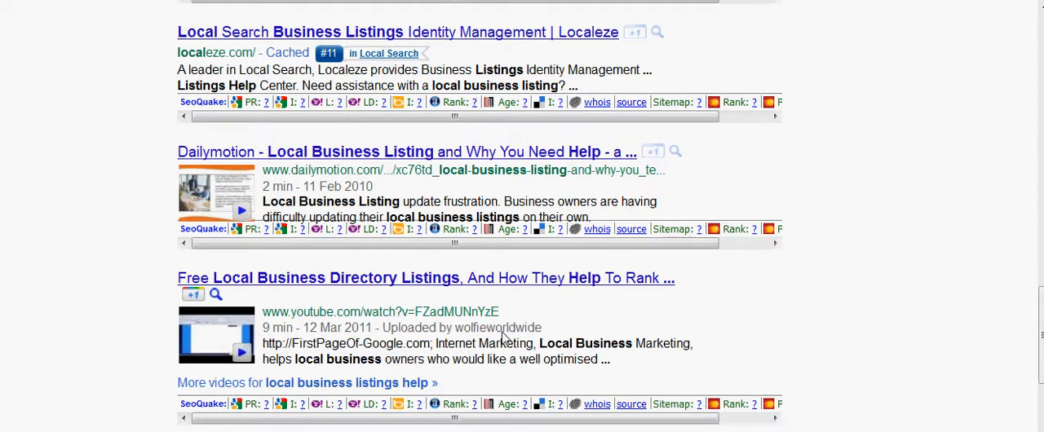
mouse_move(318, 327)
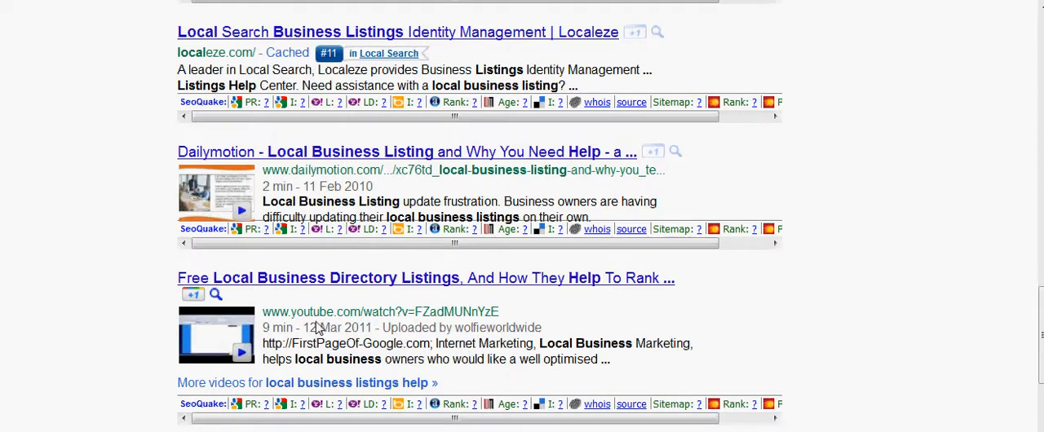
scroll("down", 3)
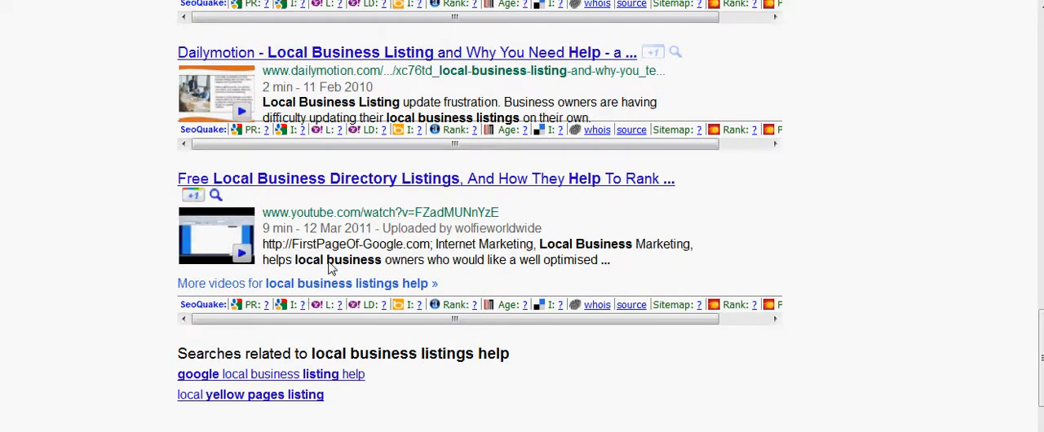
scroll("up", 3)
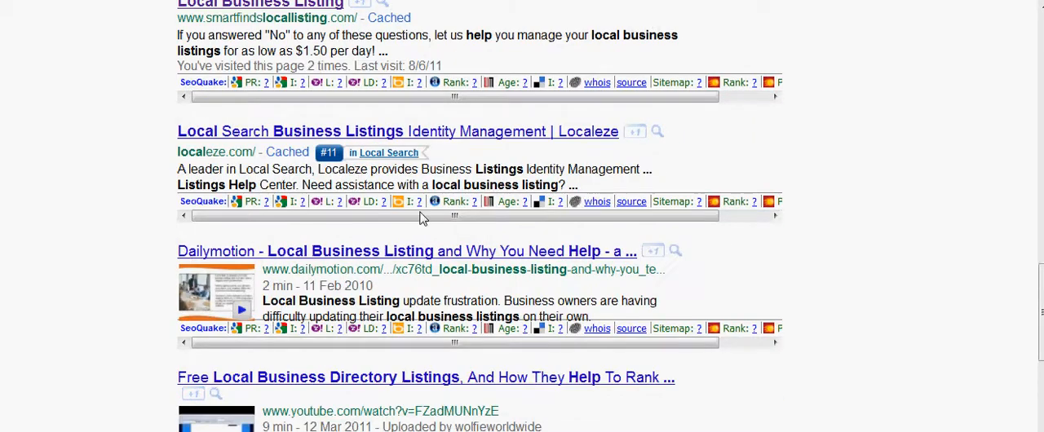
scroll("up", 3)
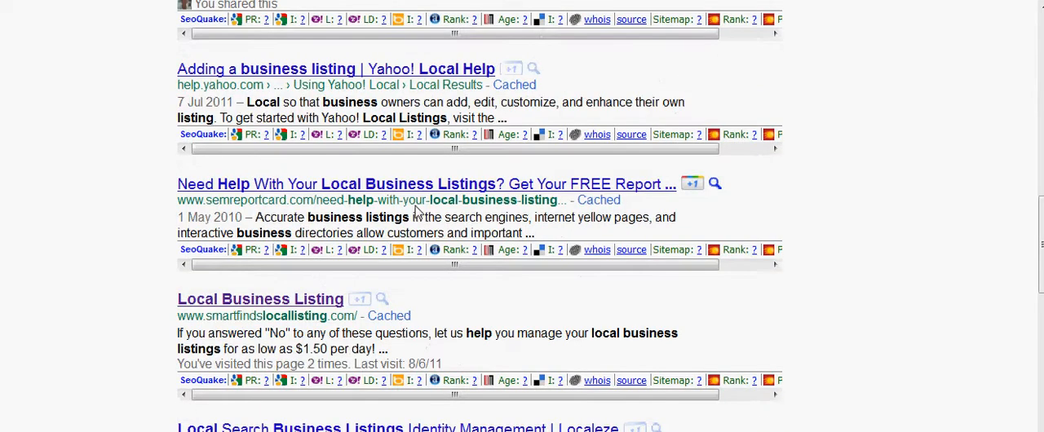
scroll("up", 3)
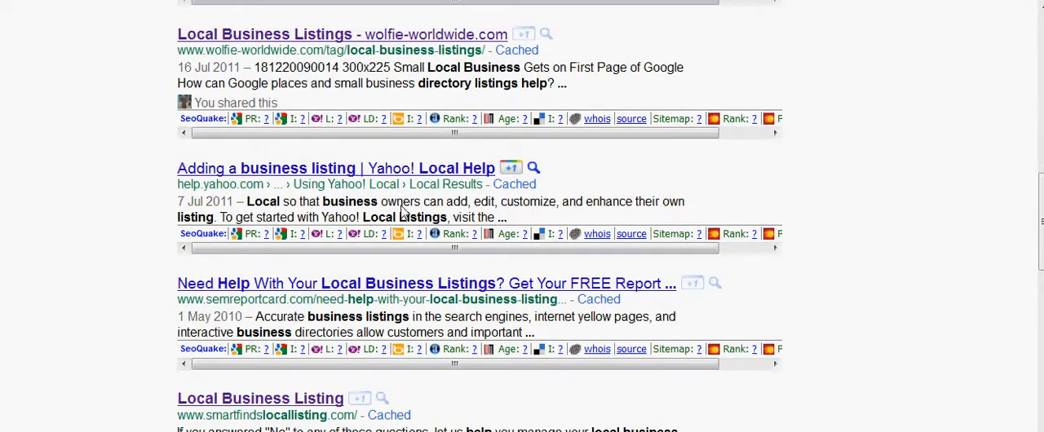
scroll("up", 3)
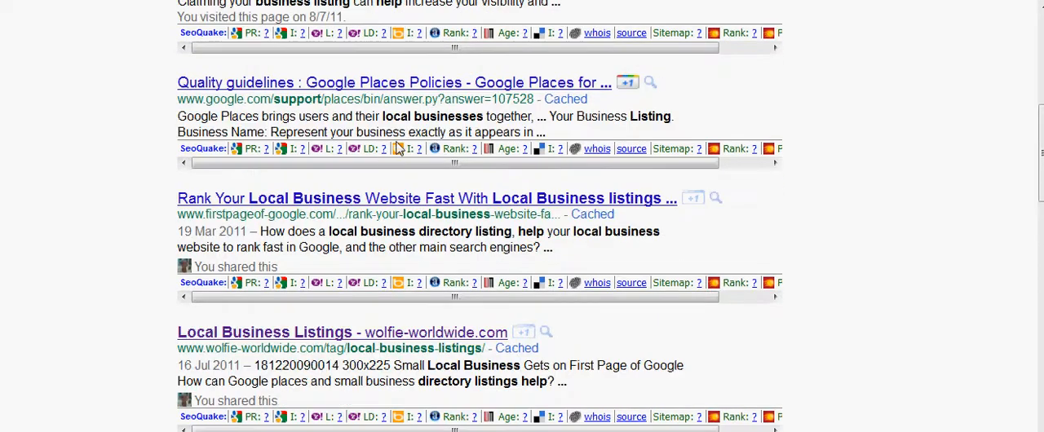
scroll("up", 3)
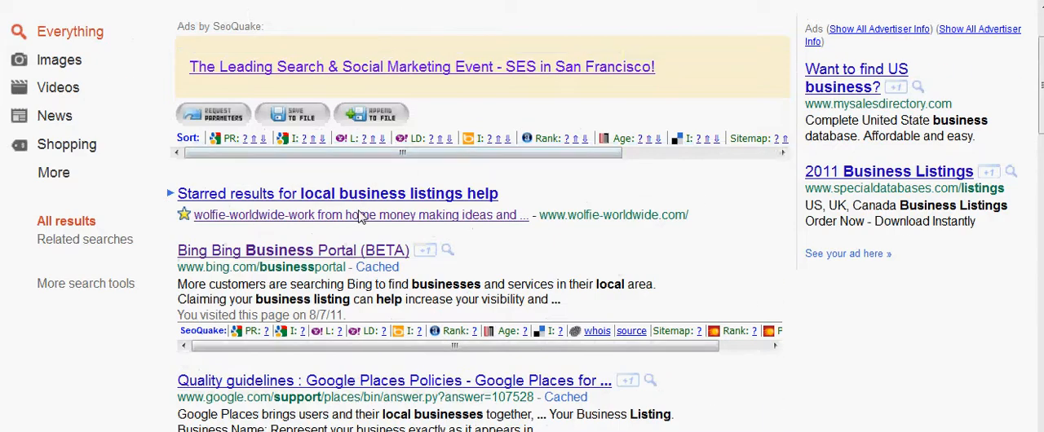
scroll("up", 3)
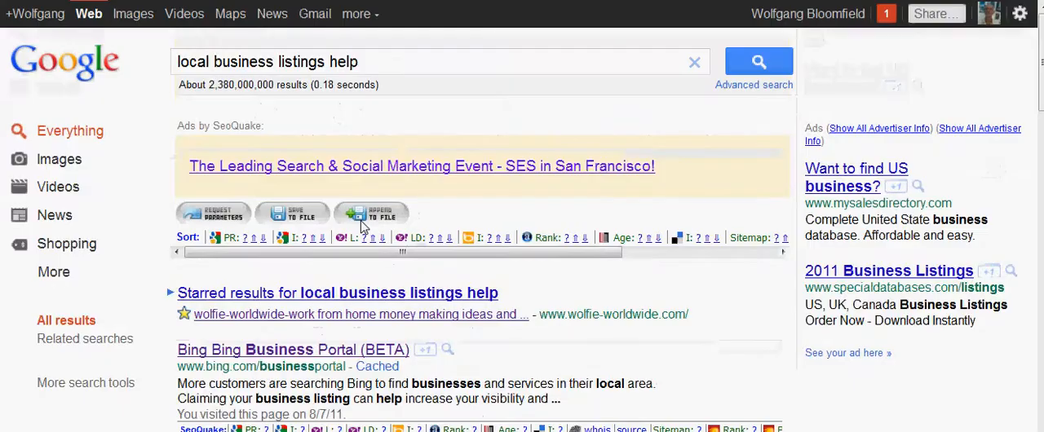
mouse_move(219, 101)
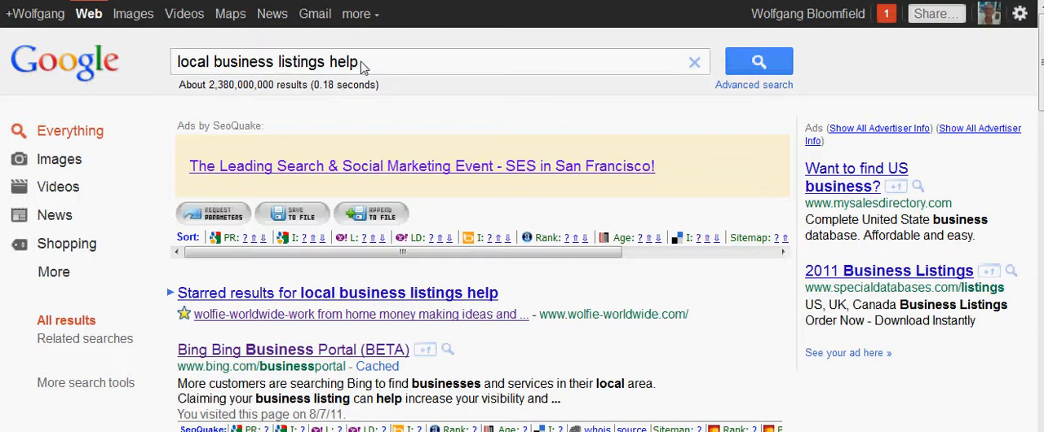
mouse_move(466, 137)
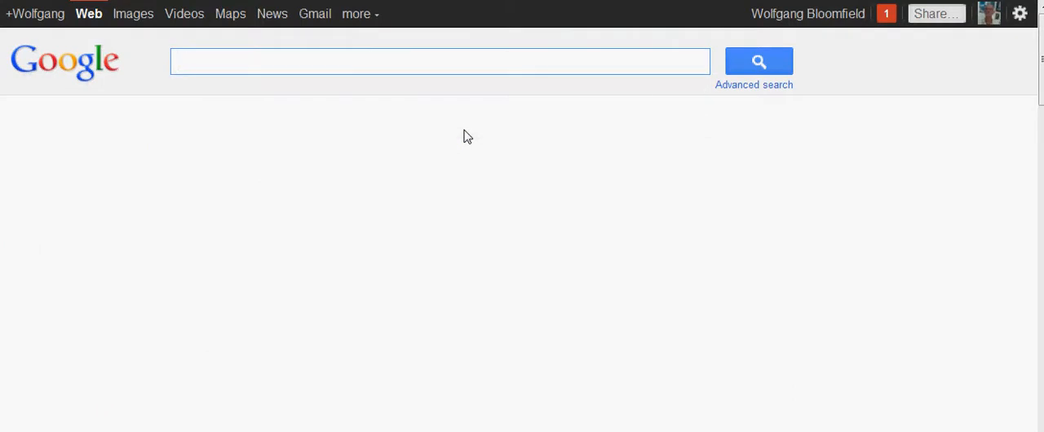
Enter the new query 'First Page OF Google Help', correcting the mistyped letters, and let Instant results load
type("First")
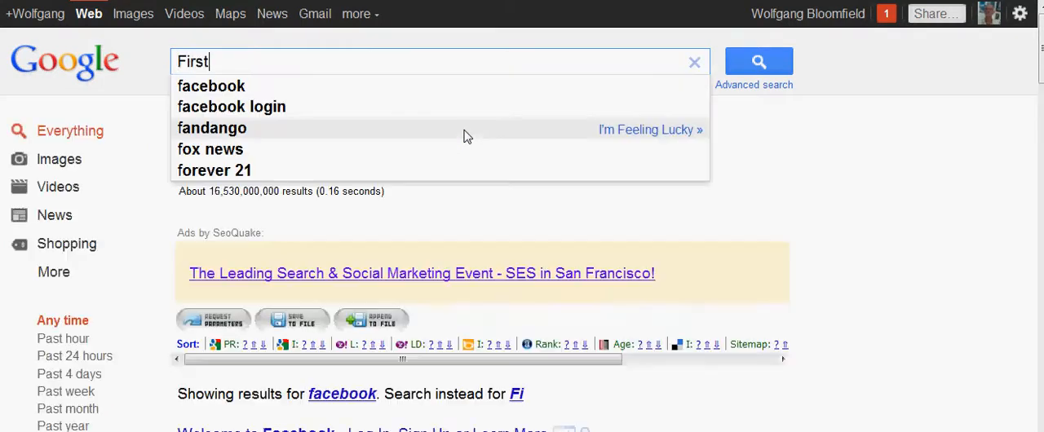
type("Pa")
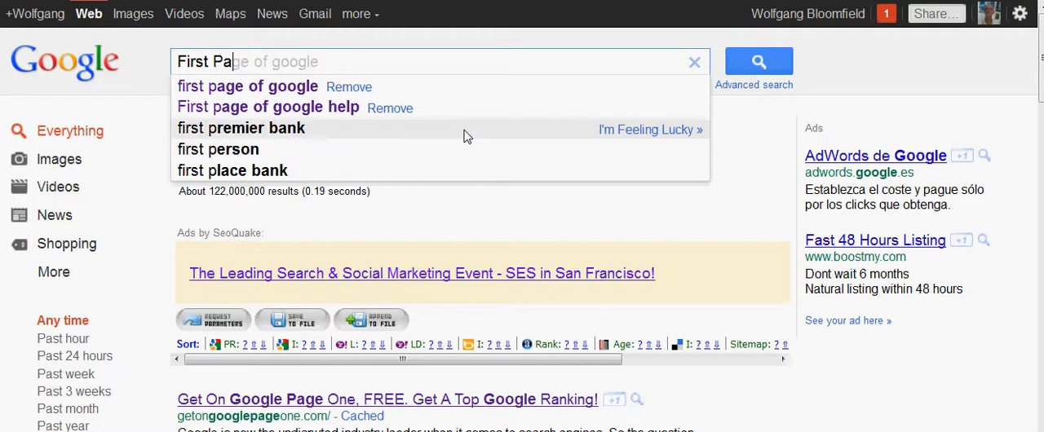
type("ge O")
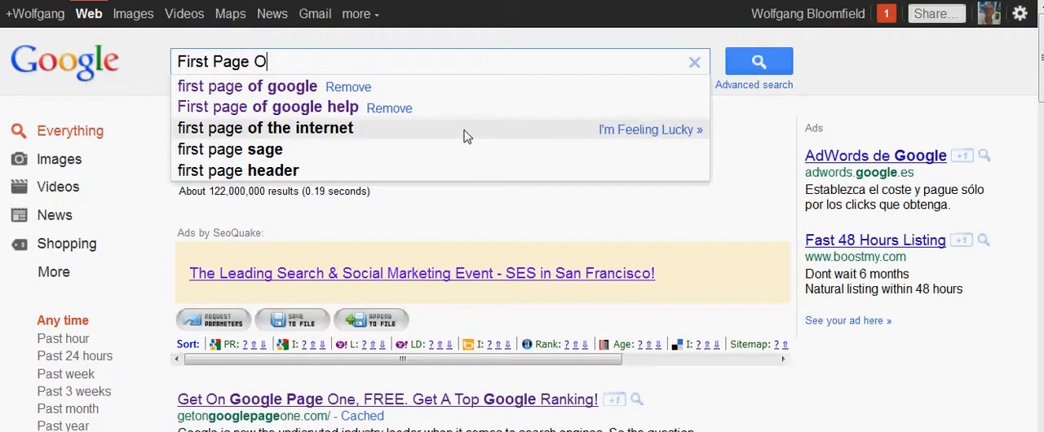
type("gf")
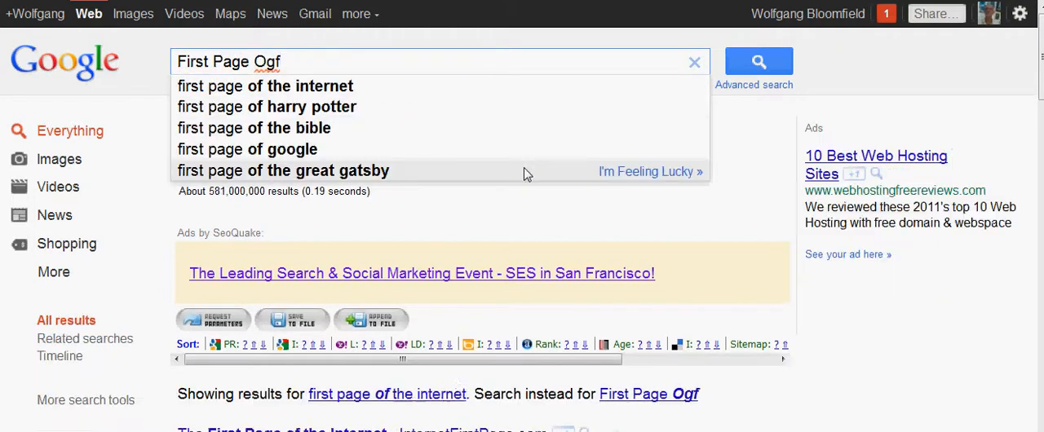
key("BackSpace")
type("F")
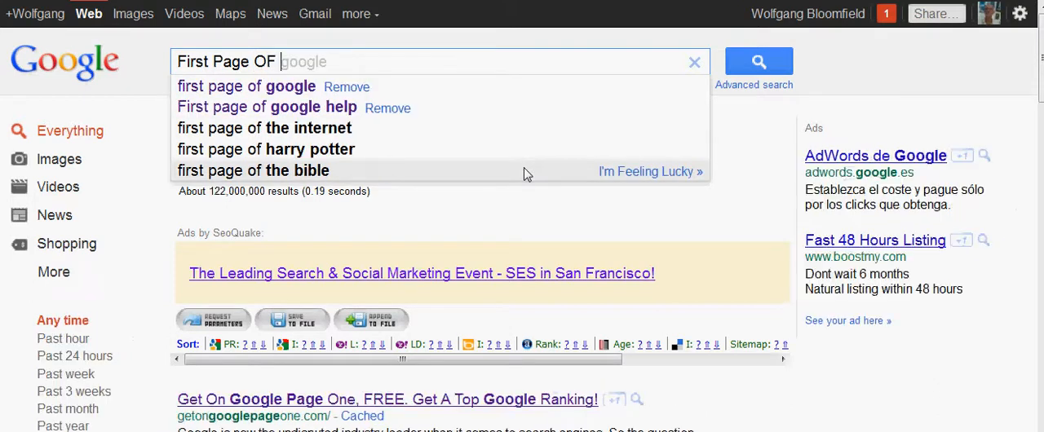
type("Google")
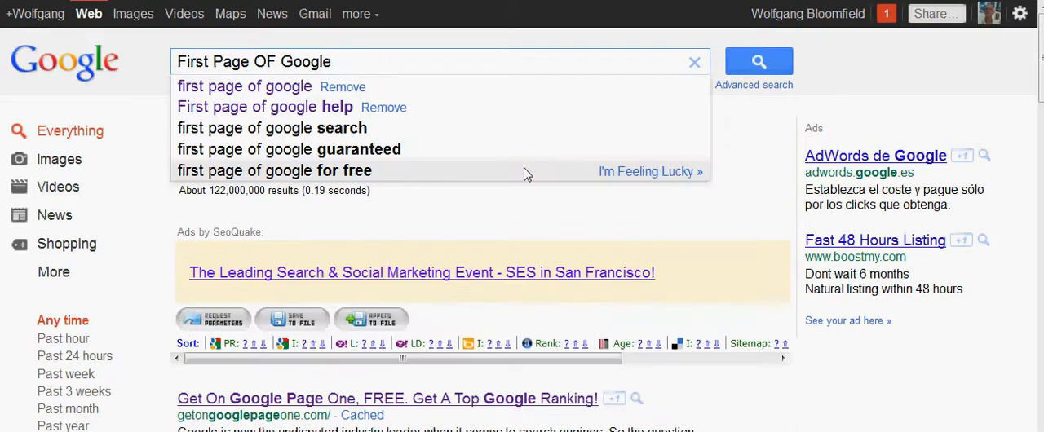
type("He")
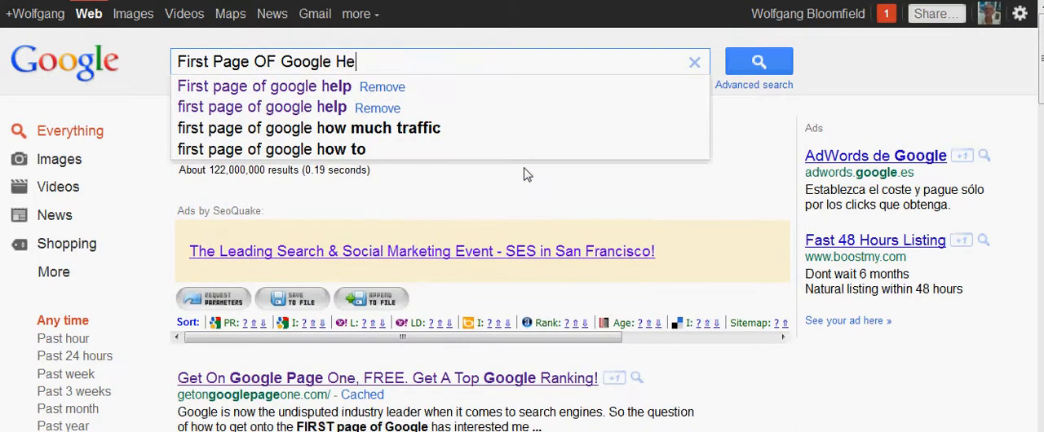
type("lp")
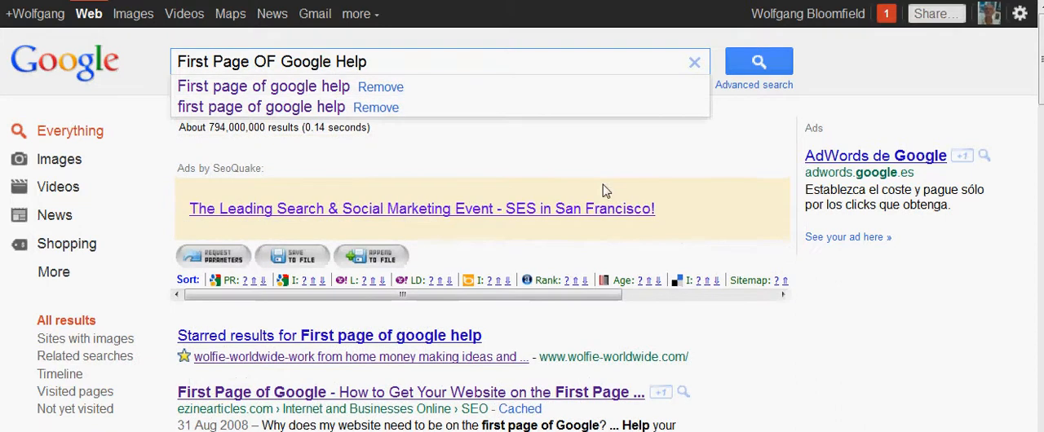
mouse_move(260, 176)
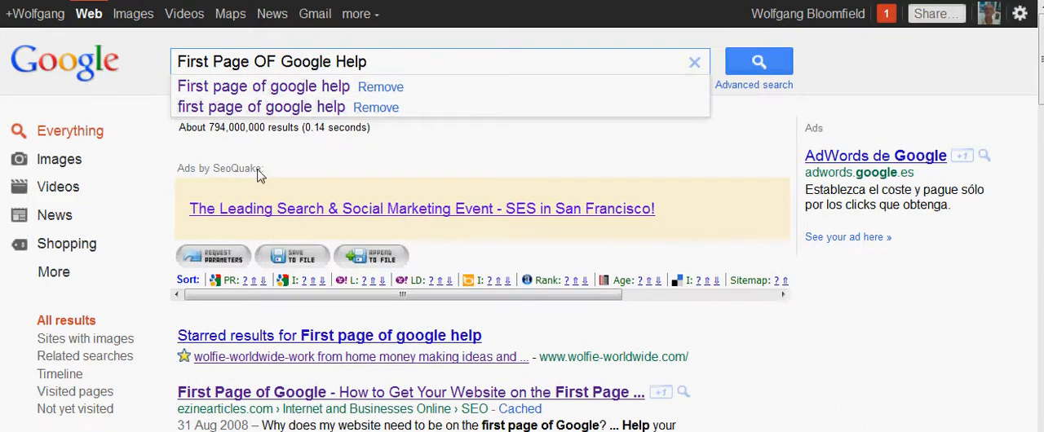
mouse_move(529, 153)
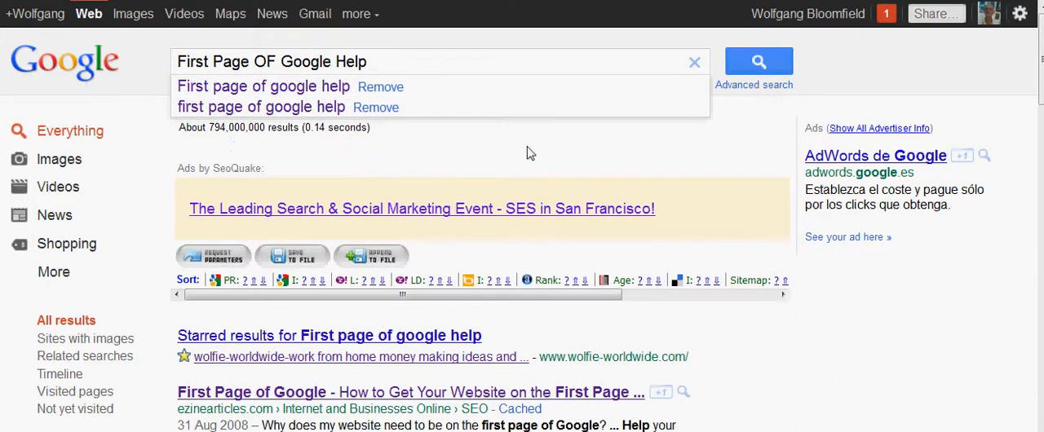
mouse_move(733, 110)
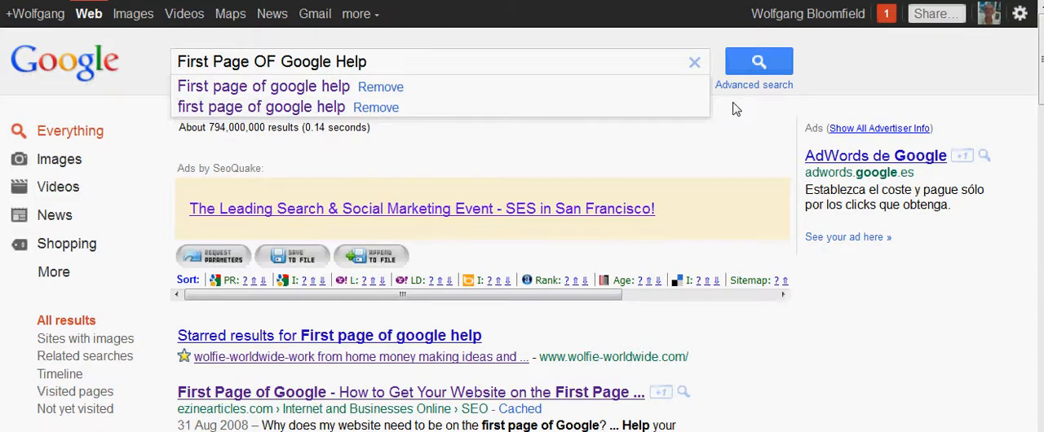
mouse_move(231, 144)
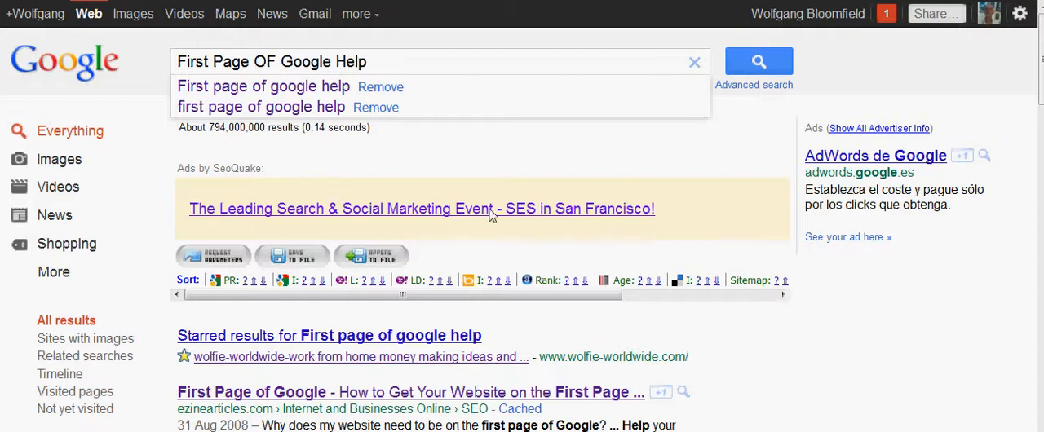
scroll("down", 3)
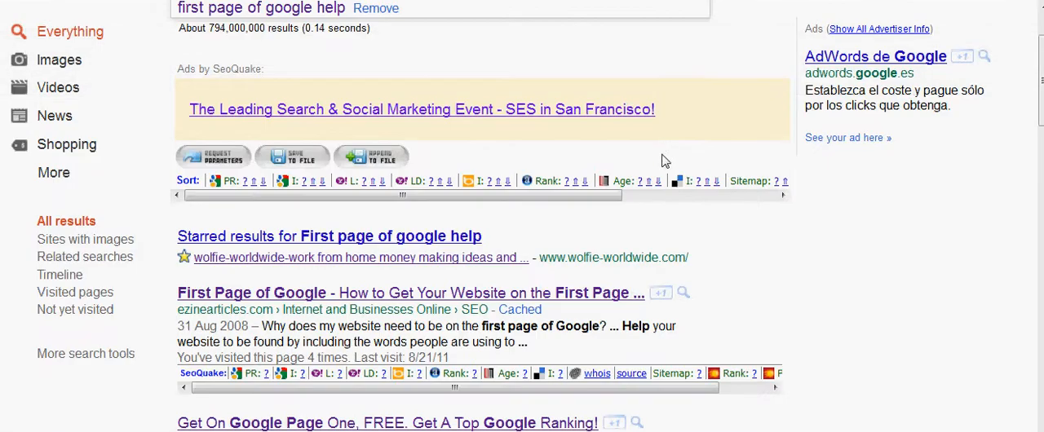
scroll("down", 3)
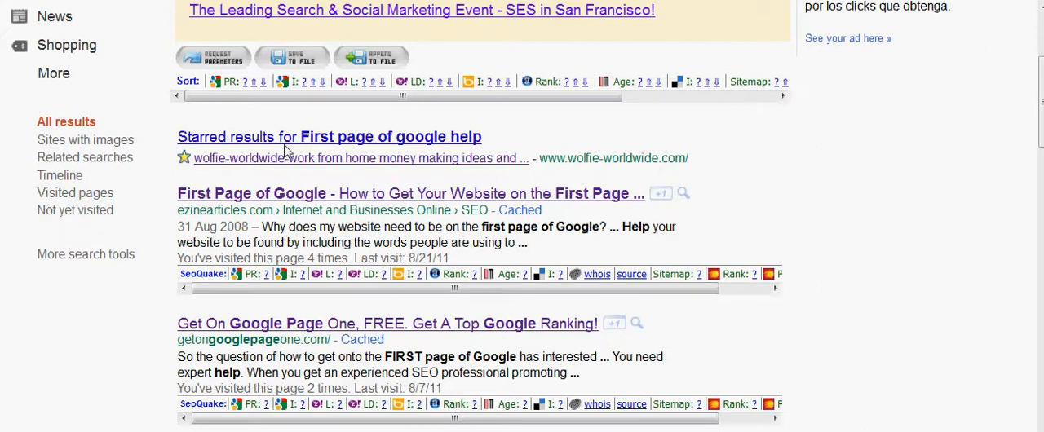
mouse_move(284, 170)
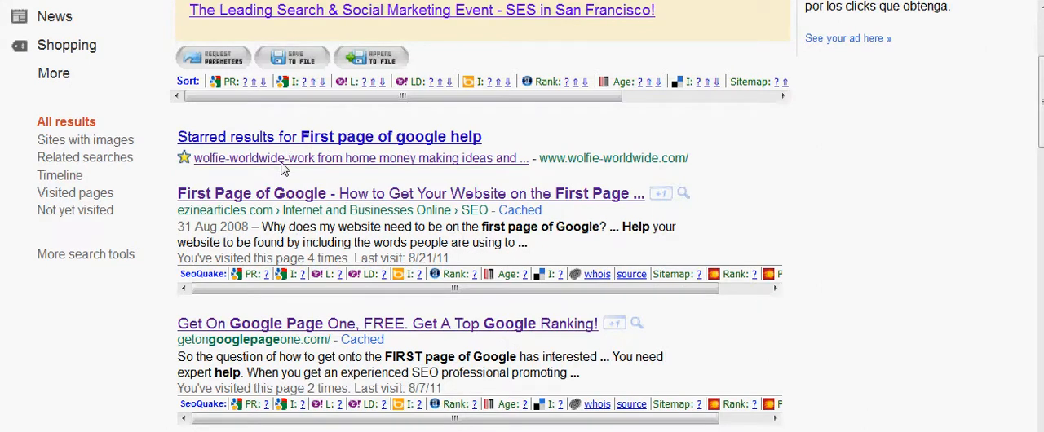
mouse_move(290, 203)
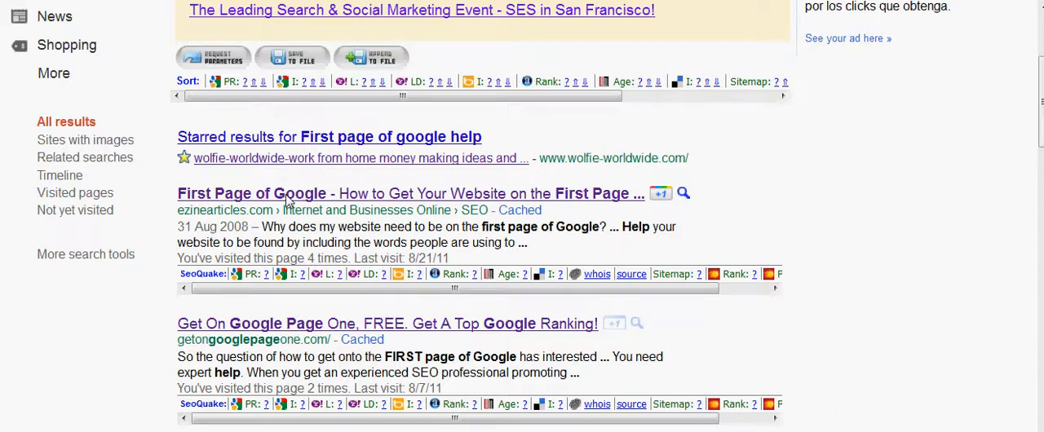
left_click(411, 192)
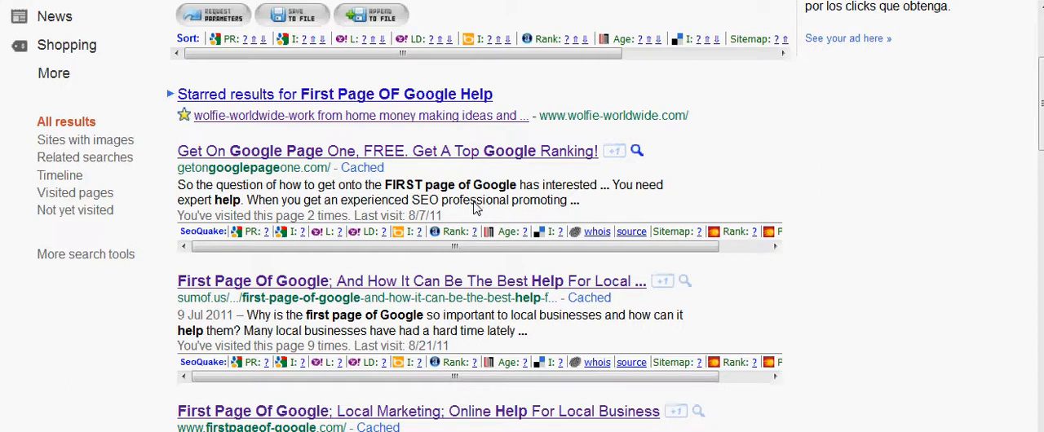
mouse_move(318, 301)
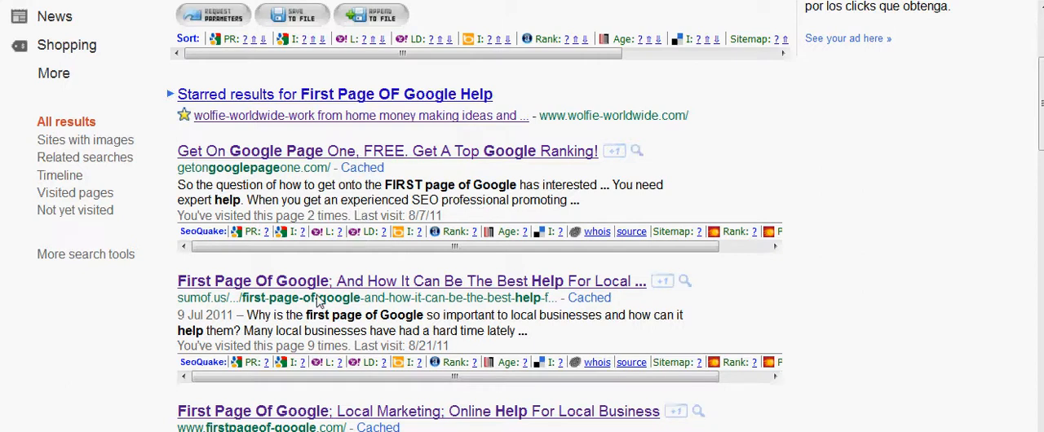
mouse_move(235, 293)
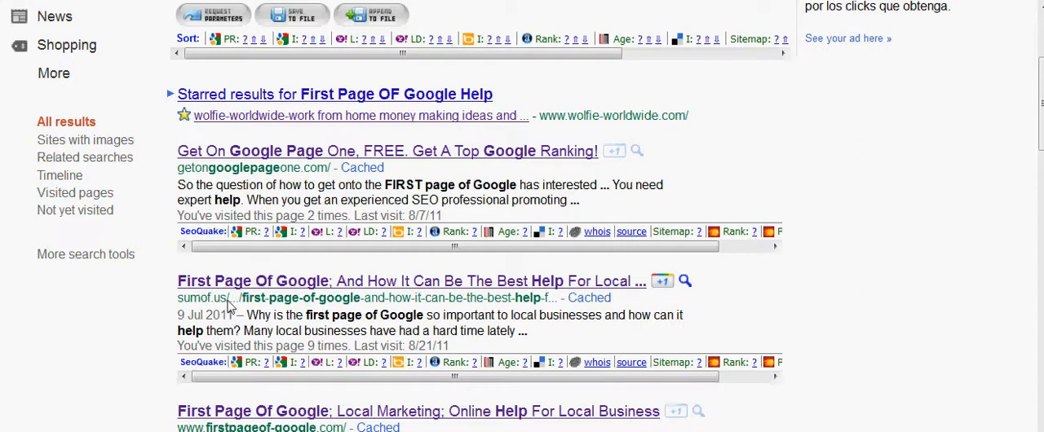
mouse_move(292, 287)
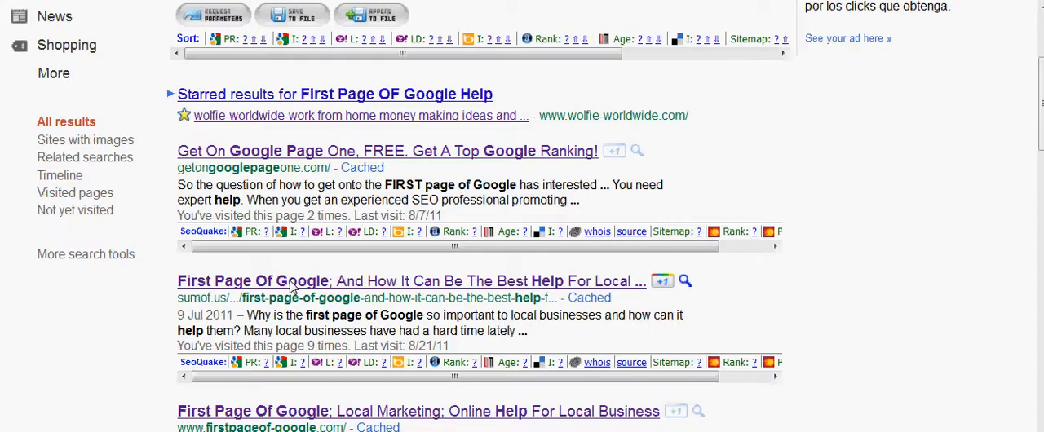
Read the SumOf.Us 'First Page Of Google' article down to its author box and back up
left_click(411, 280)
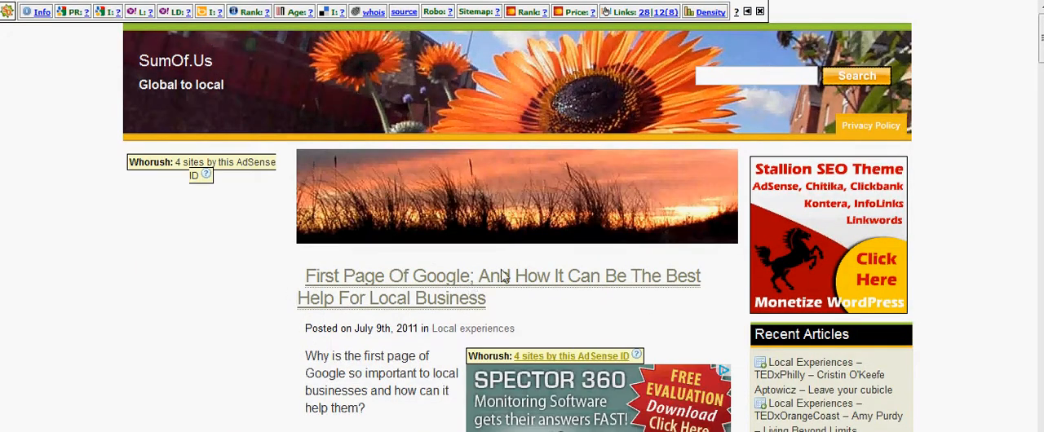
scroll("down", 3)
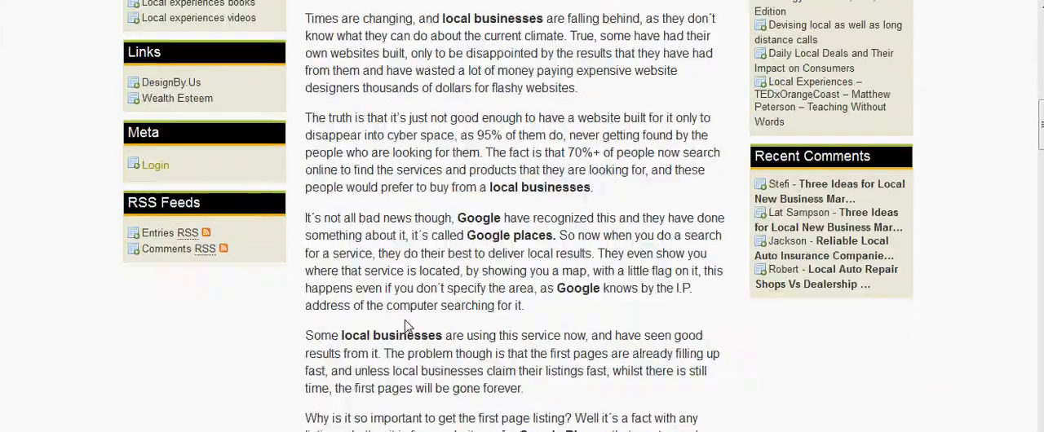
scroll("down", 3)
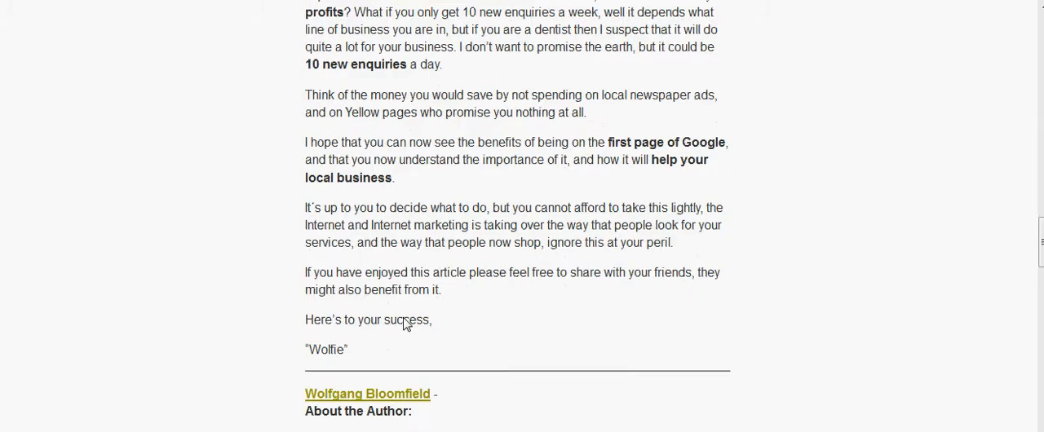
mouse_move(383, 353)
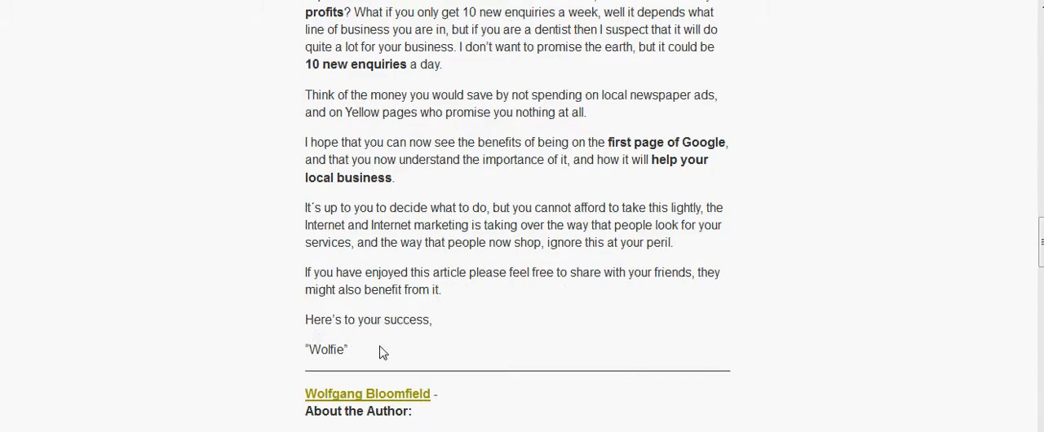
scroll("down", 3)
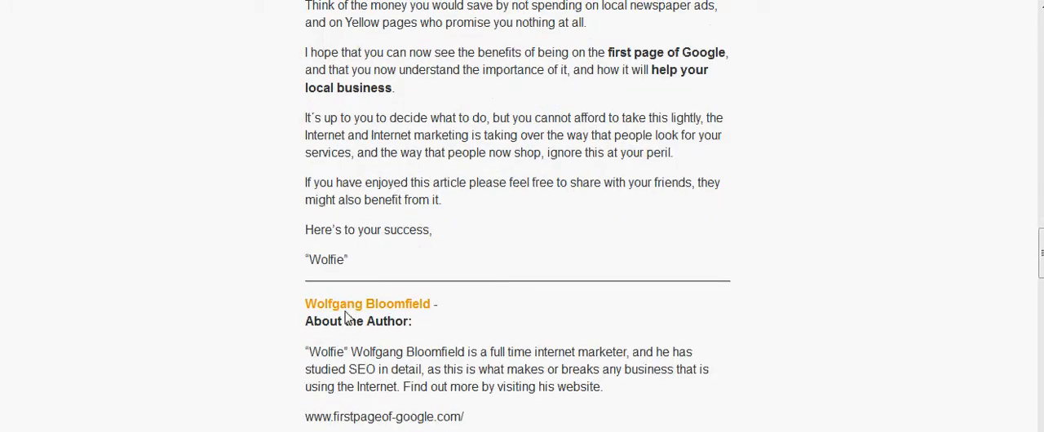
scroll("down", 3)
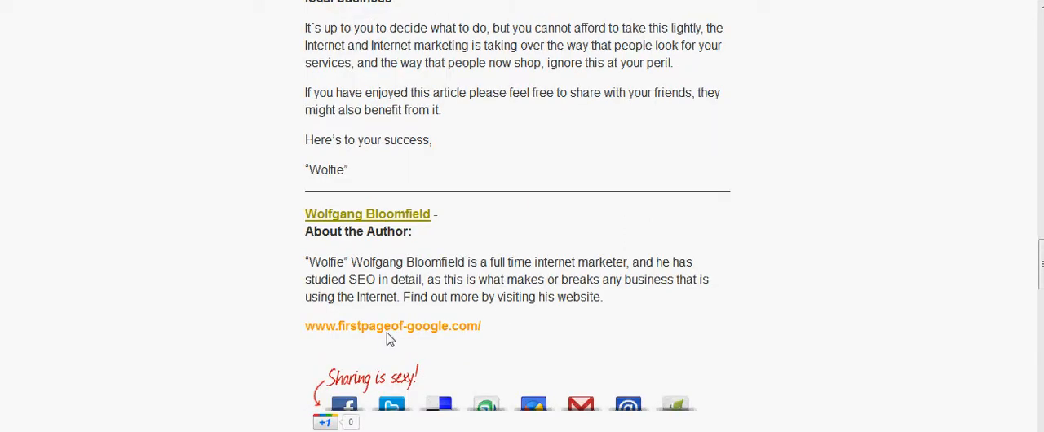
scroll("up", 3)
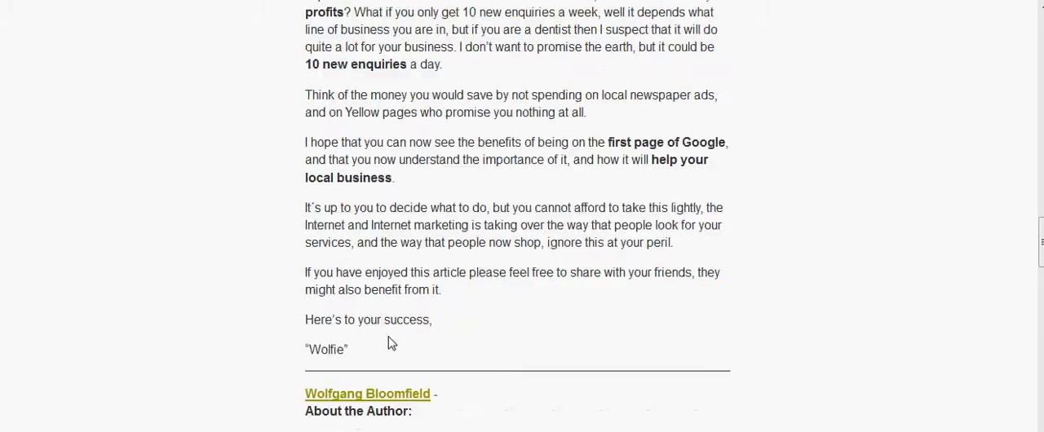
scroll("up", 3)
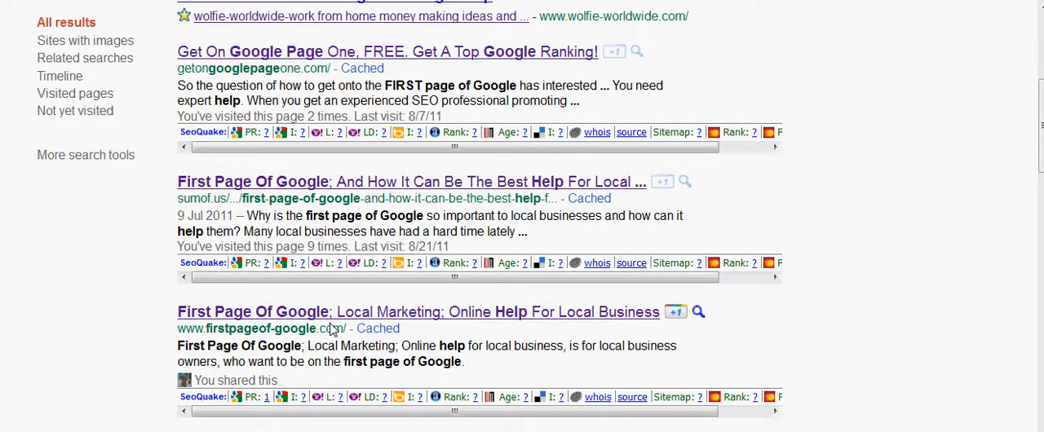
mouse_move(313, 297)
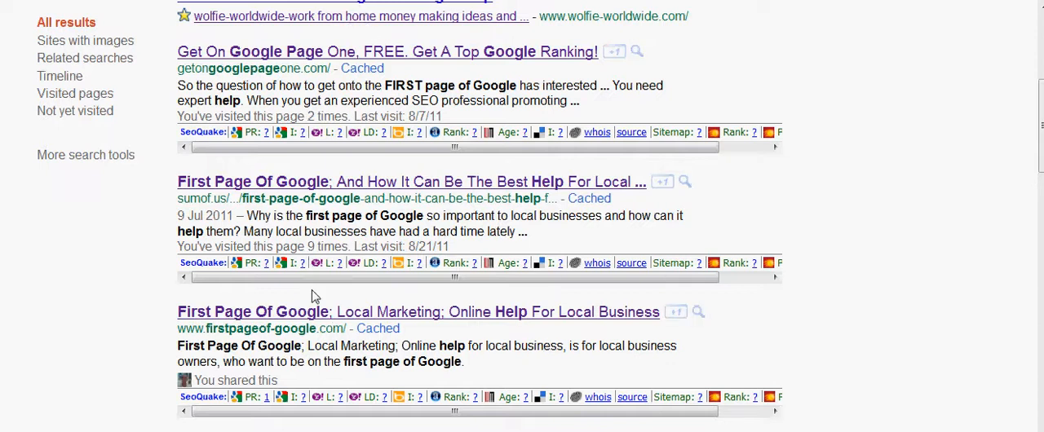
Scroll the 'First Page OF Google Help' results down to related searches, then nudge back up
scroll("down", 3)
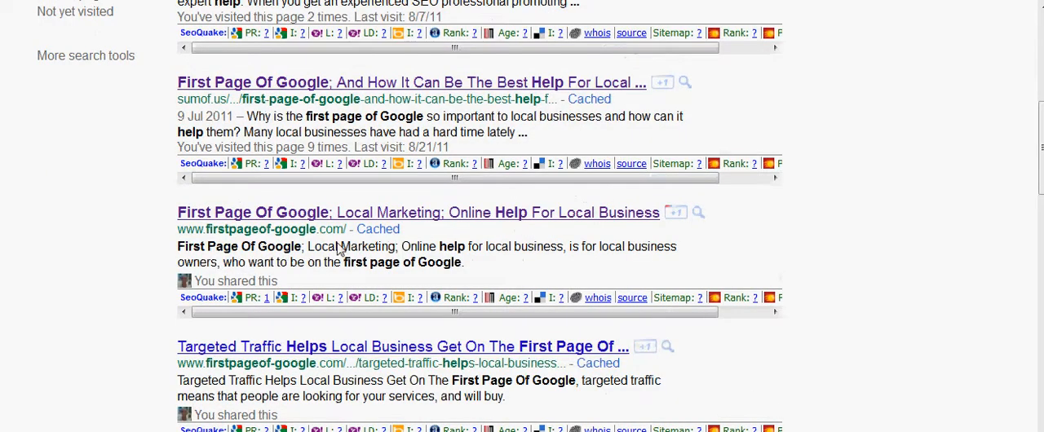
scroll("down", 3)
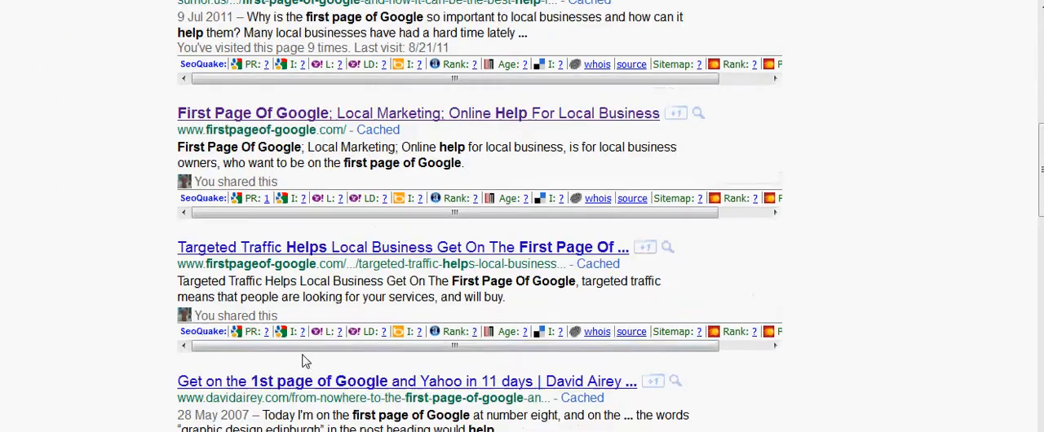
mouse_move(329, 275)
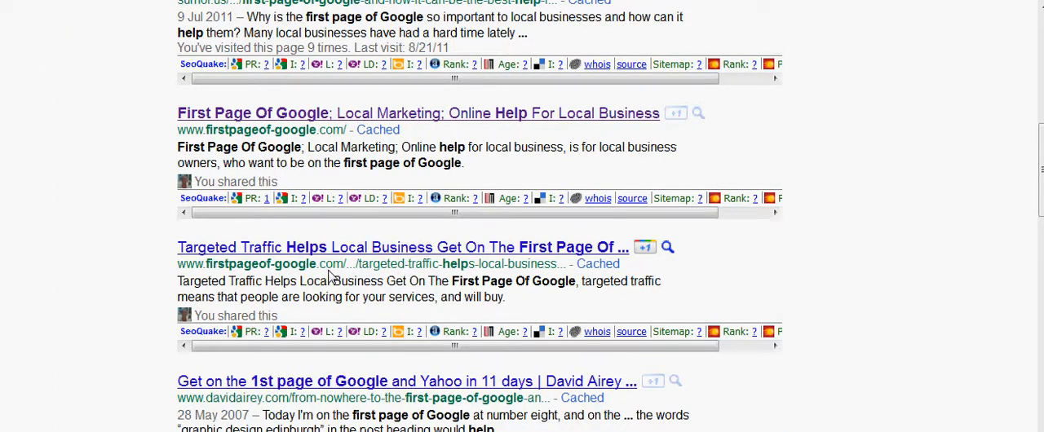
scroll("down", 3)
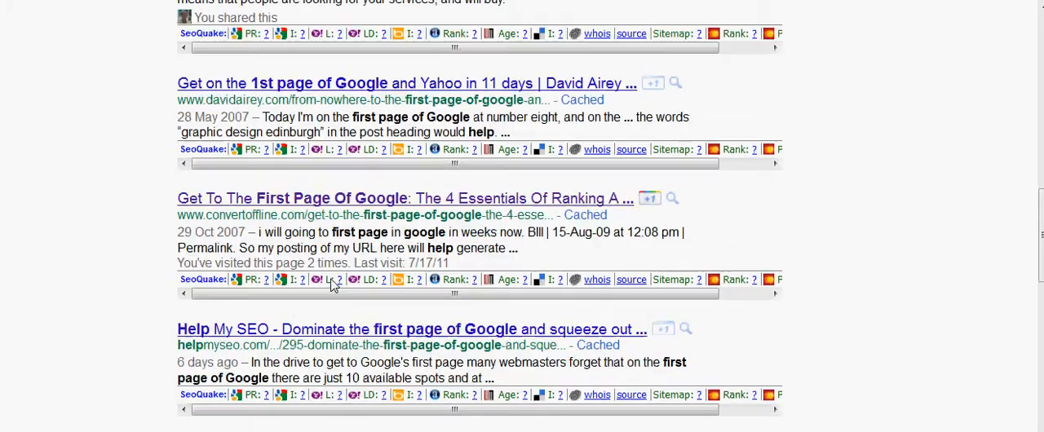
scroll("down", 3)
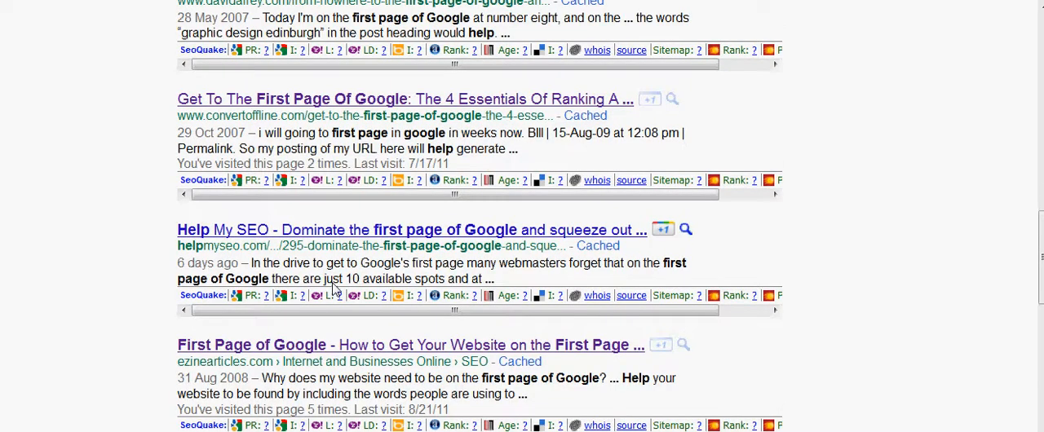
mouse_move(310, 362)
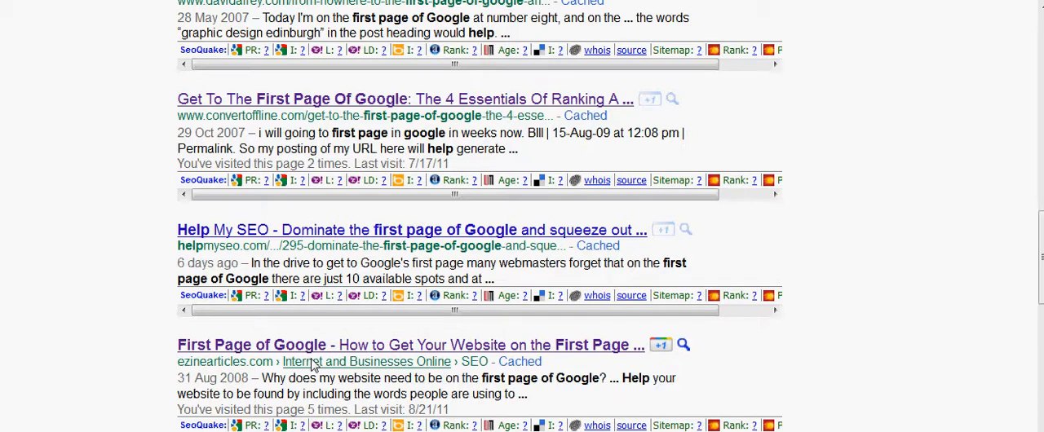
scroll("down", 3)
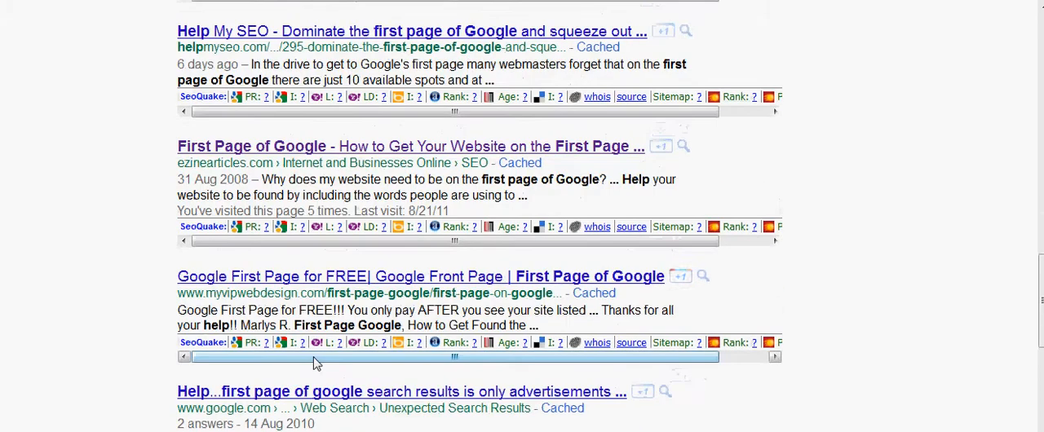
scroll("down", 3)
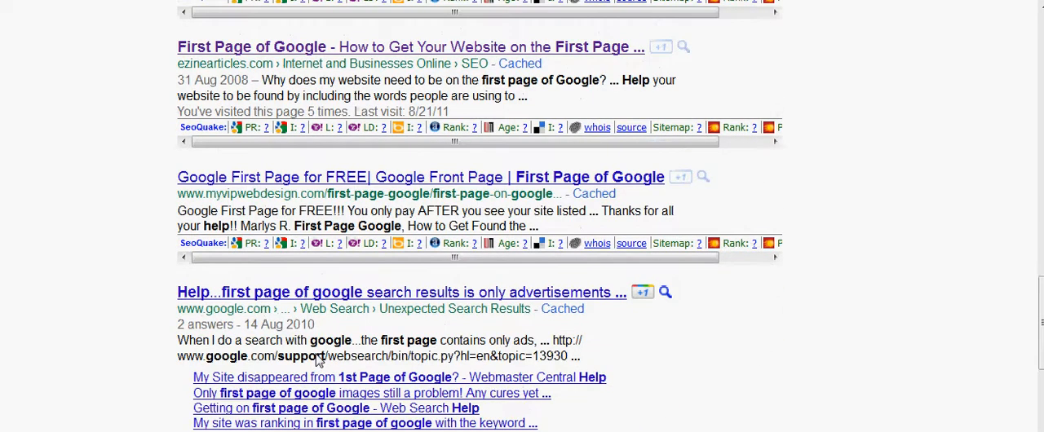
scroll("down", 3)
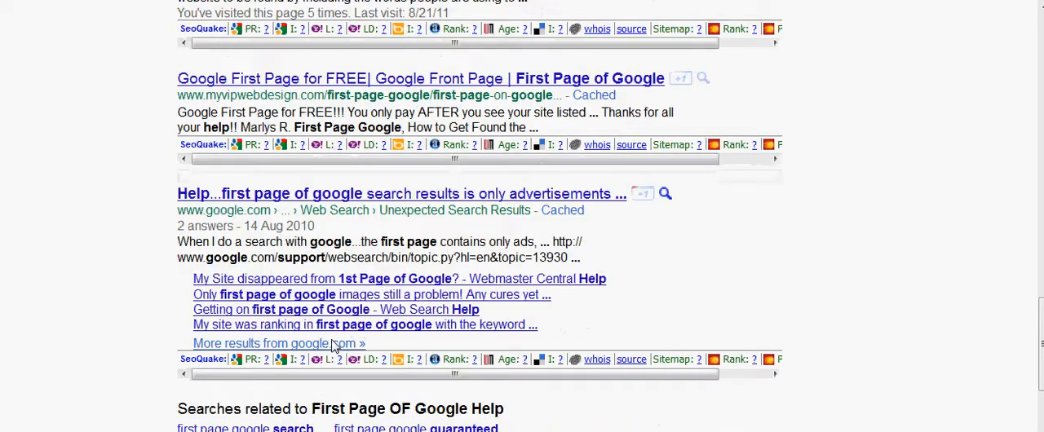
scroll("up", 3)
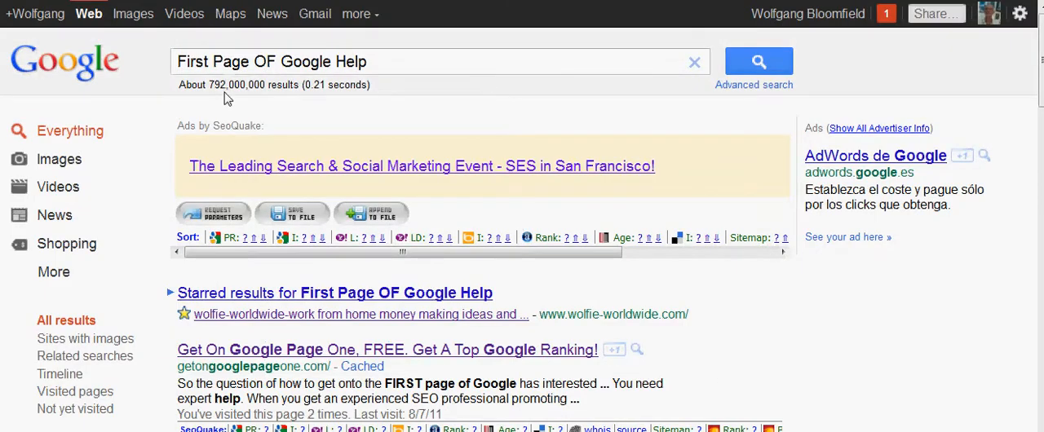
mouse_move(346, 85)
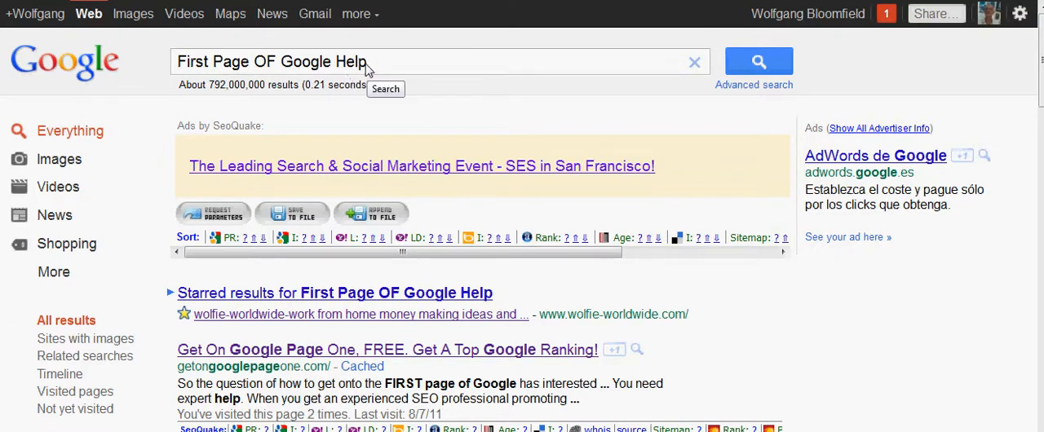
mouse_move(419, 105)
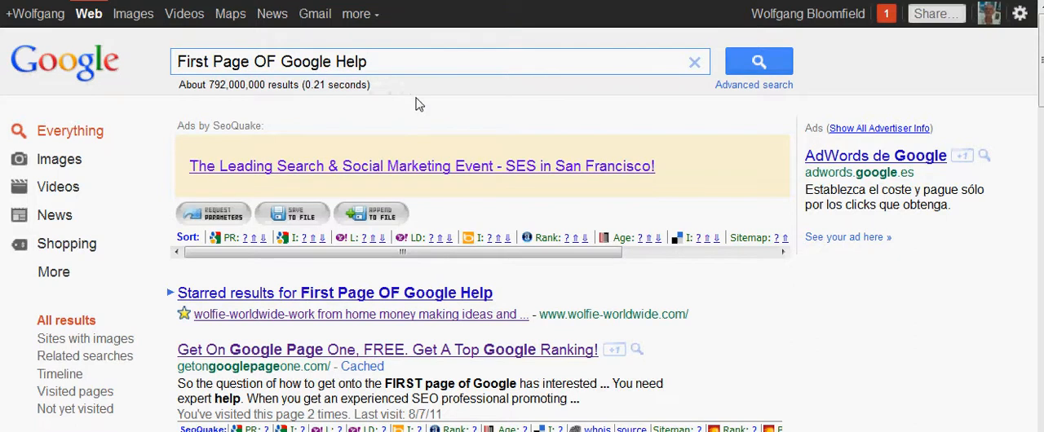
Search Google for "Google's first local page help" via the autocomplete suggestion
left_click(694, 62)
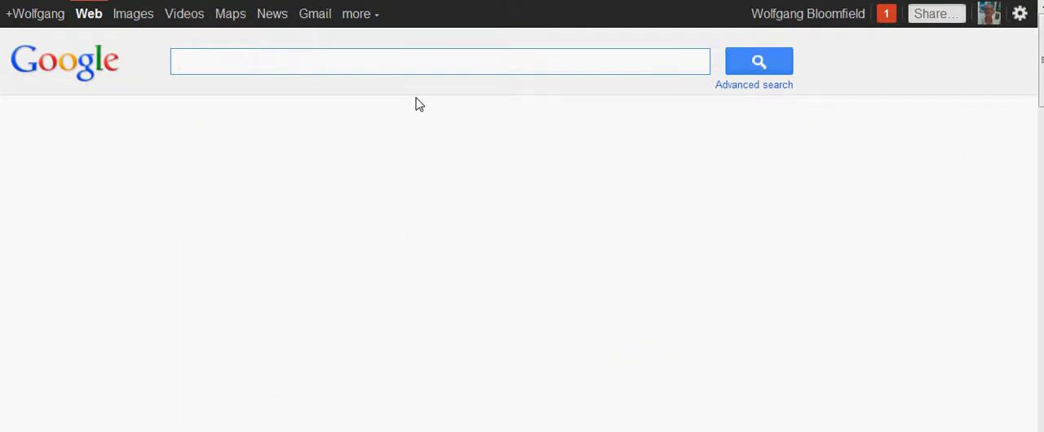
type("Google")
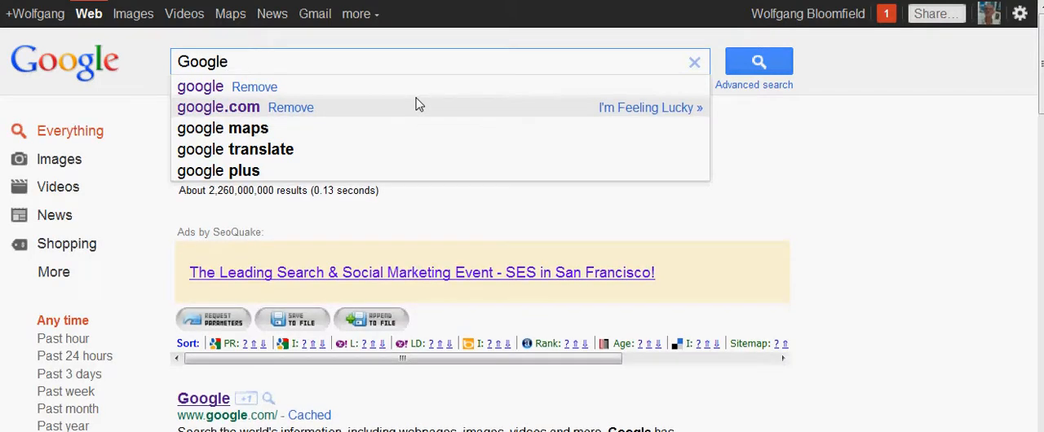
type("9s")
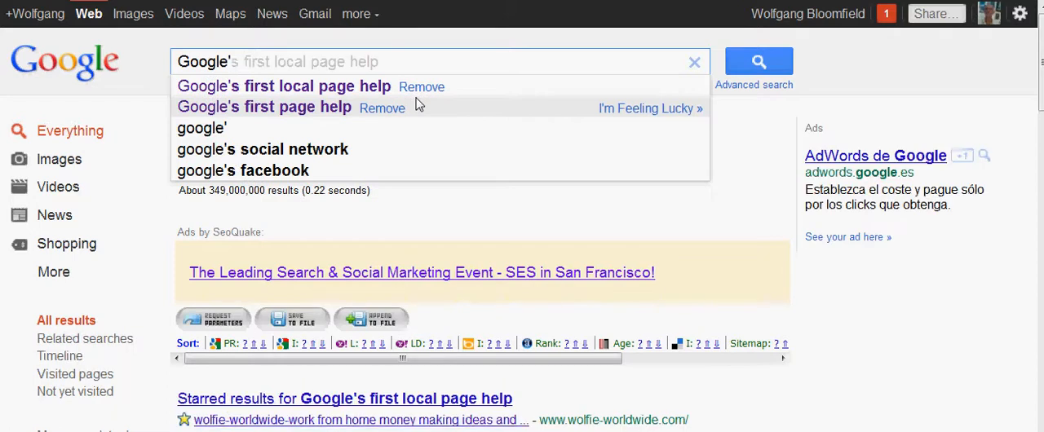
type("ff")
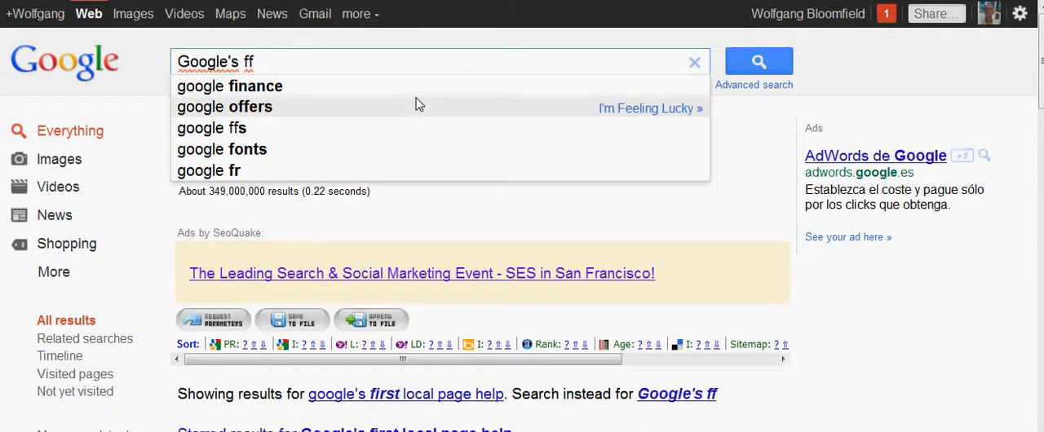
type("irst")
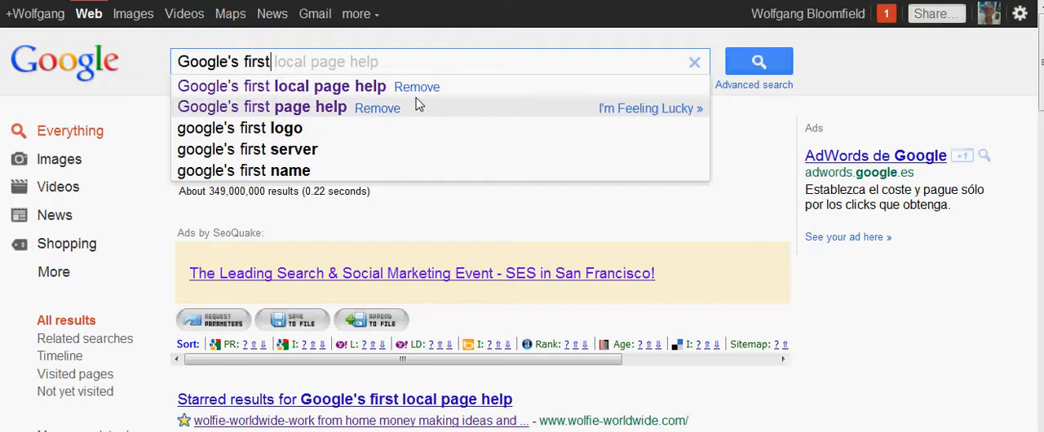
mouse_move(329, 87)
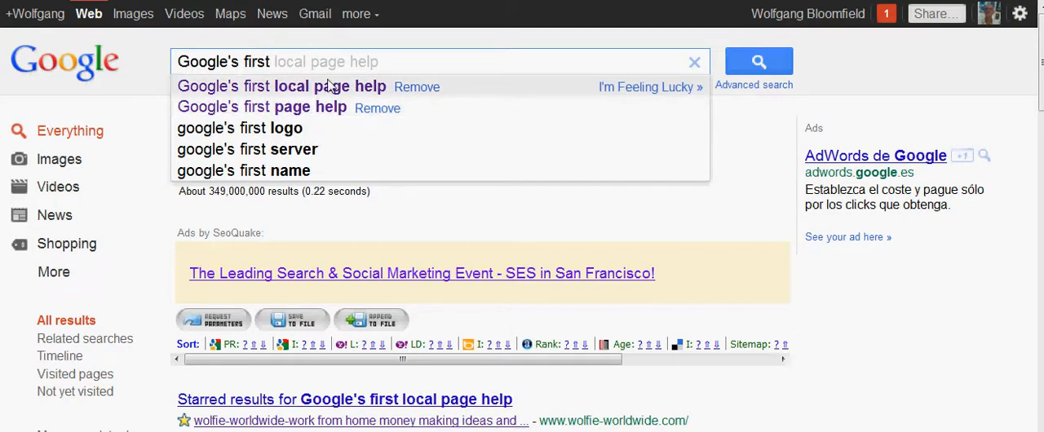
left_click(281, 86)
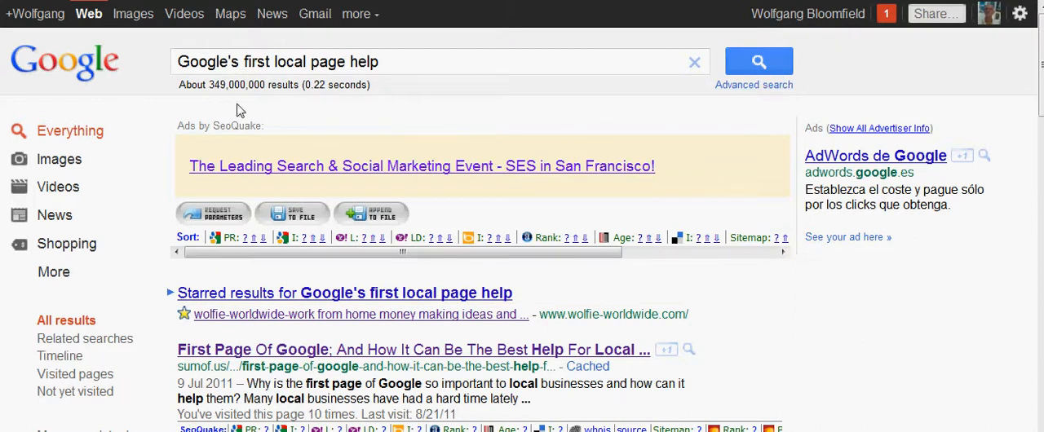
mouse_move(295, 108)
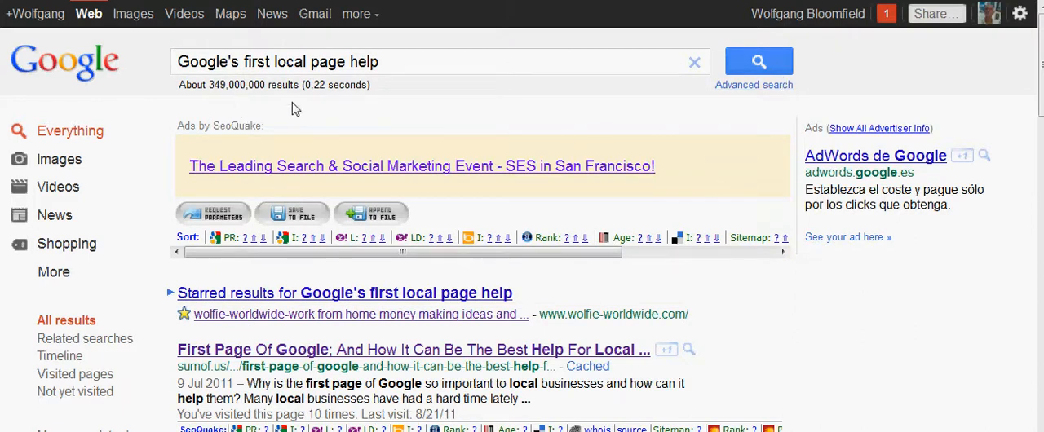
scroll("down", 3)
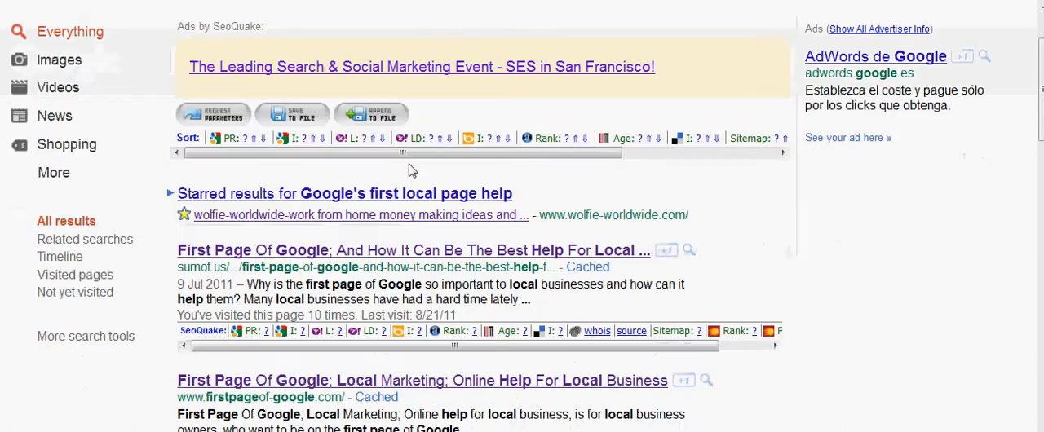
scroll("down", 3)
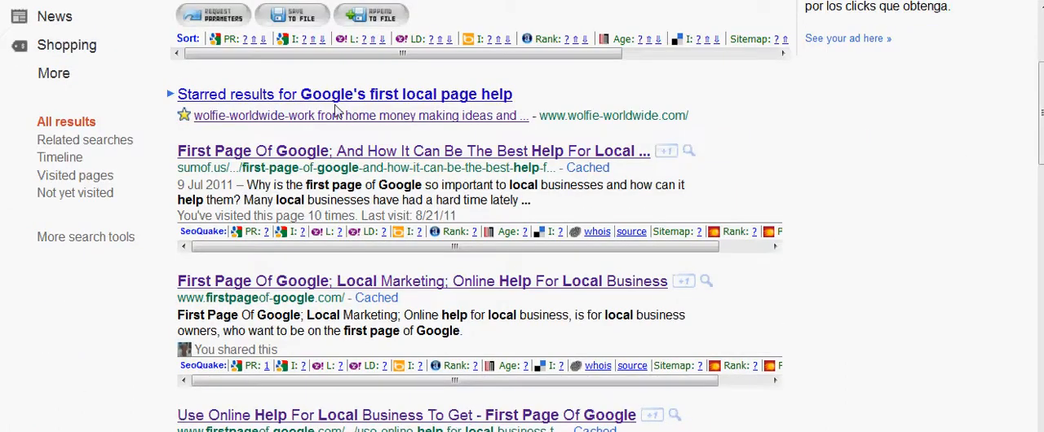
mouse_move(369, 178)
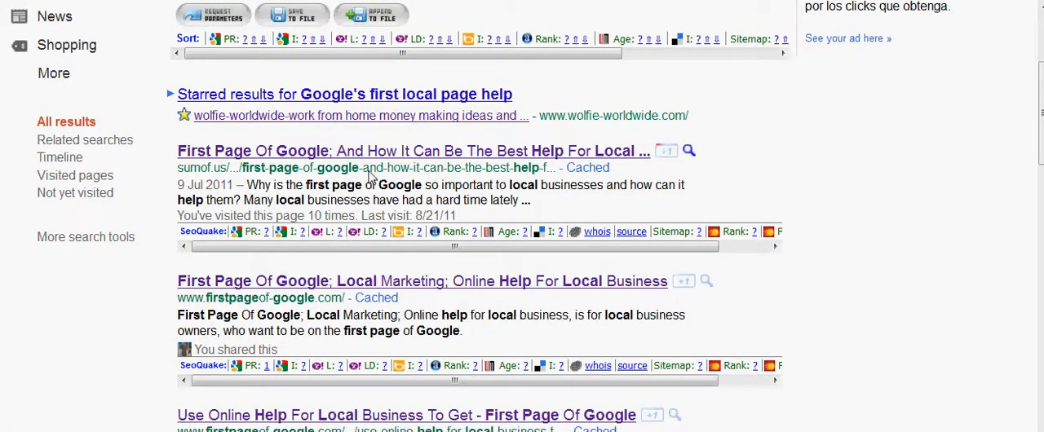
mouse_move(180, 173)
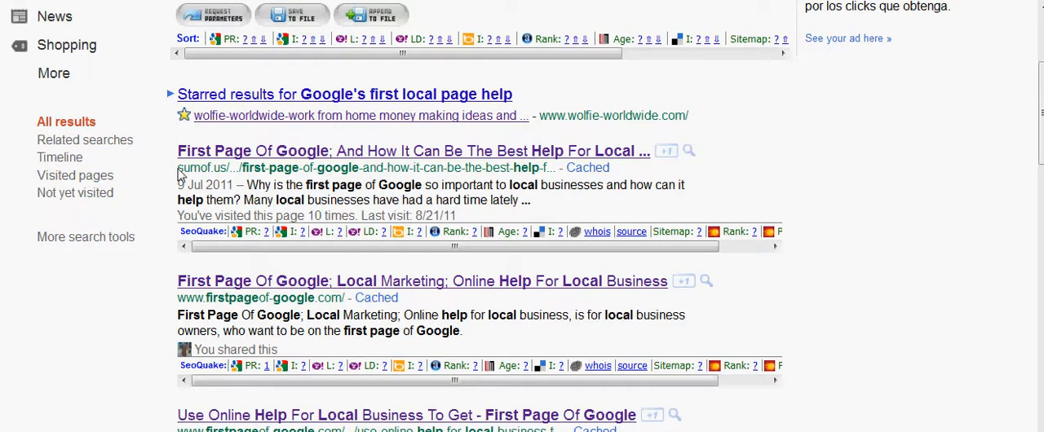
mouse_move(367, 341)
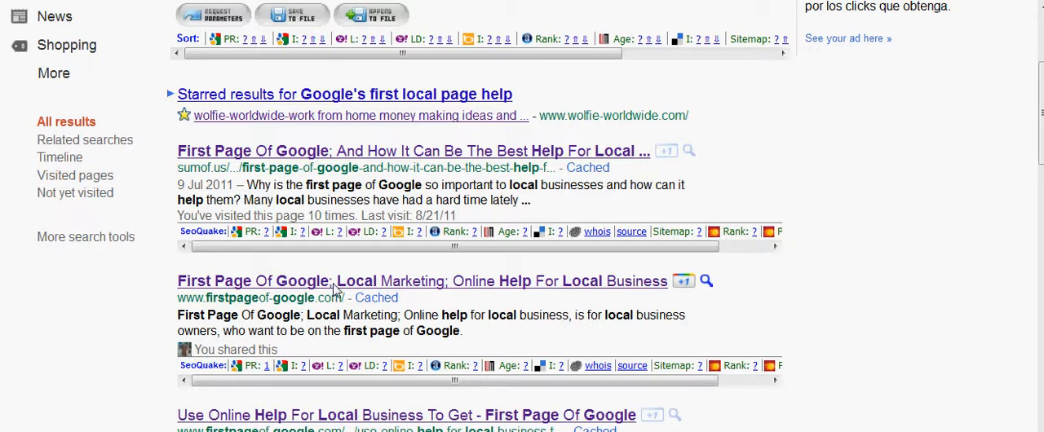
scroll("down", 3)
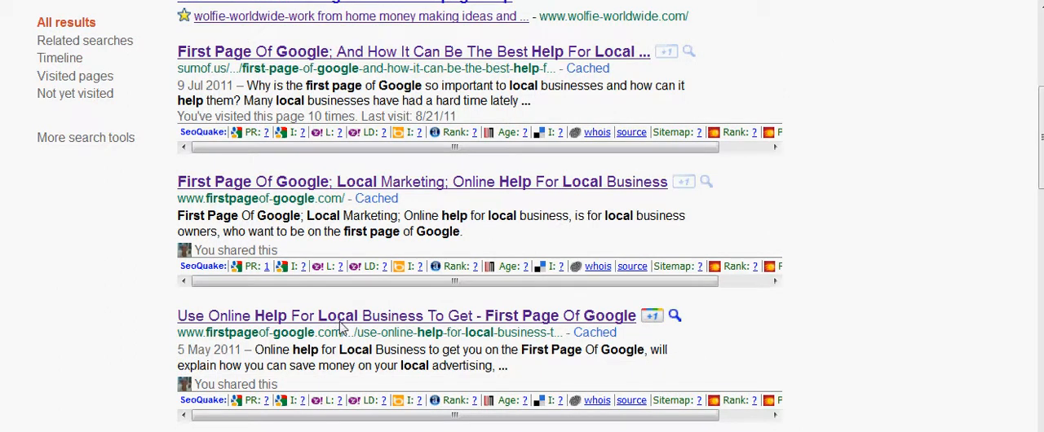
scroll("down", 3)
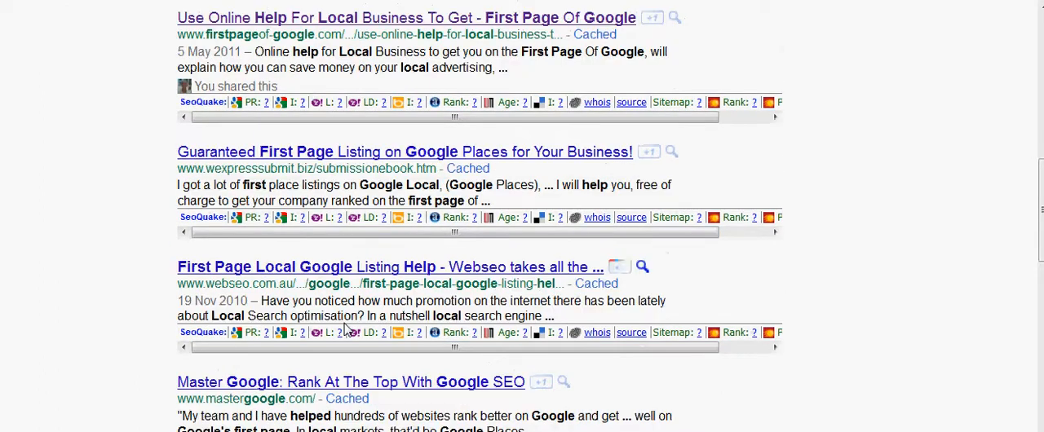
scroll("down", 3)
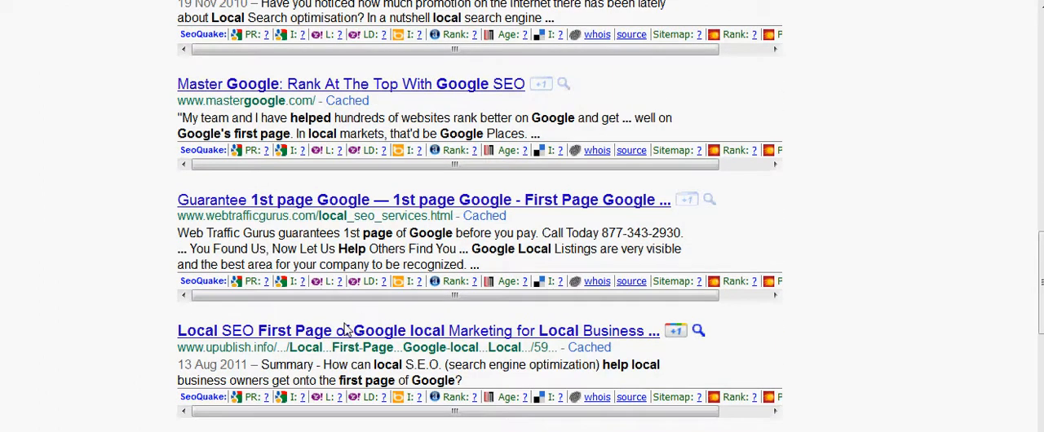
mouse_move(341, 336)
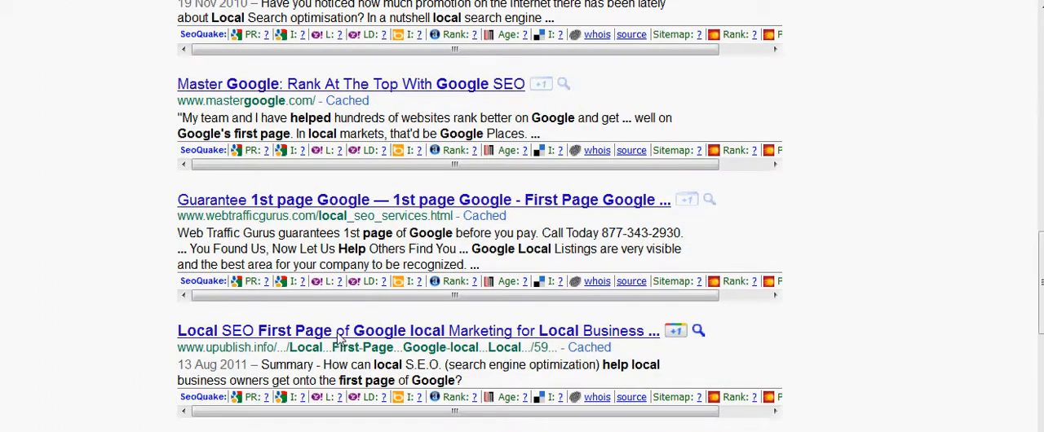
mouse_move(434, 316)
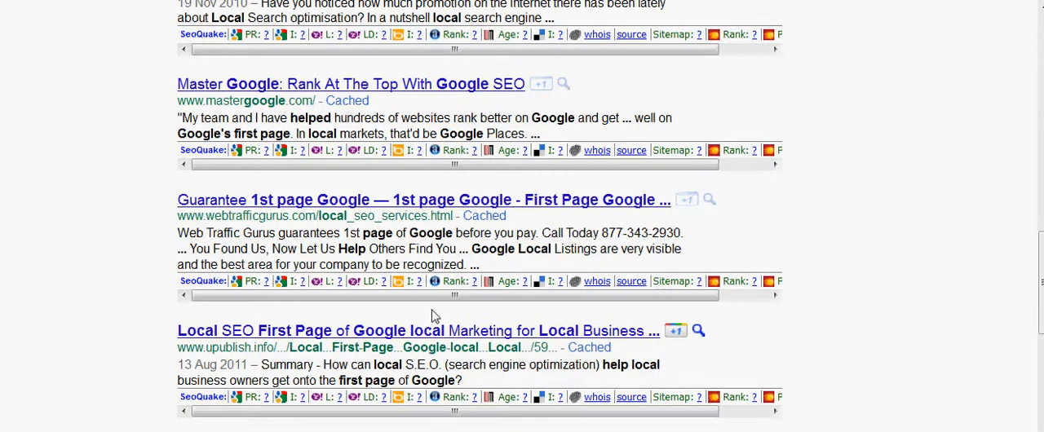
scroll("down", 3)
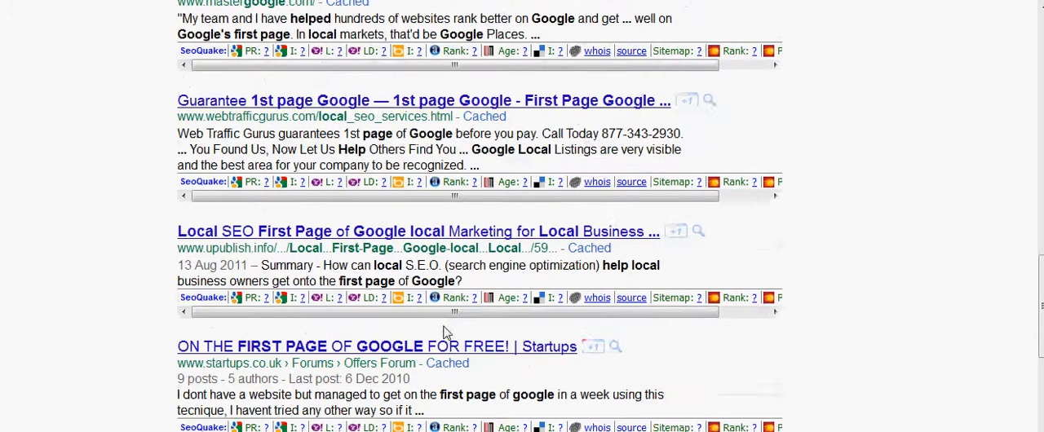
scroll("up", 3)
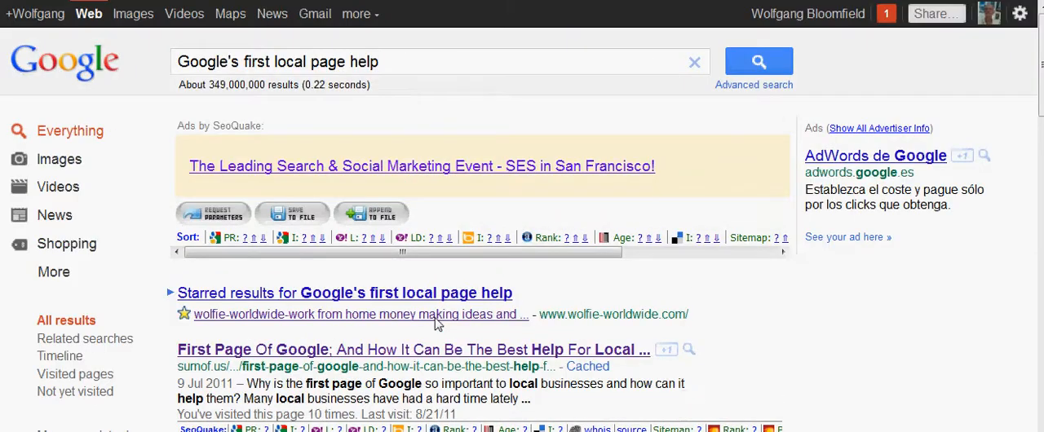
mouse_move(227, 104)
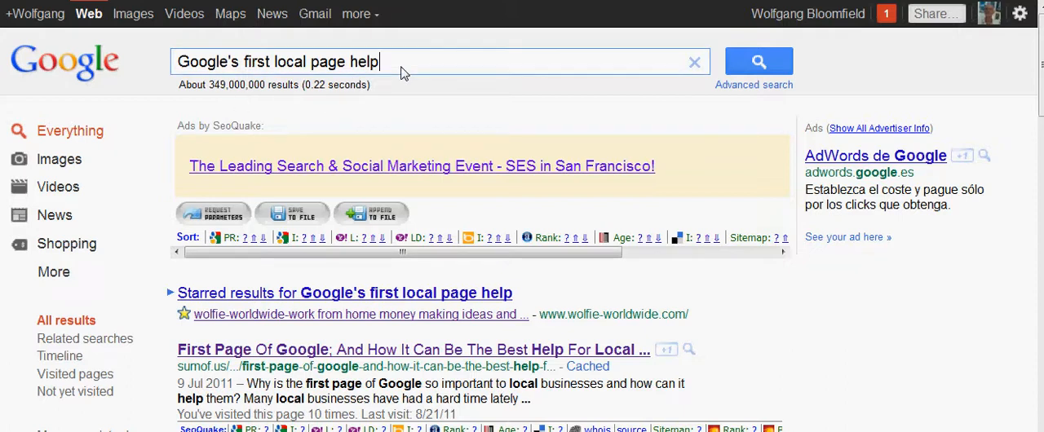
Delete "help" so the query reads "Google's first local page"
key("Backspace")
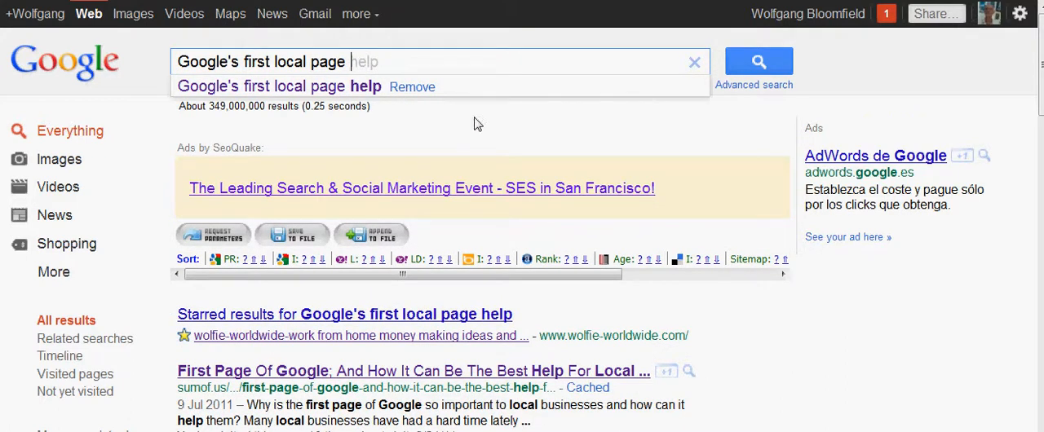
mouse_move(342, 176)
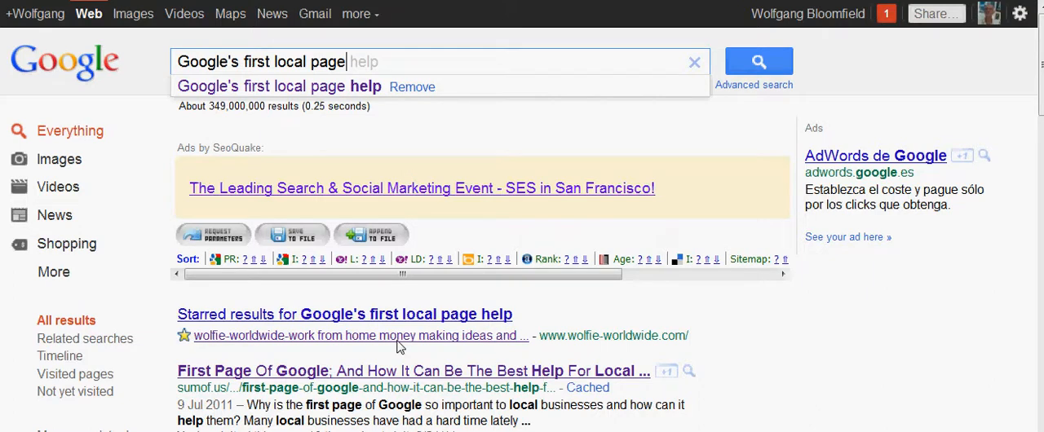
scroll("down", 3)
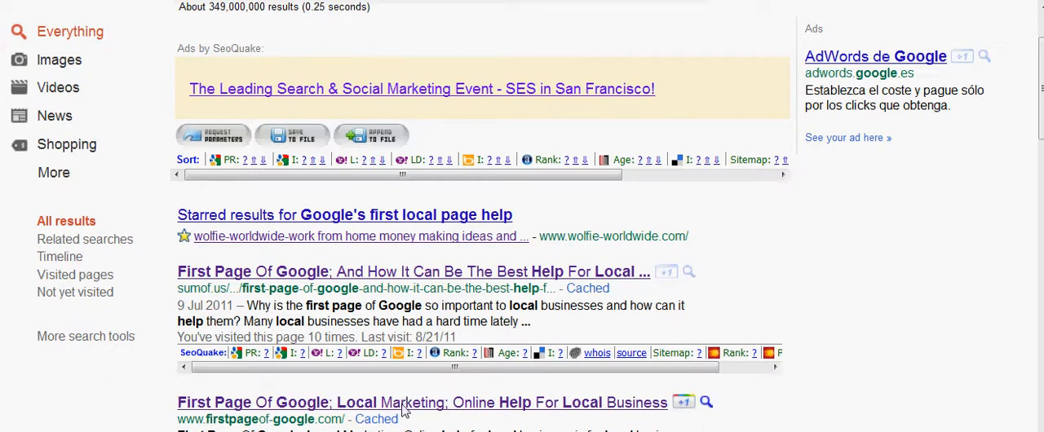
scroll("down", 3)
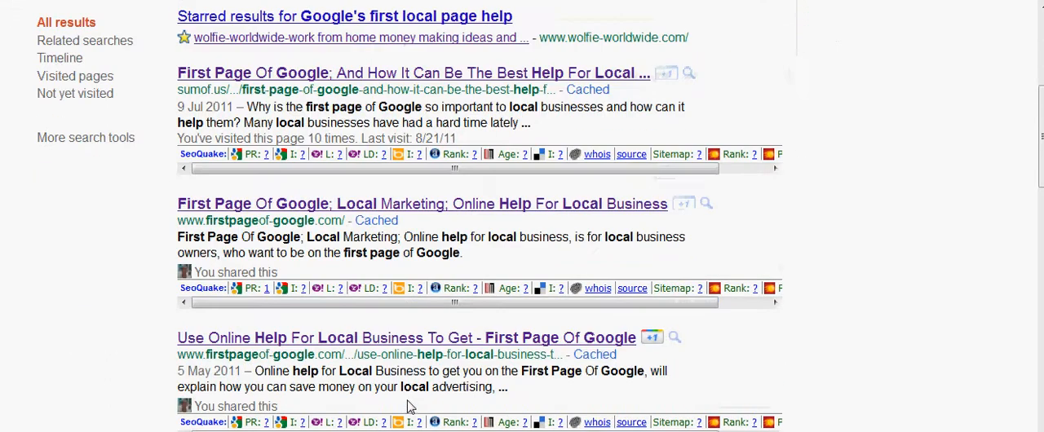
scroll("down", 3)
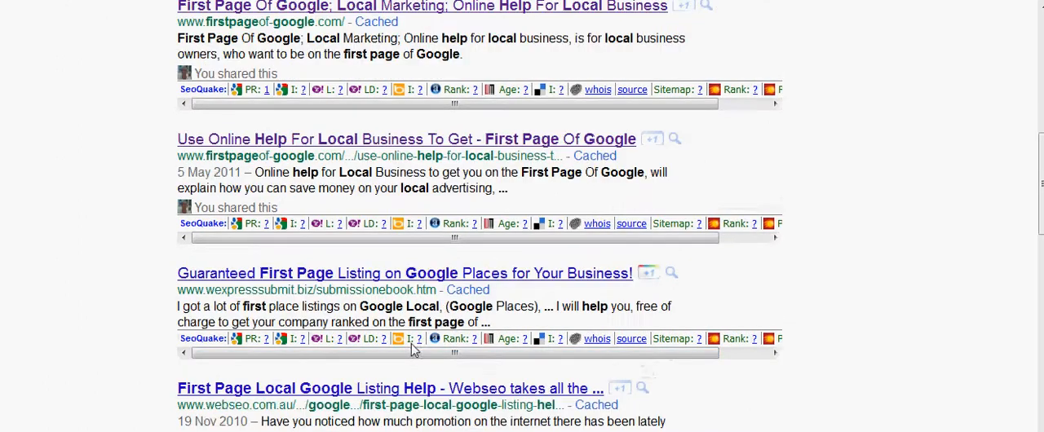
scroll("down", 3)
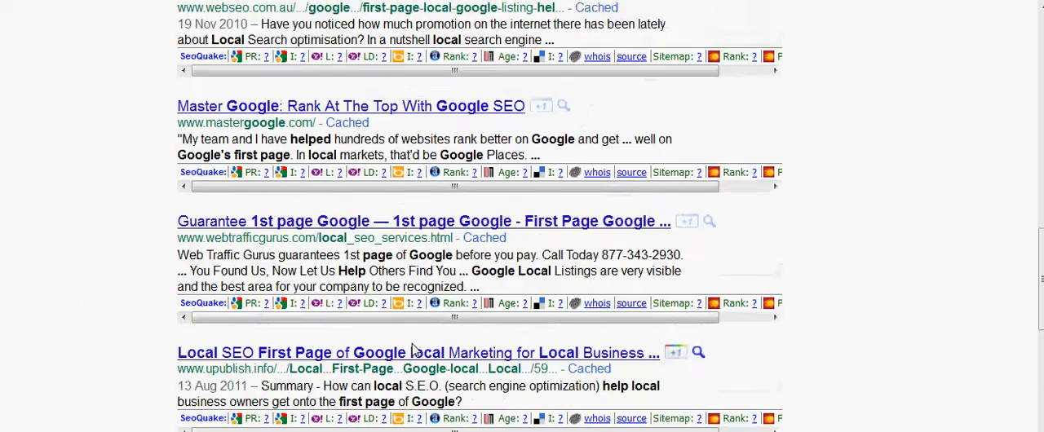
scroll("down", 3)
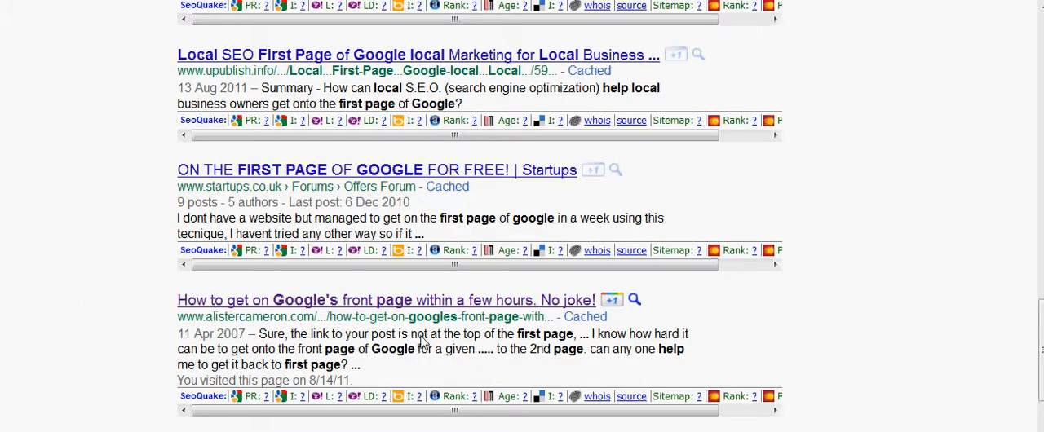
scroll("up", 3)
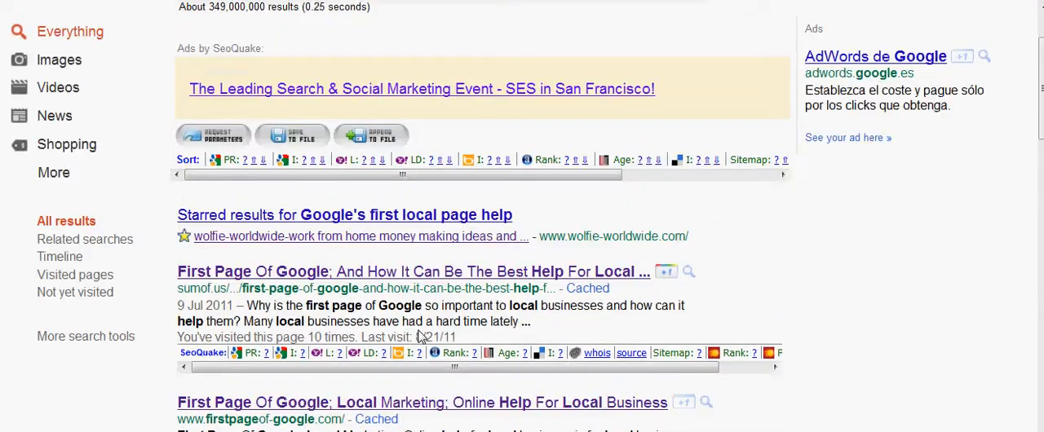